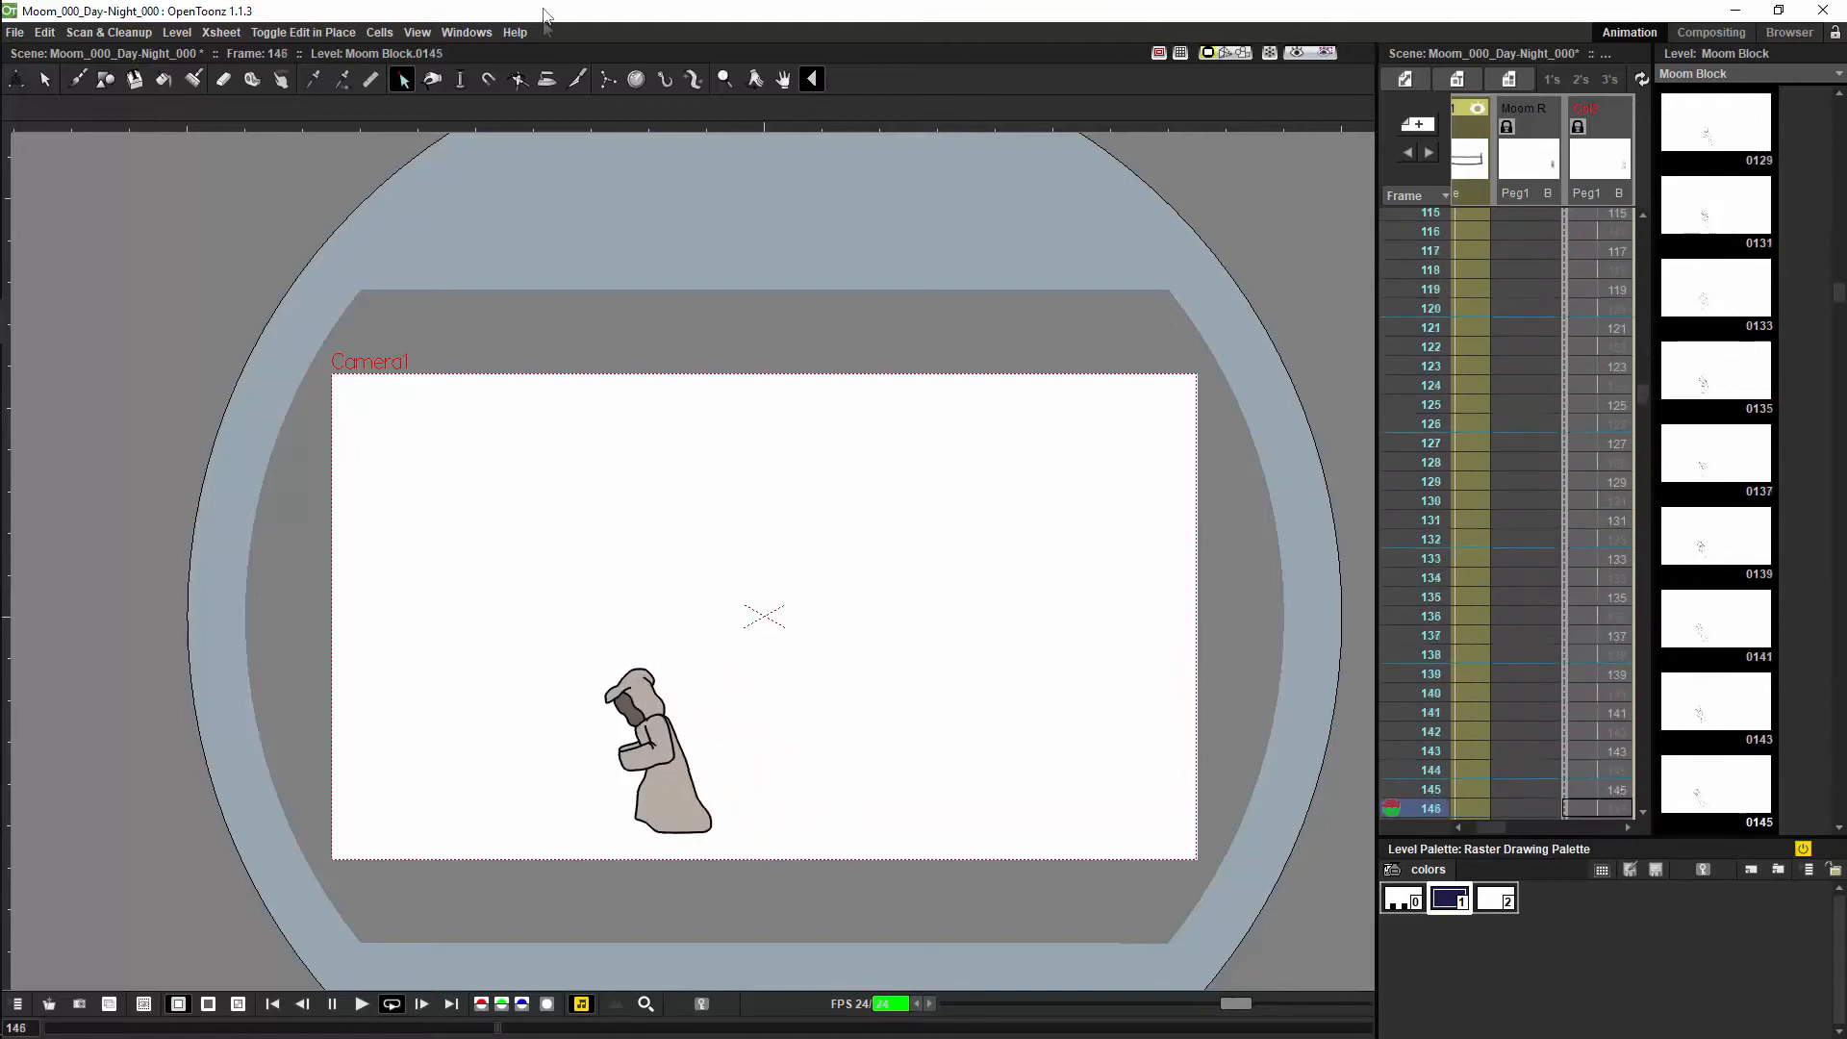
Stop the walking character's playback and show the Windows list of panels.
{"action": "left_click", "coordinate": [331, 1004]}
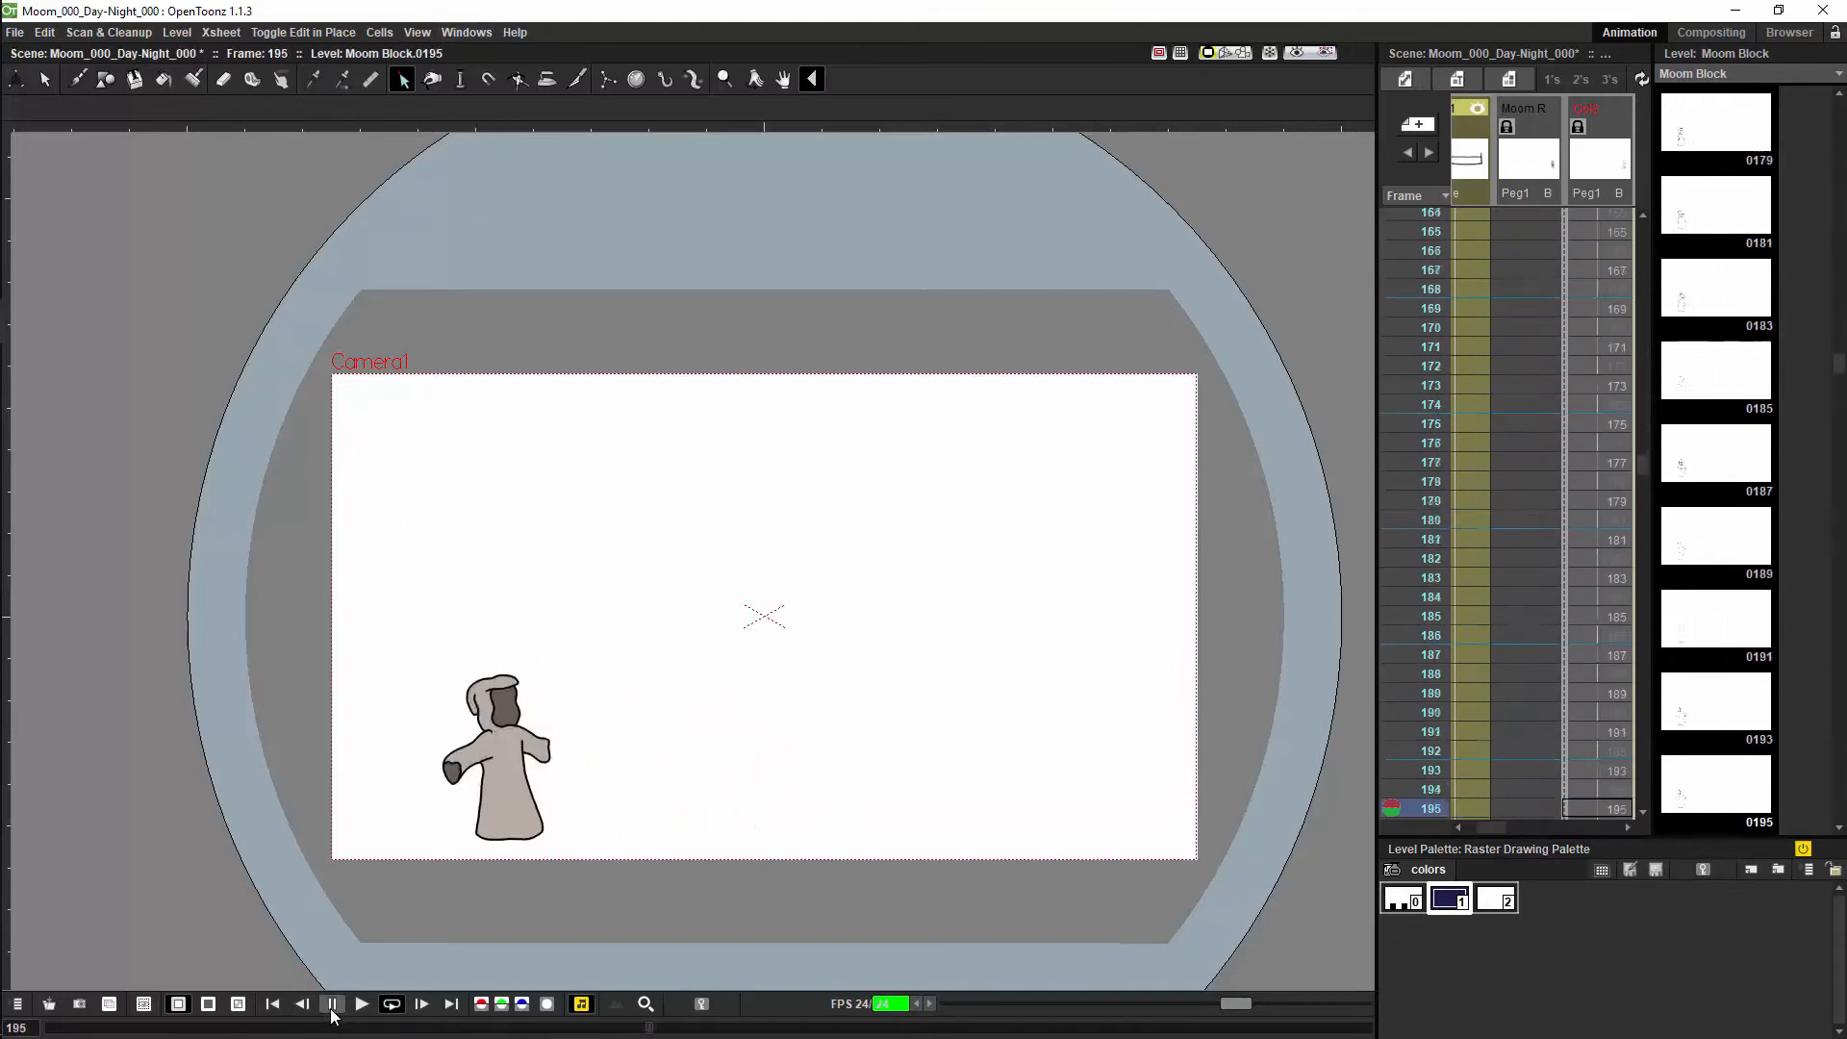
{"action": "left_click", "coordinate": [360, 1004]}
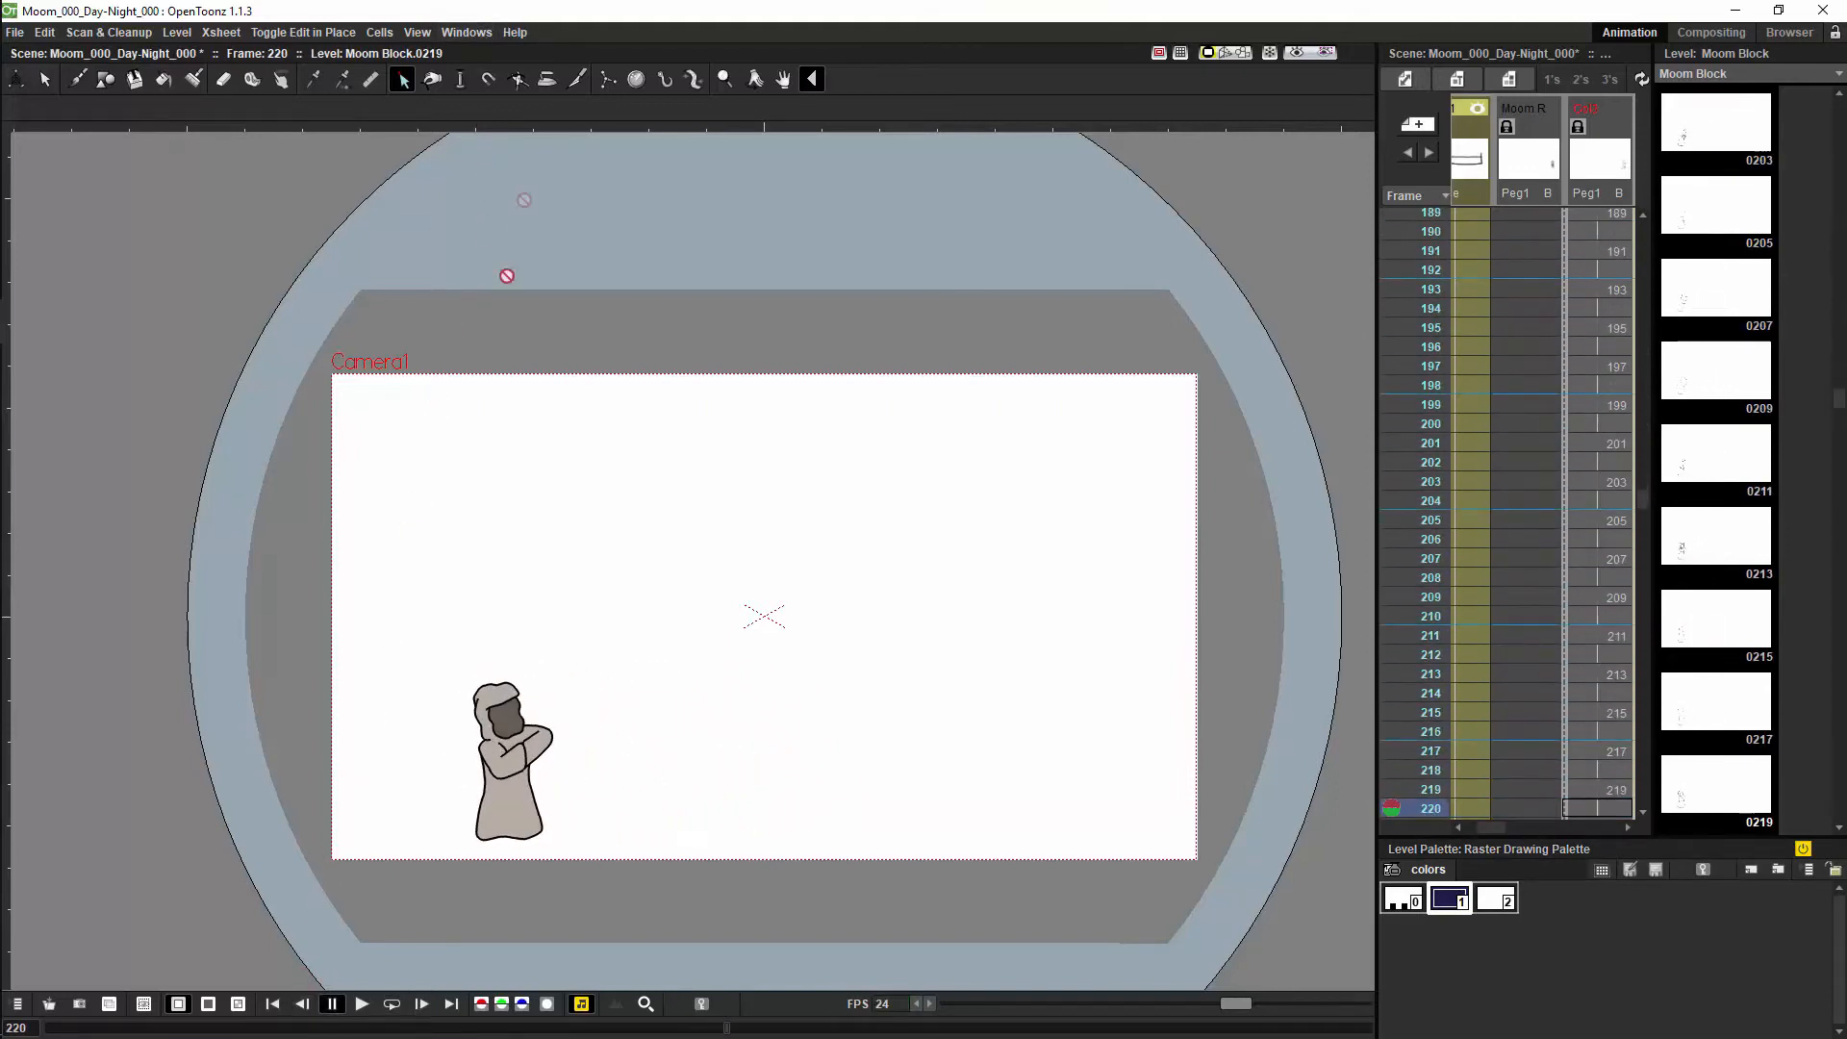
{"action": "left_click", "coordinate": [466, 32]}
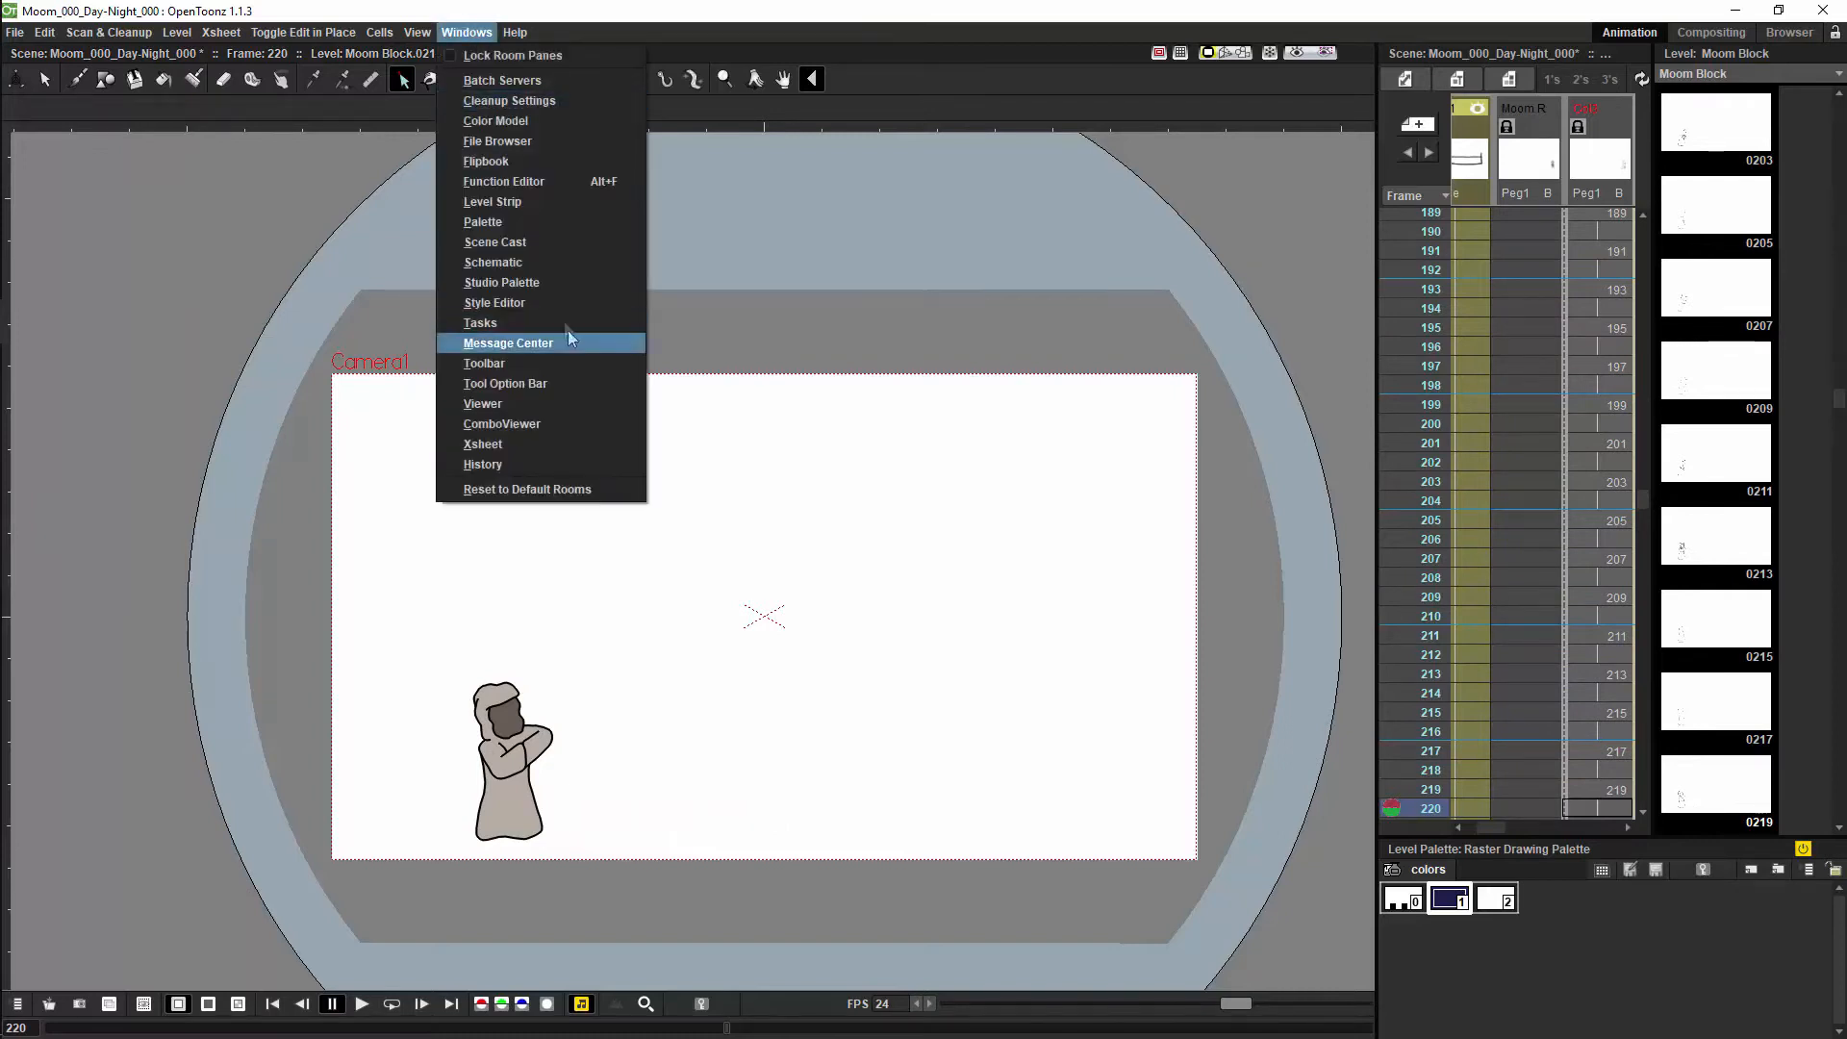
Show the FX Schematic with the seven columns feeding XSheet and Output.
{"action": "left_click", "coordinate": [492, 262]}
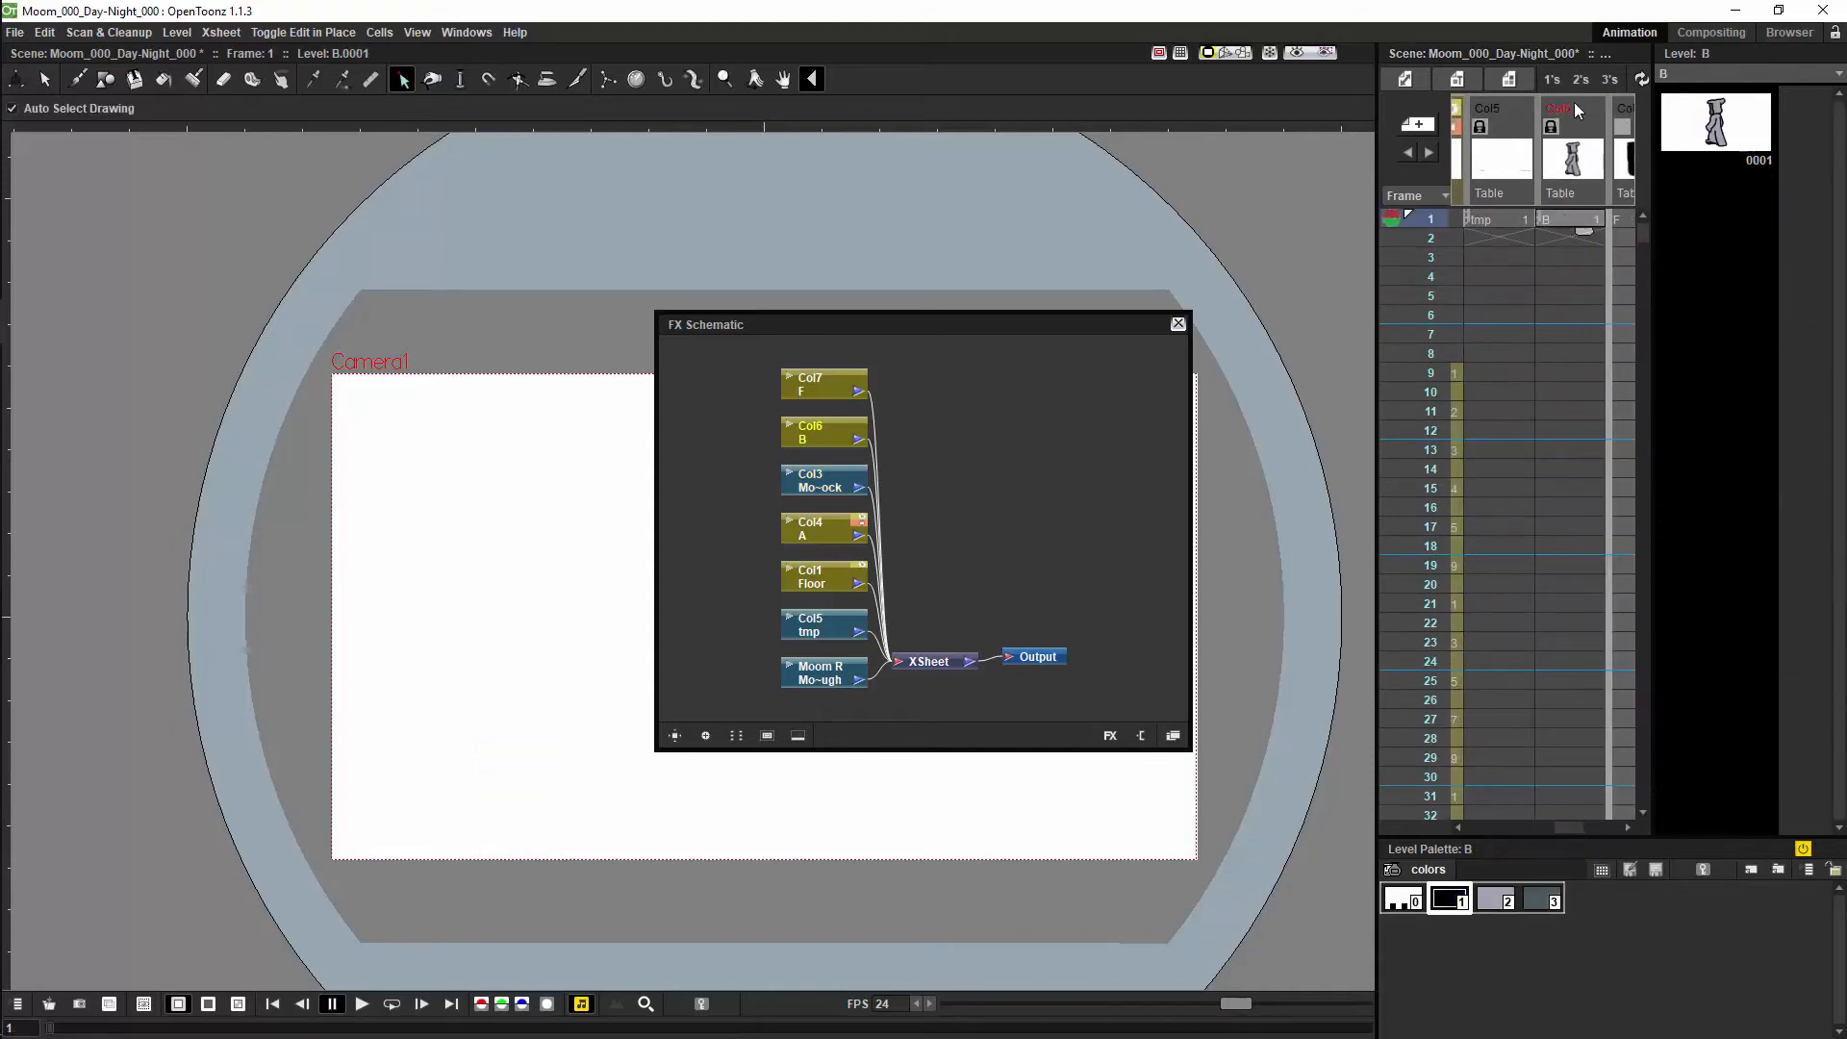
{"action": "left_click", "coordinate": [1572, 108]}
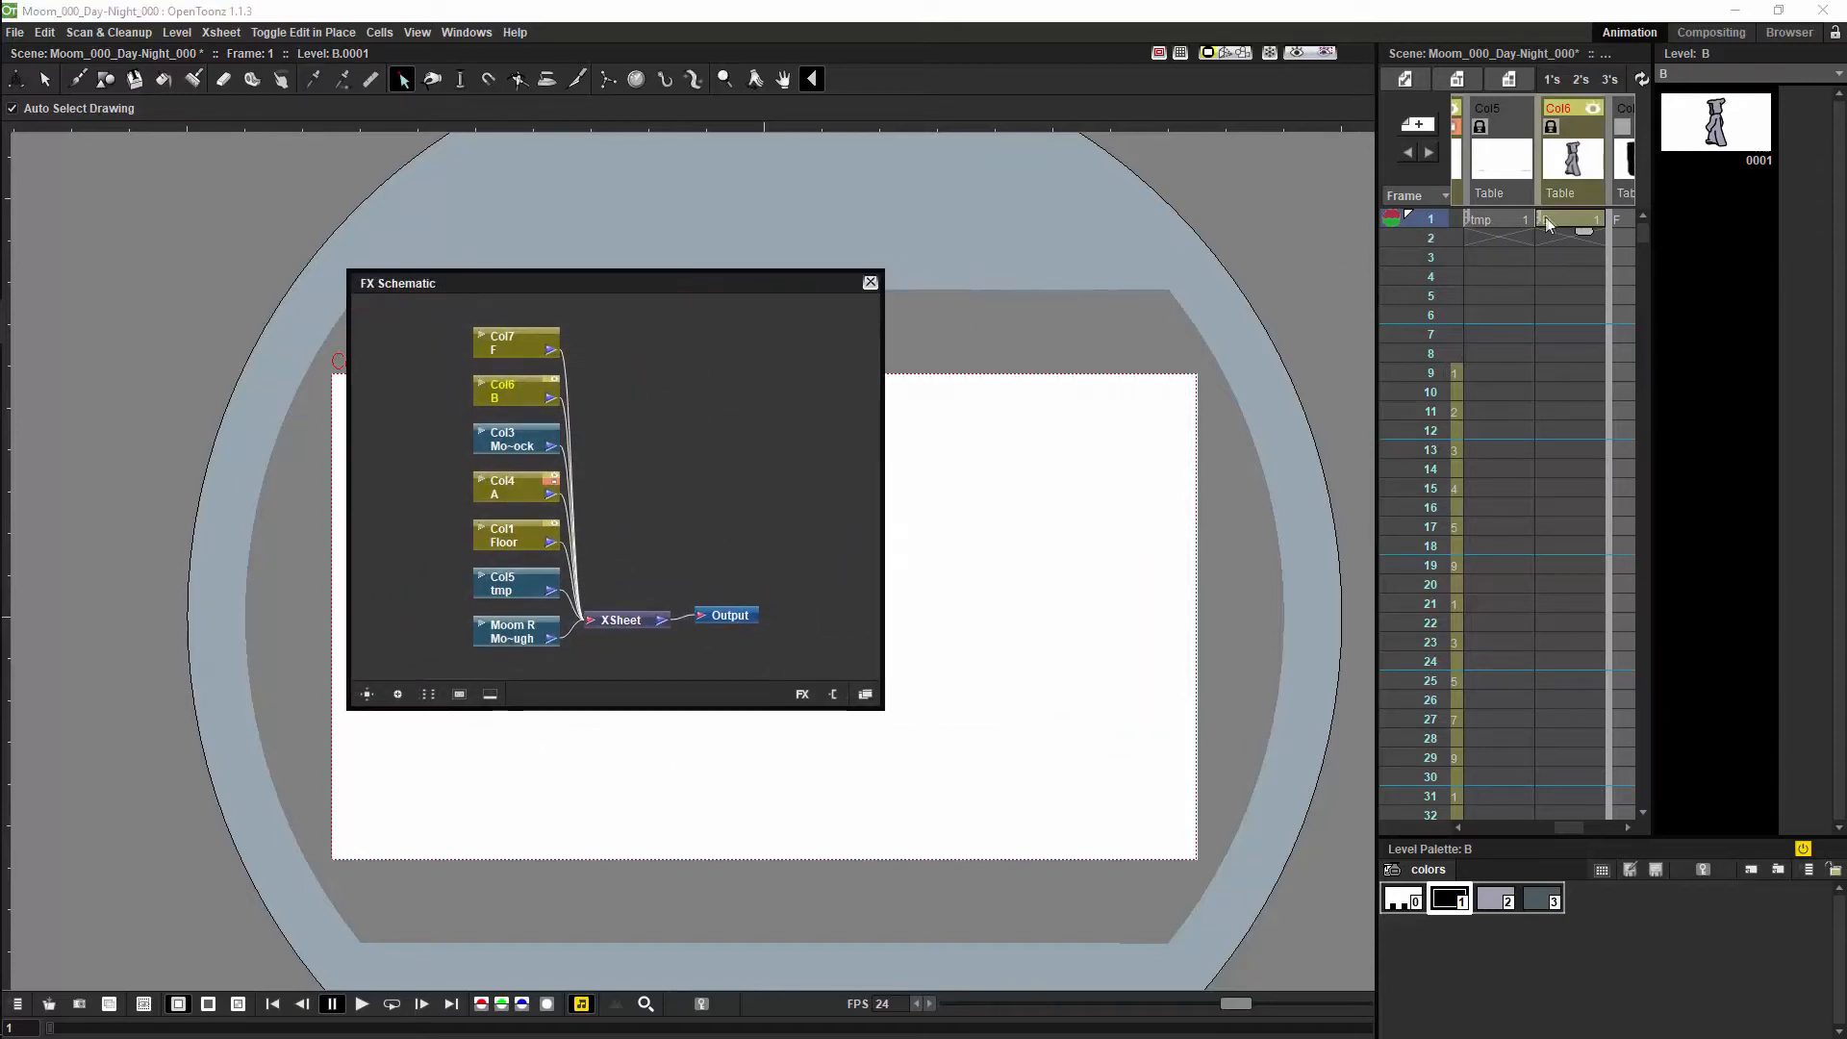
{"action": "left_click", "coordinate": [1572, 220]}
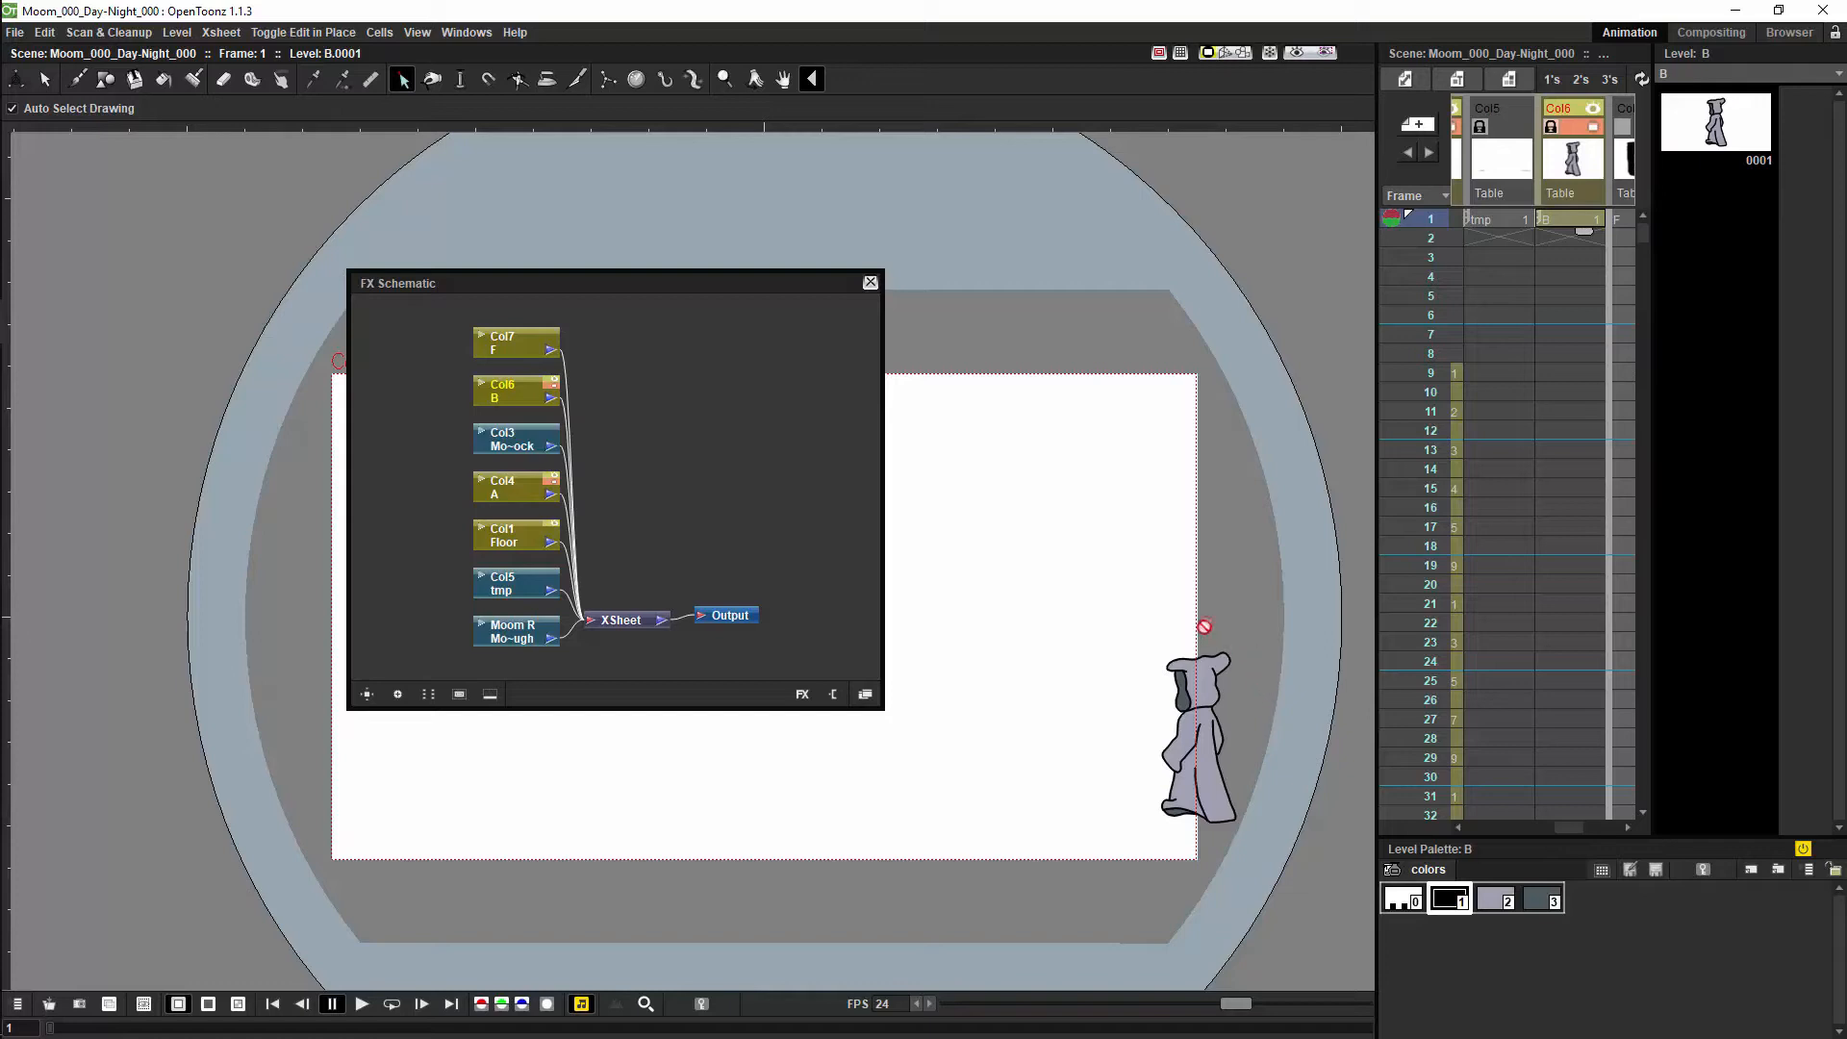
{"action": "mouse_move", "coordinate": [1241, 623]}
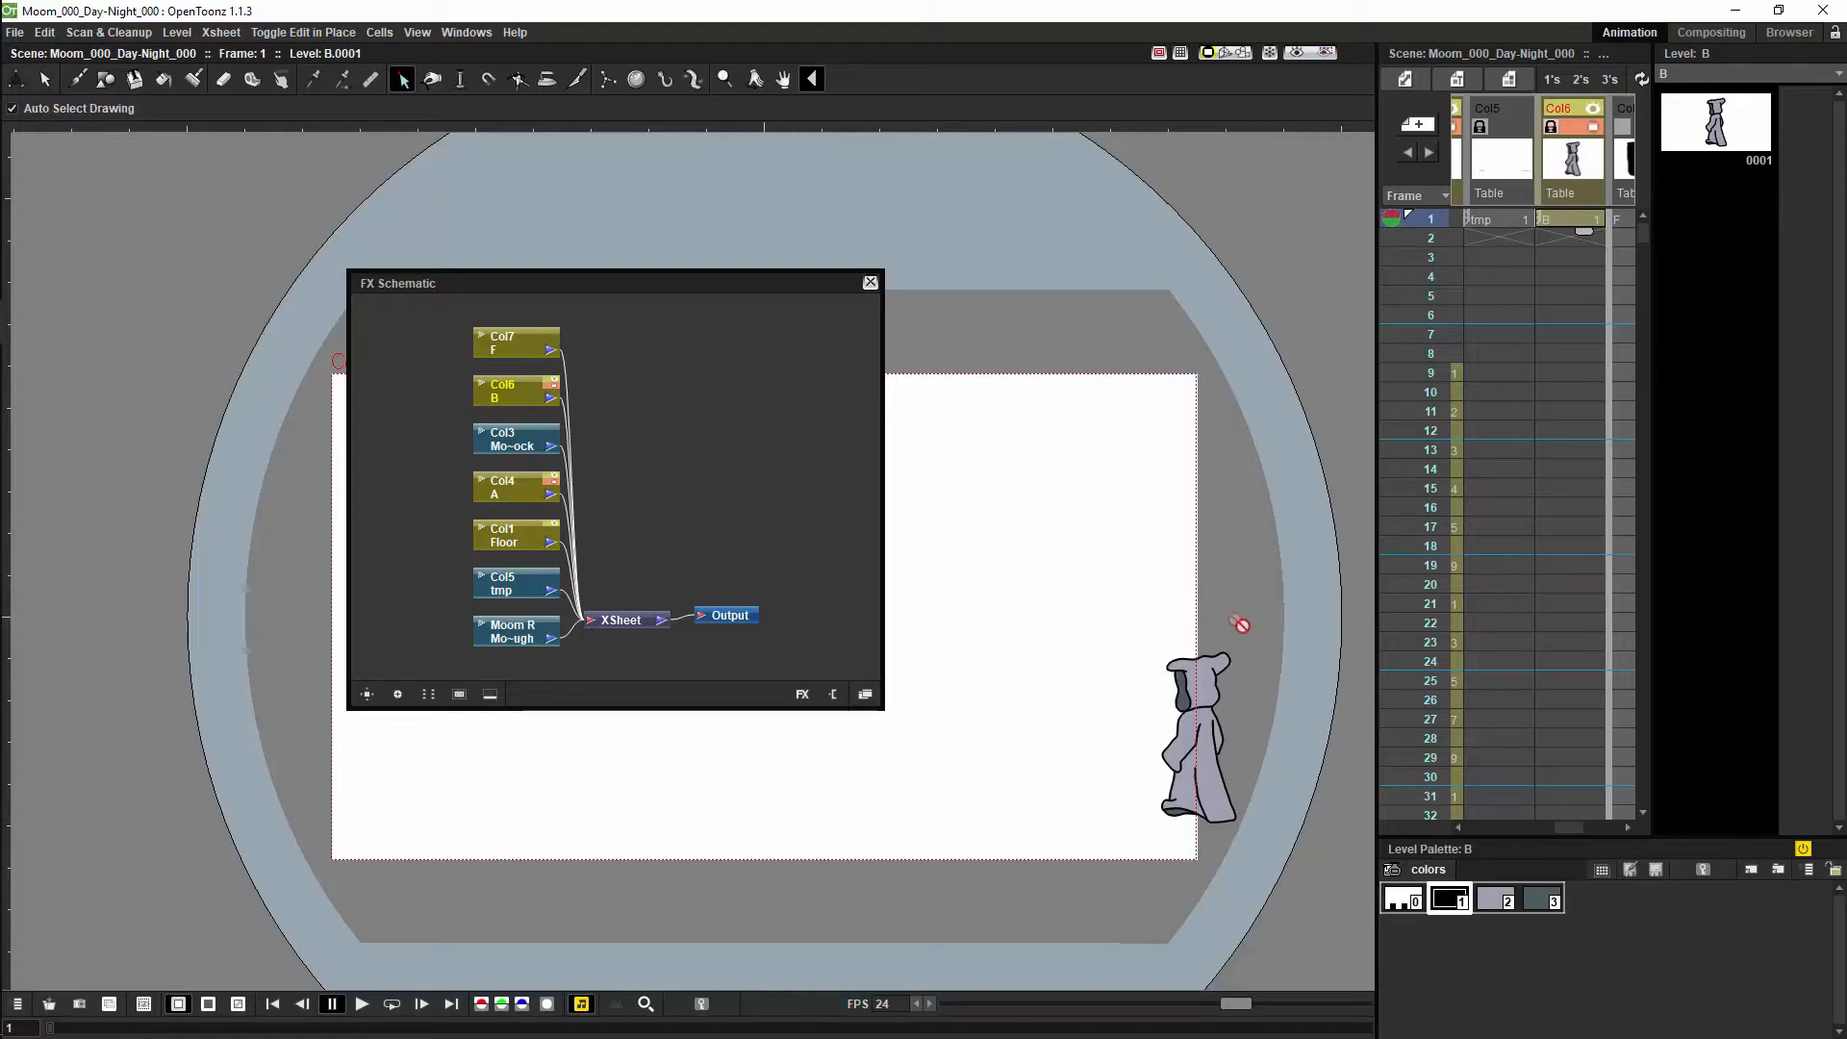
{"action": "mouse_move", "coordinate": [1465, 716]}
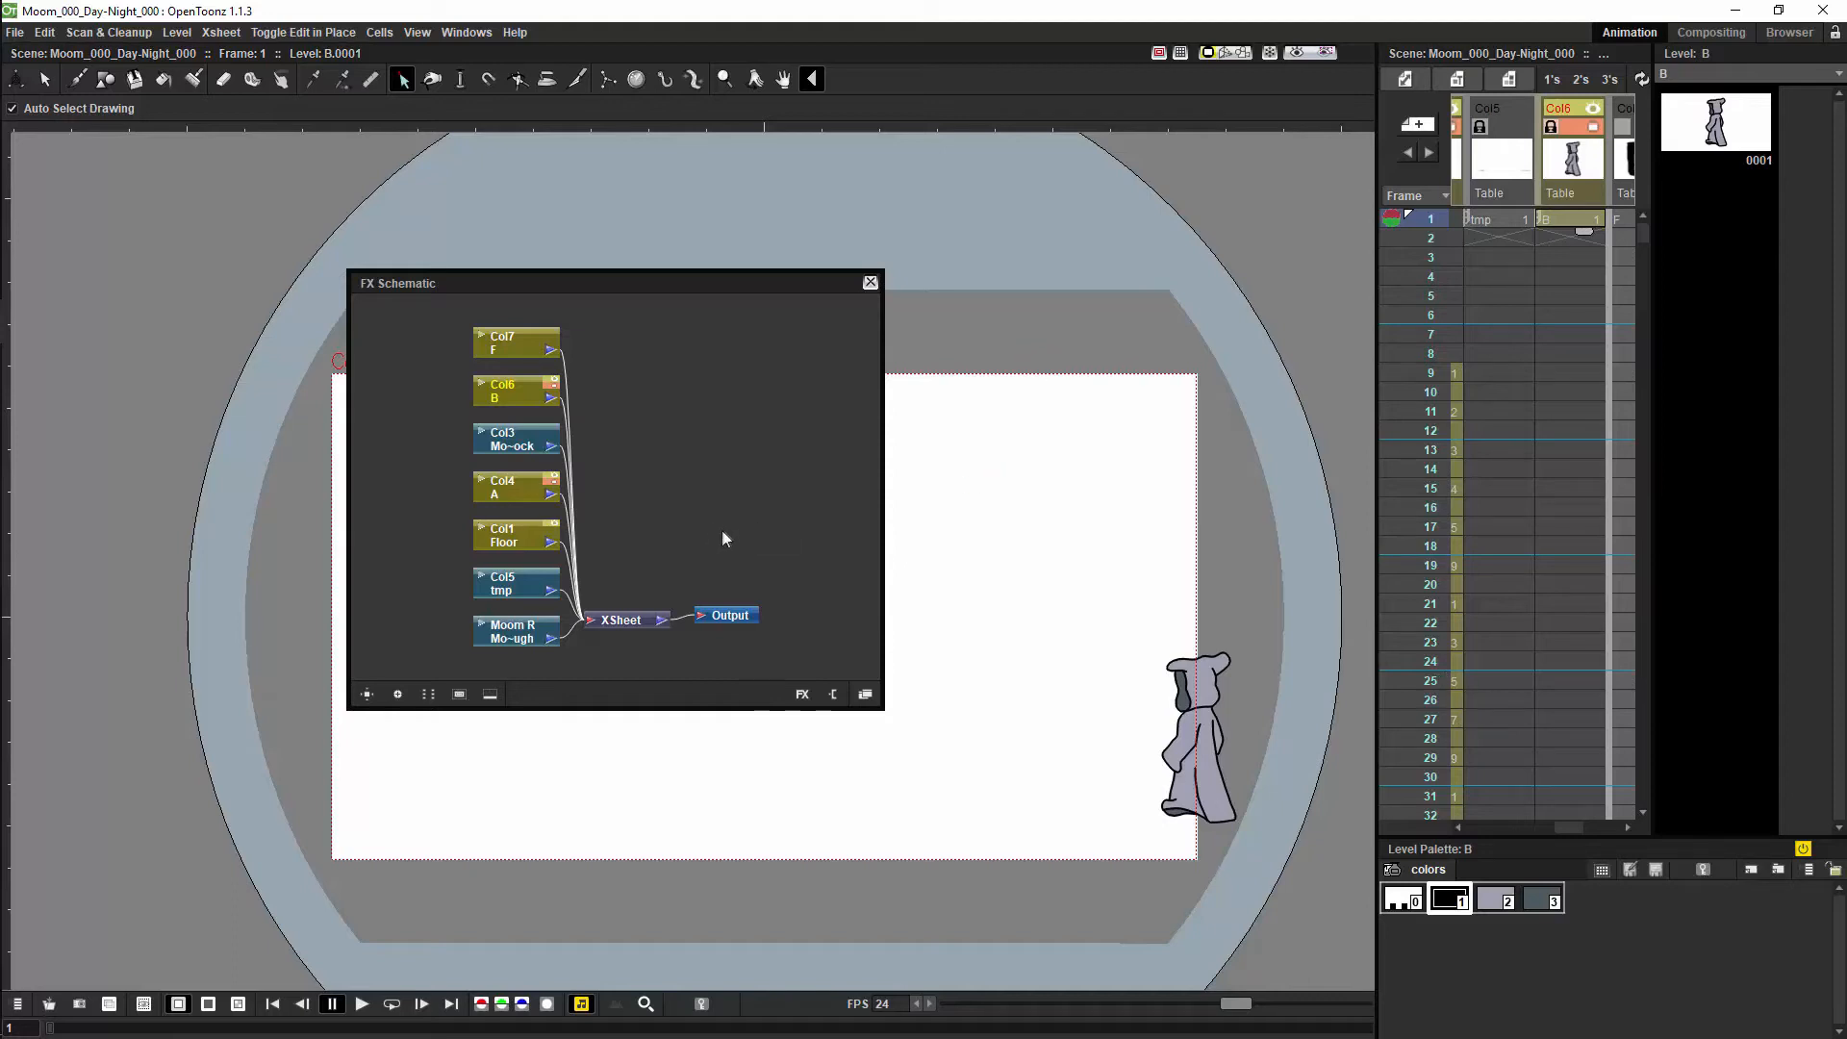
{"action": "mouse_move", "coordinate": [723, 557]}
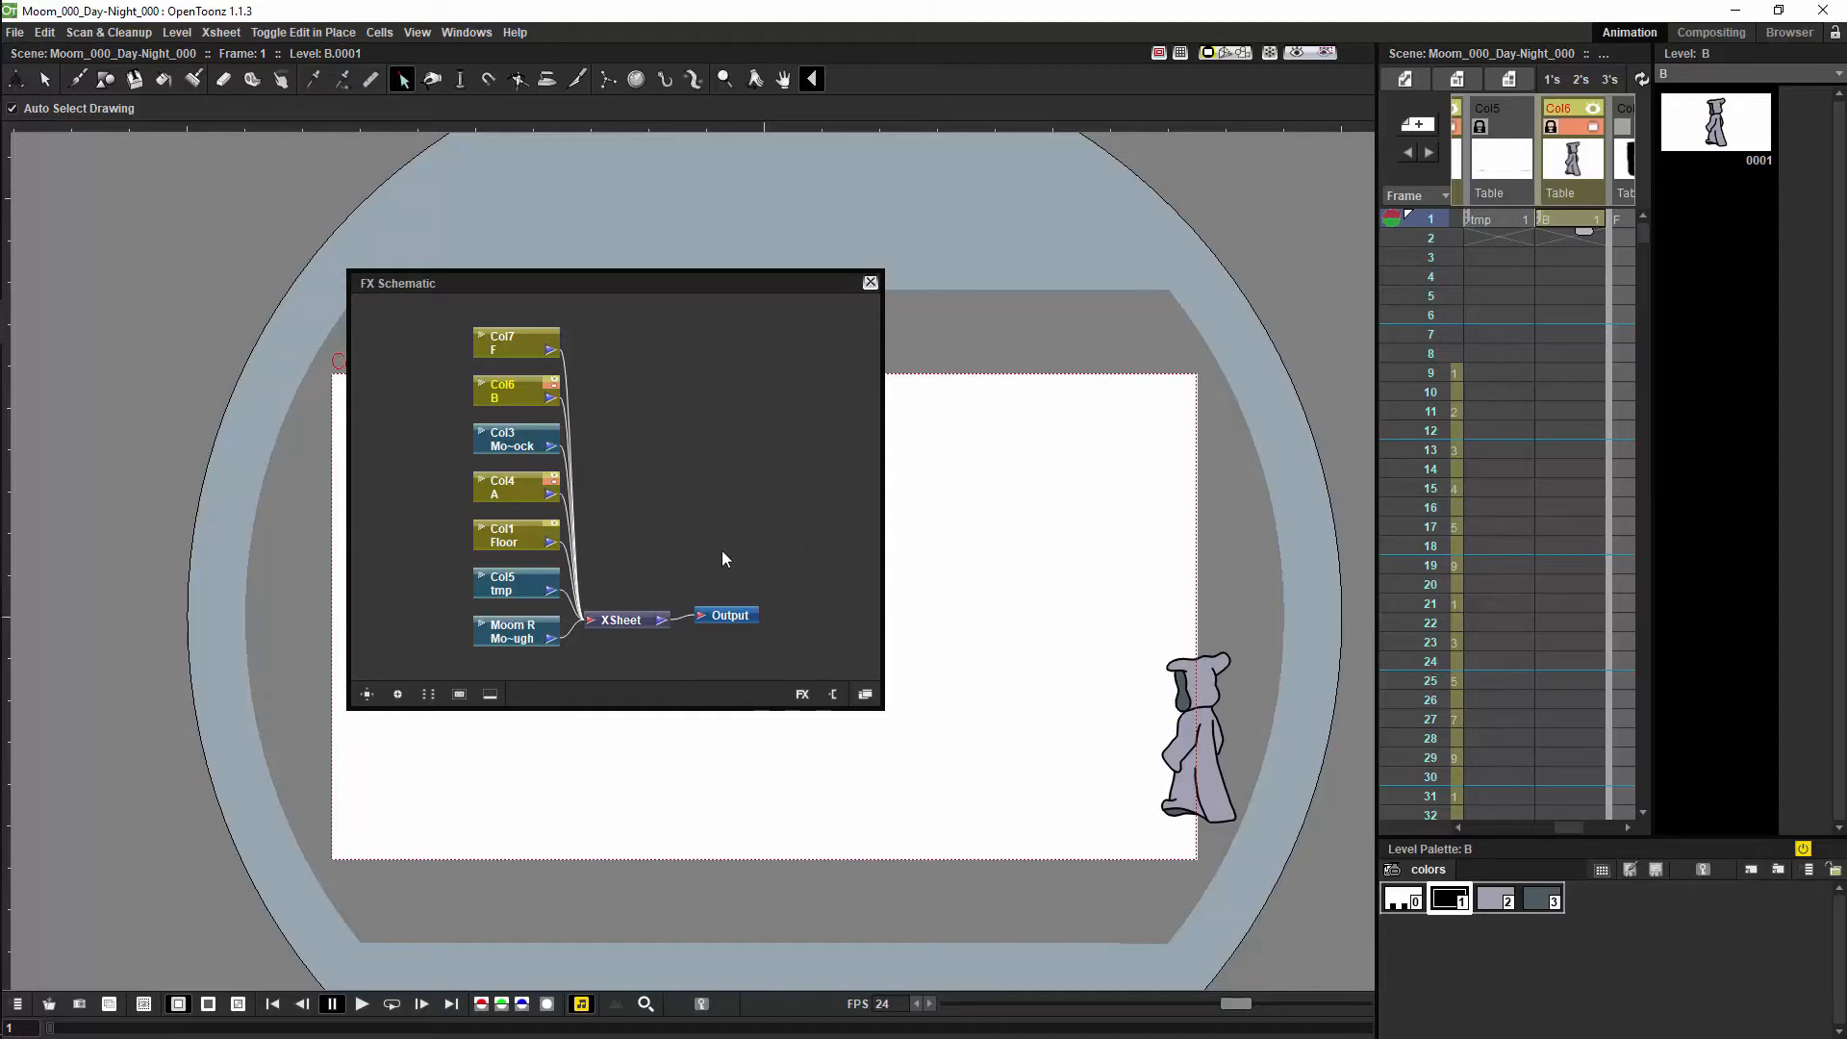
{"action": "mouse_move", "coordinate": [733, 556]}
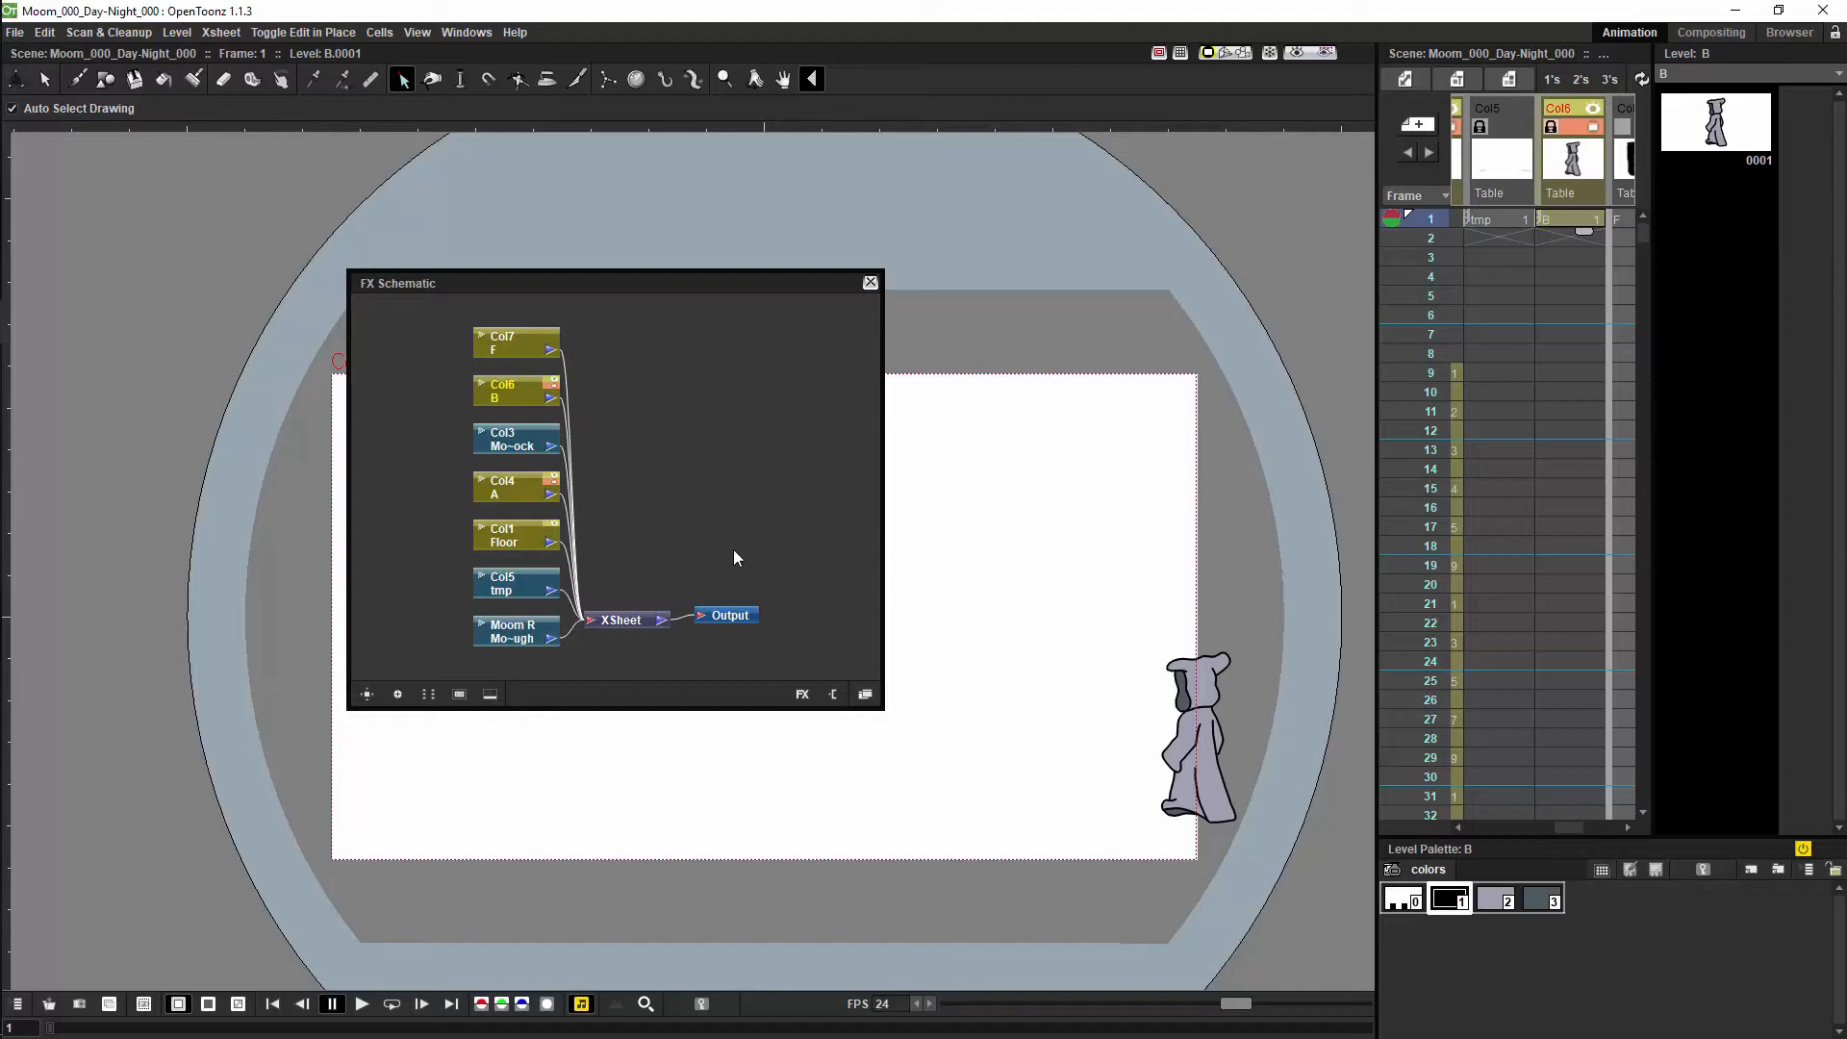
{"action": "mouse_move", "coordinate": [704, 533]}
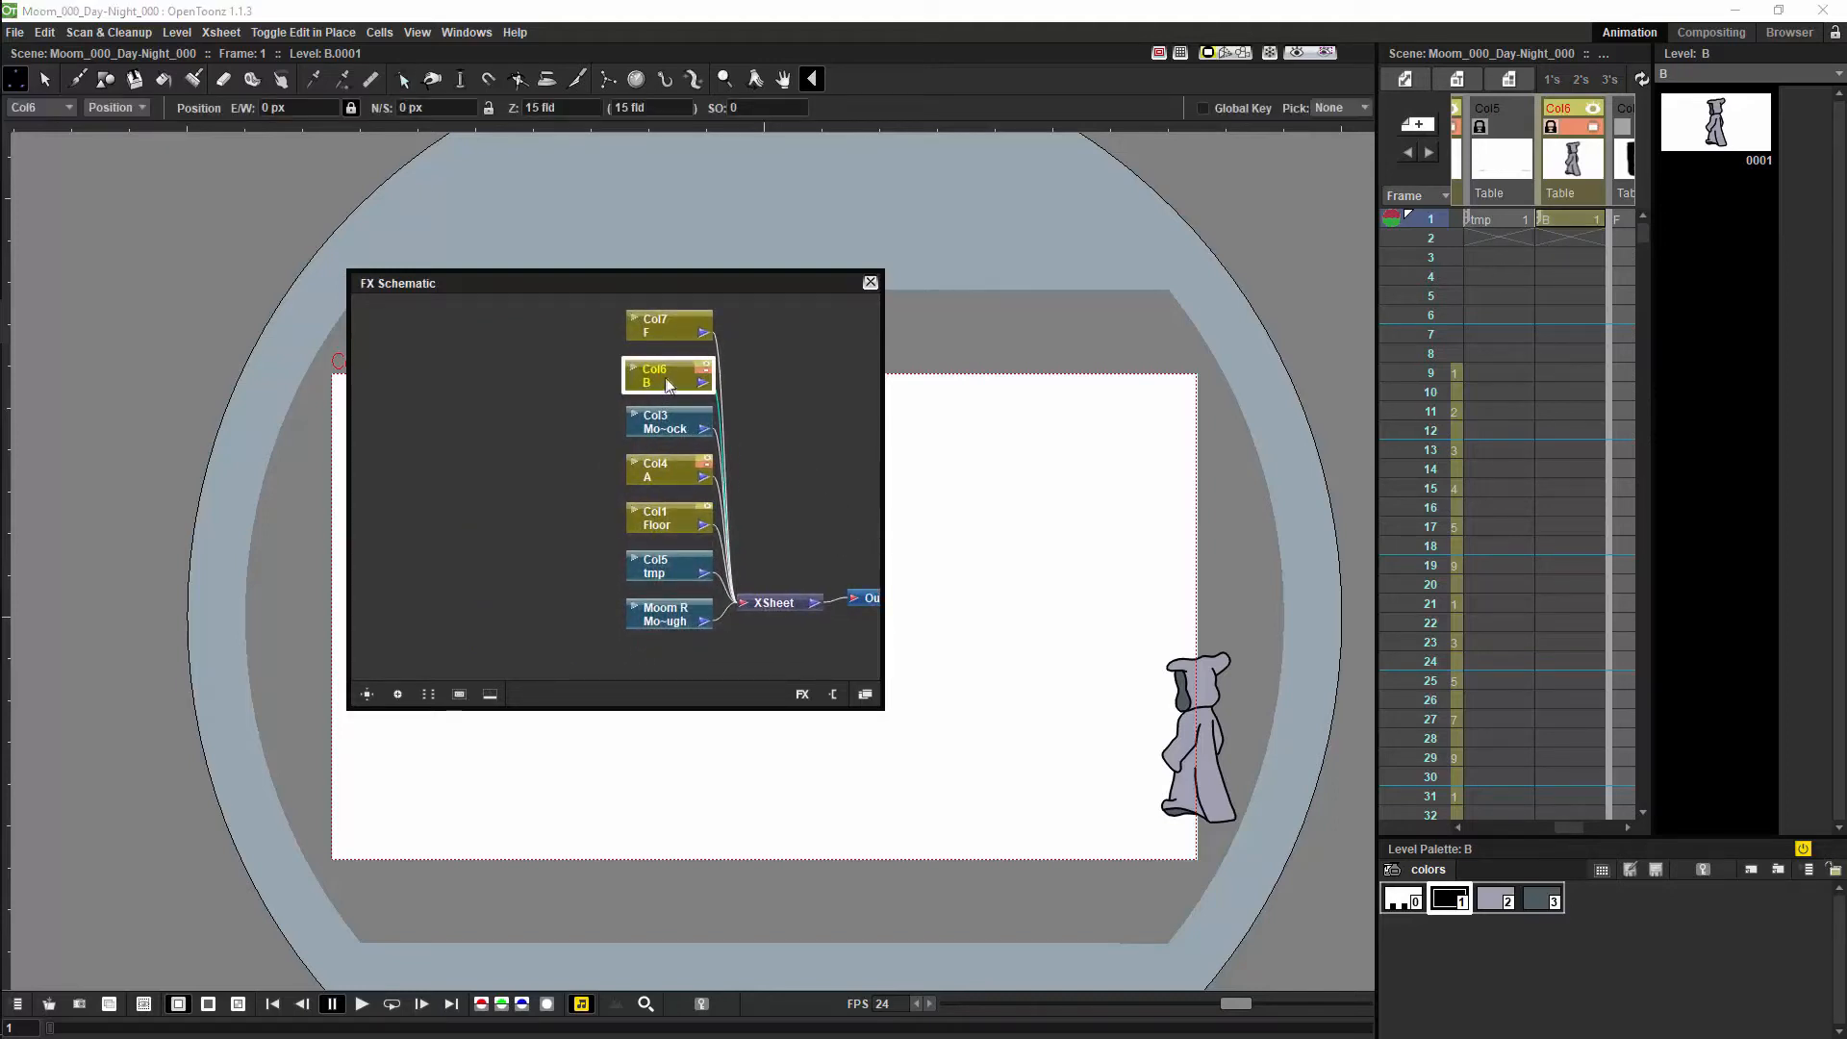
Move the B node aside and add an External Palette effect beside columns A and B.
{"action": "left_click_drag", "start_coordinate": [670, 375], "coordinate": [444, 518]}
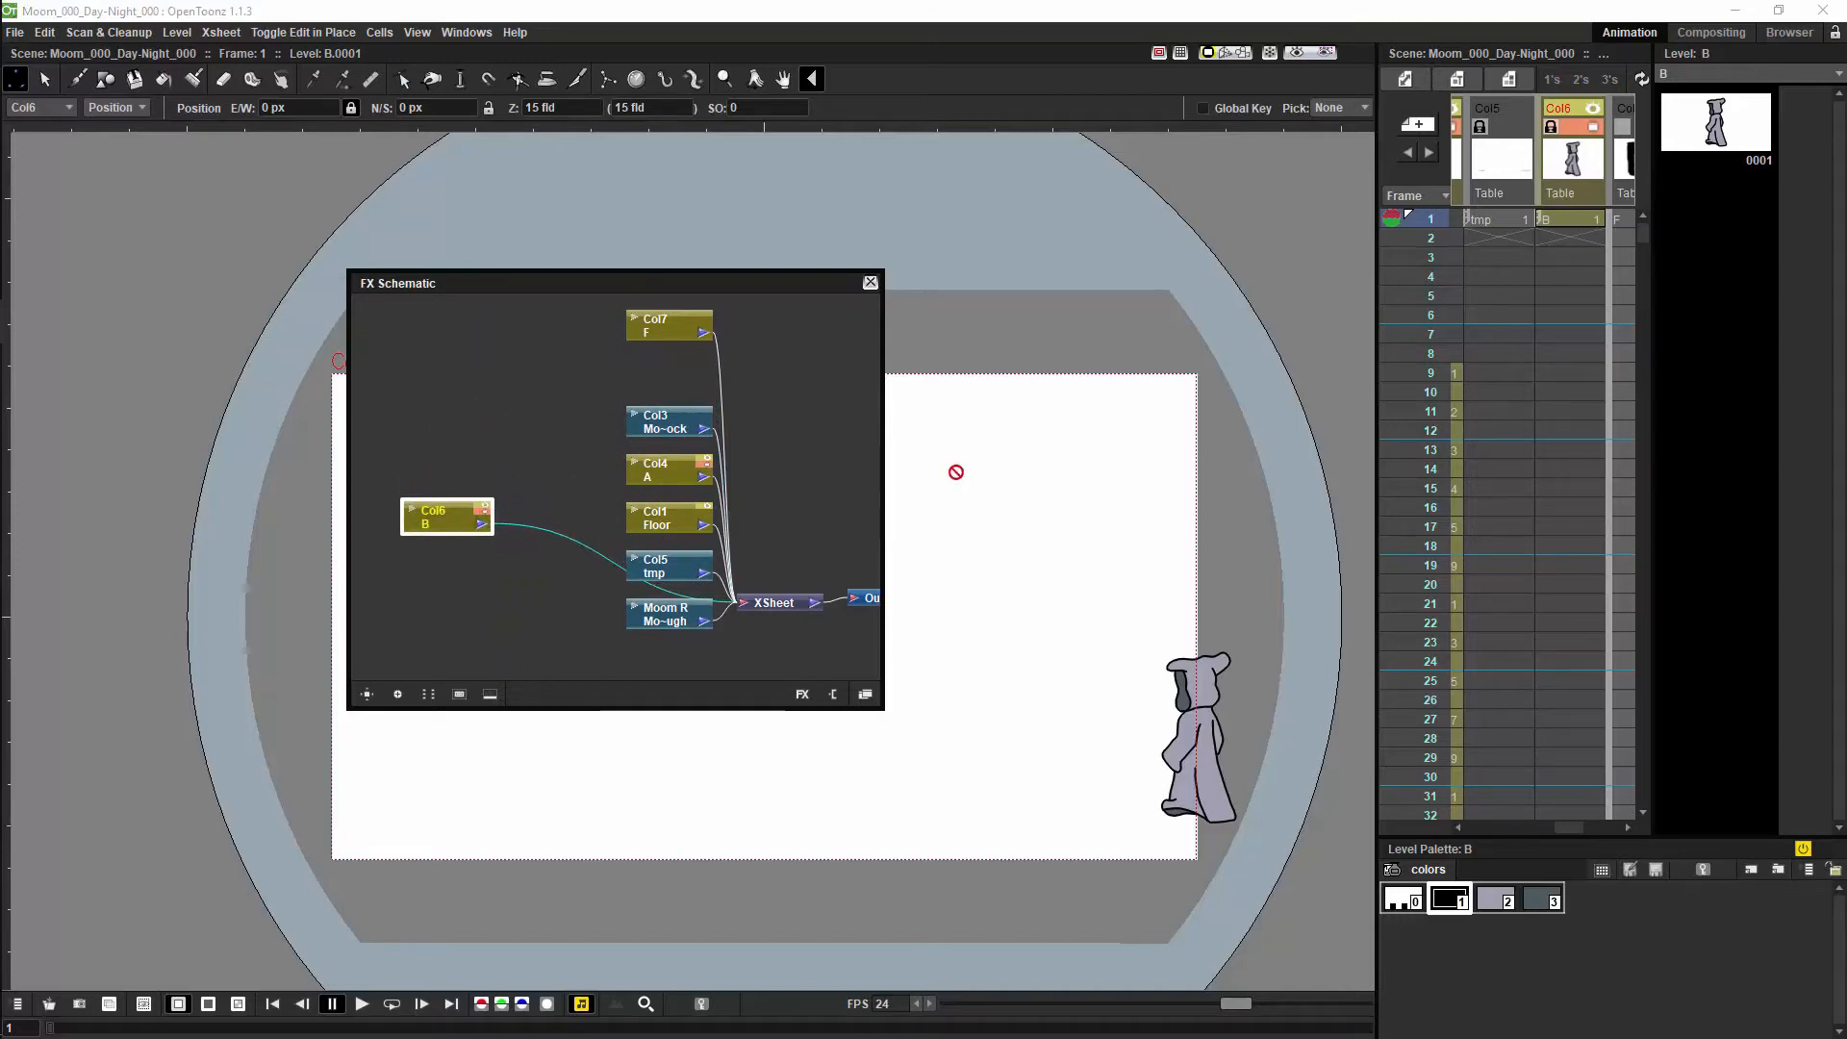
{"action": "mouse_move", "coordinate": [1528, 787]}
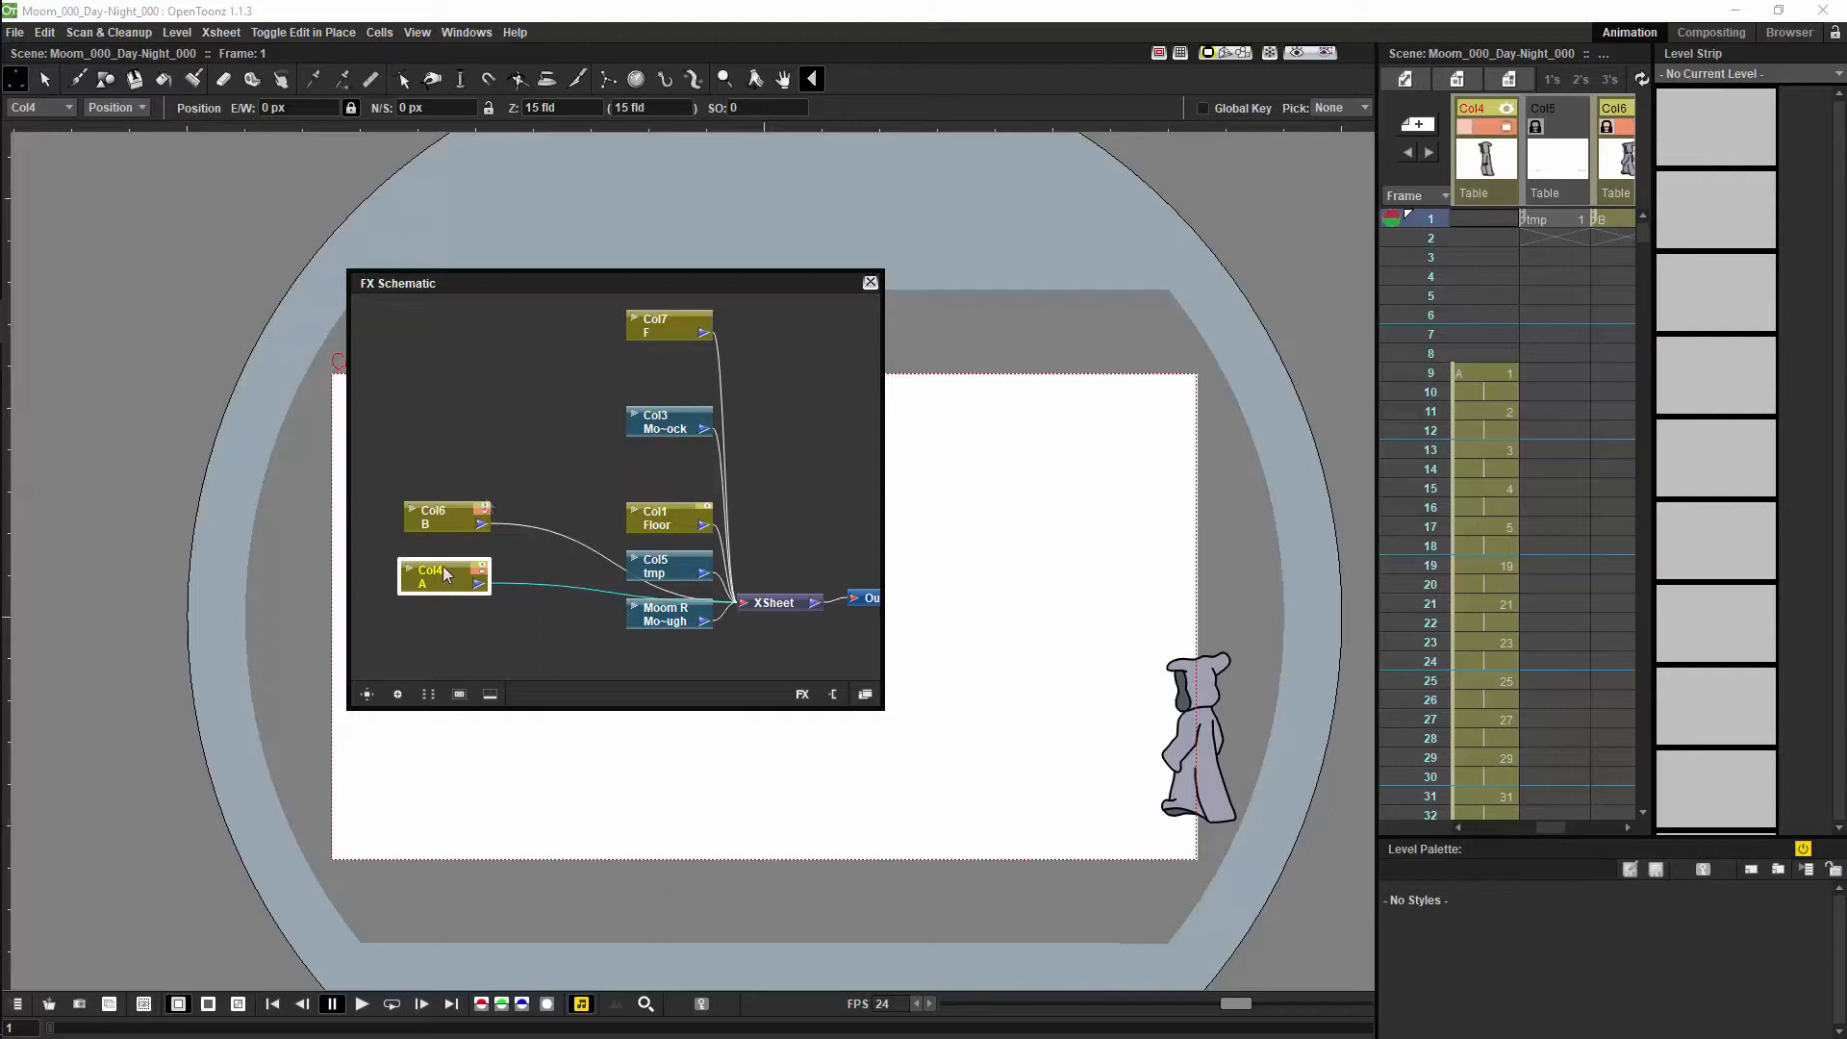
{"action": "mouse_move", "coordinate": [447, 526]}
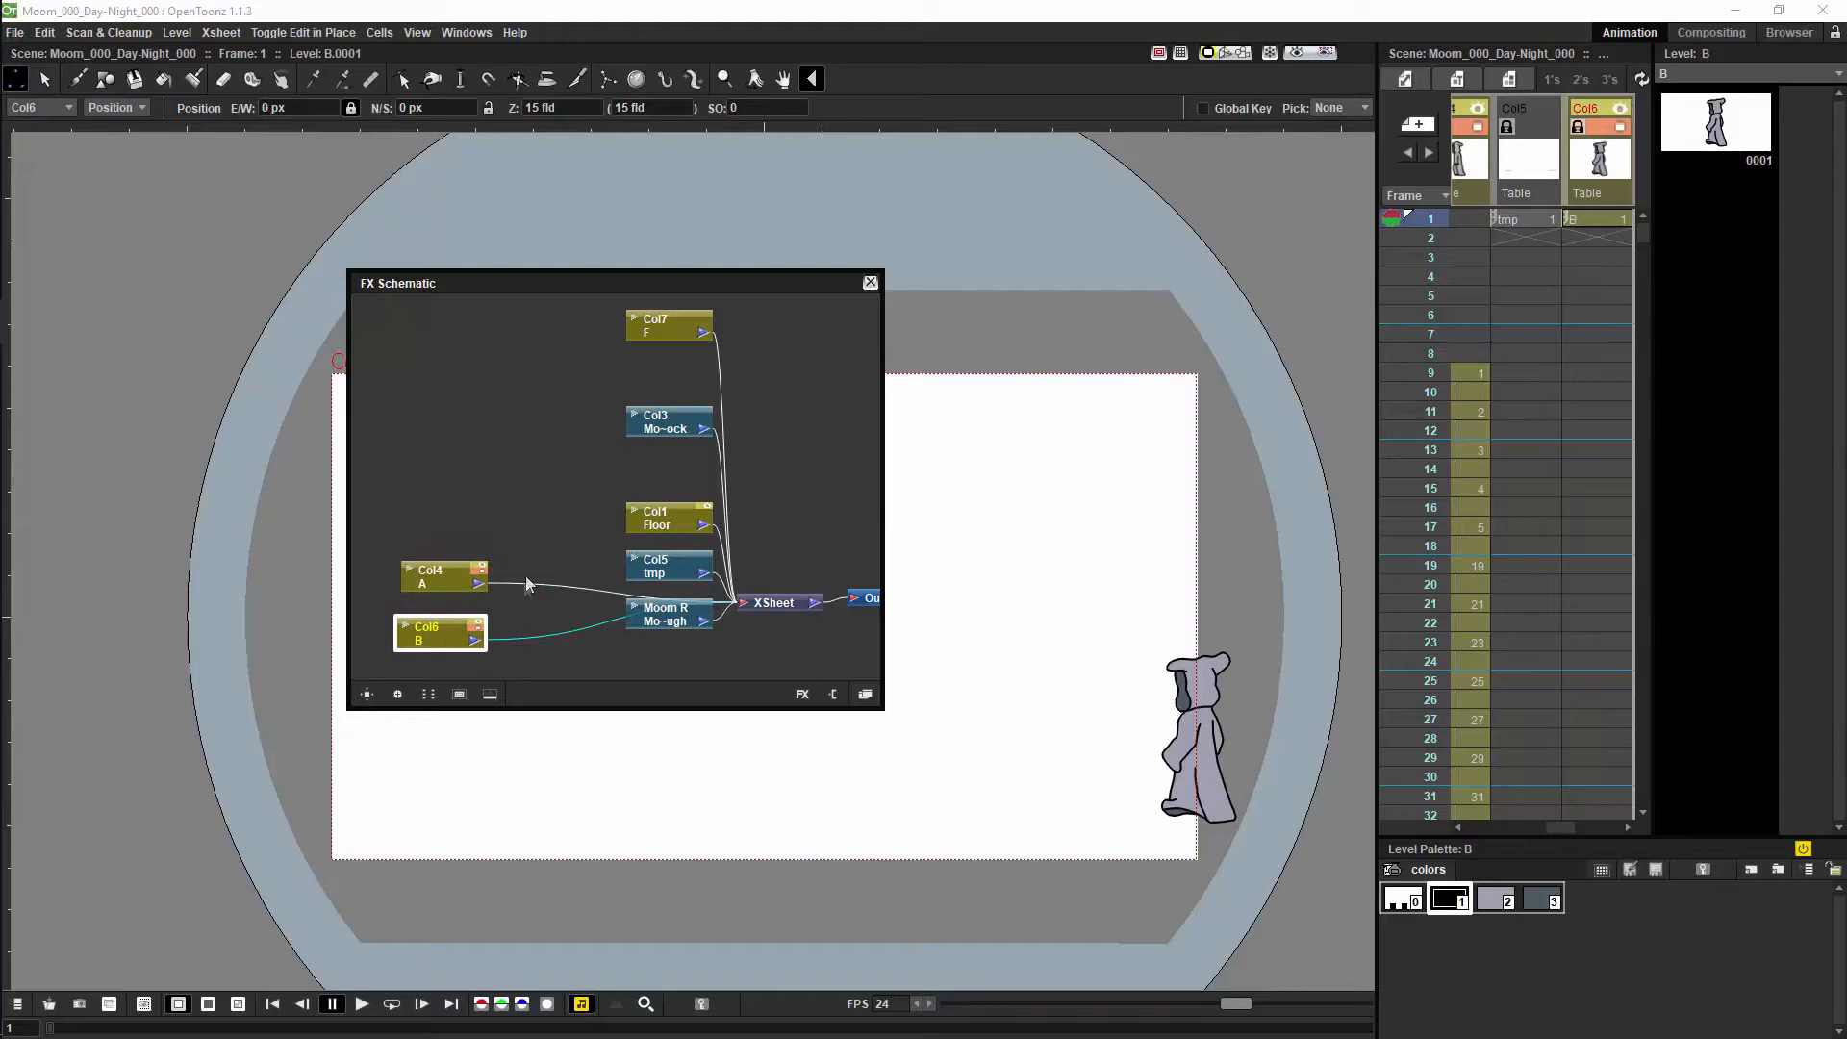
{"action": "right_click", "coordinate": [527, 585]}
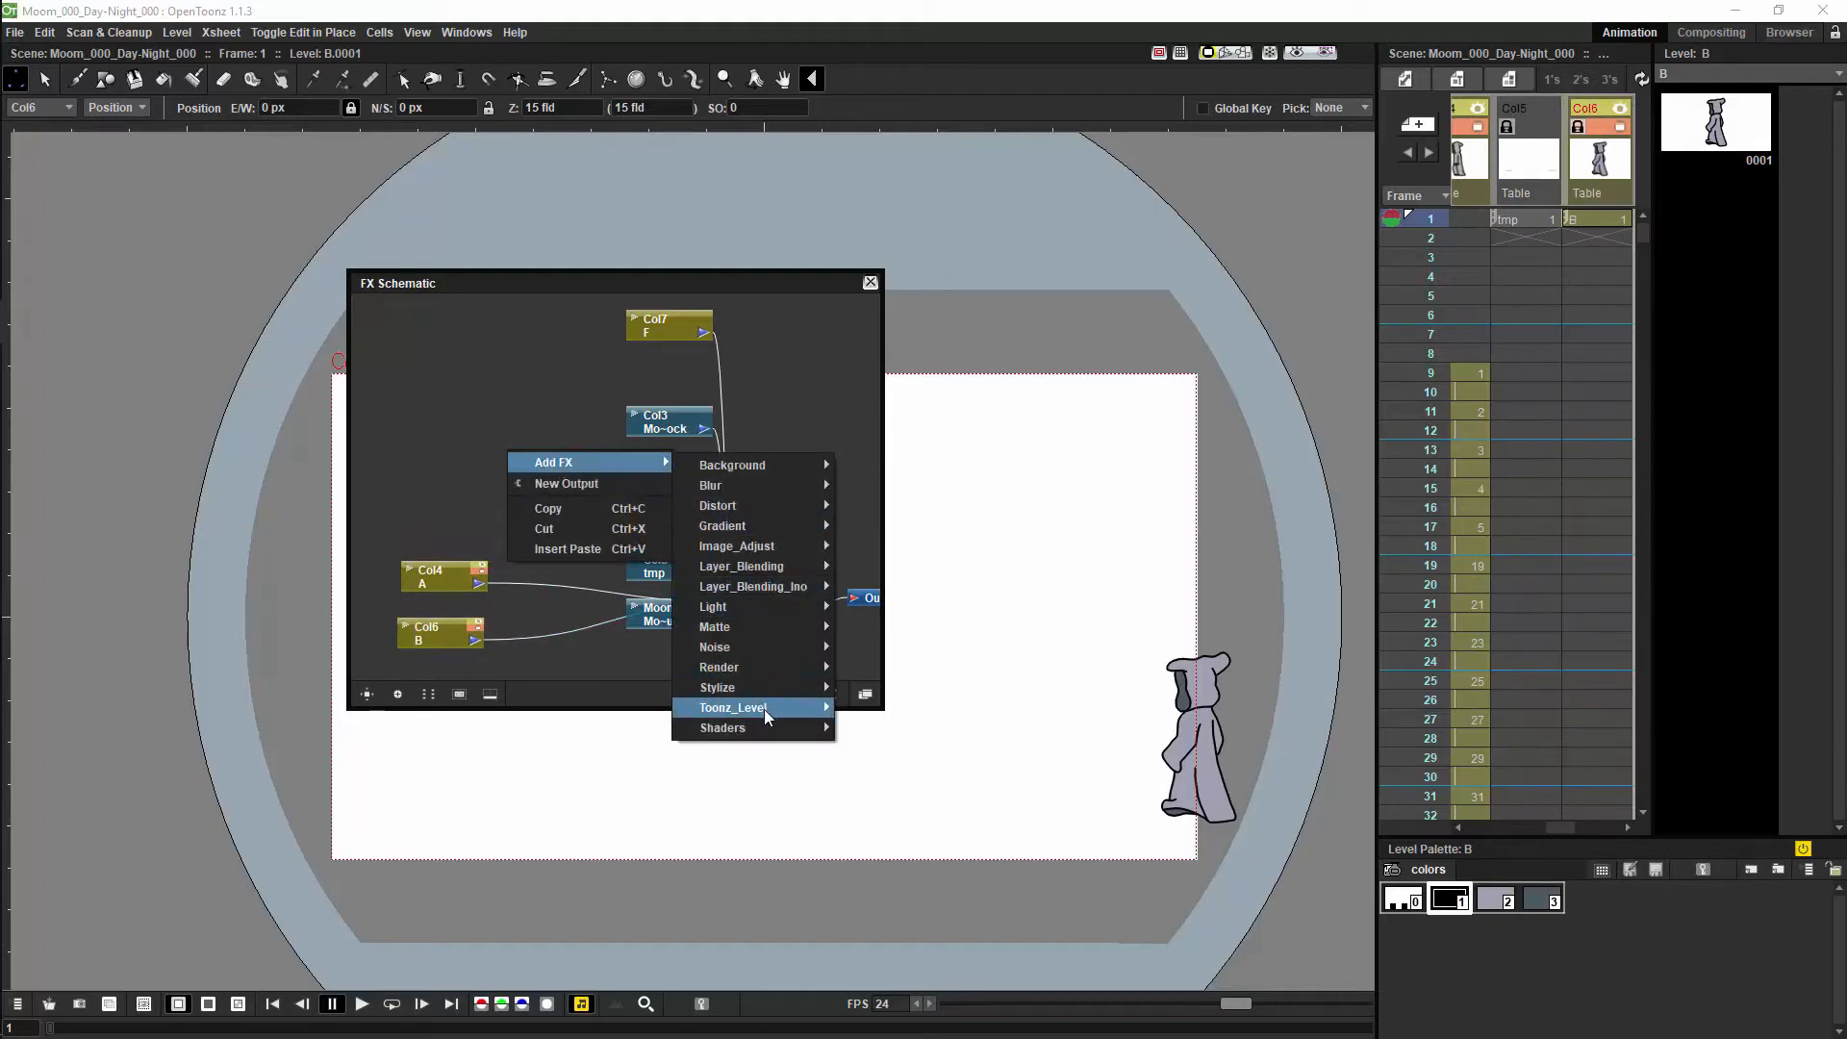
{"action": "mouse_move", "coordinate": [733, 706]}
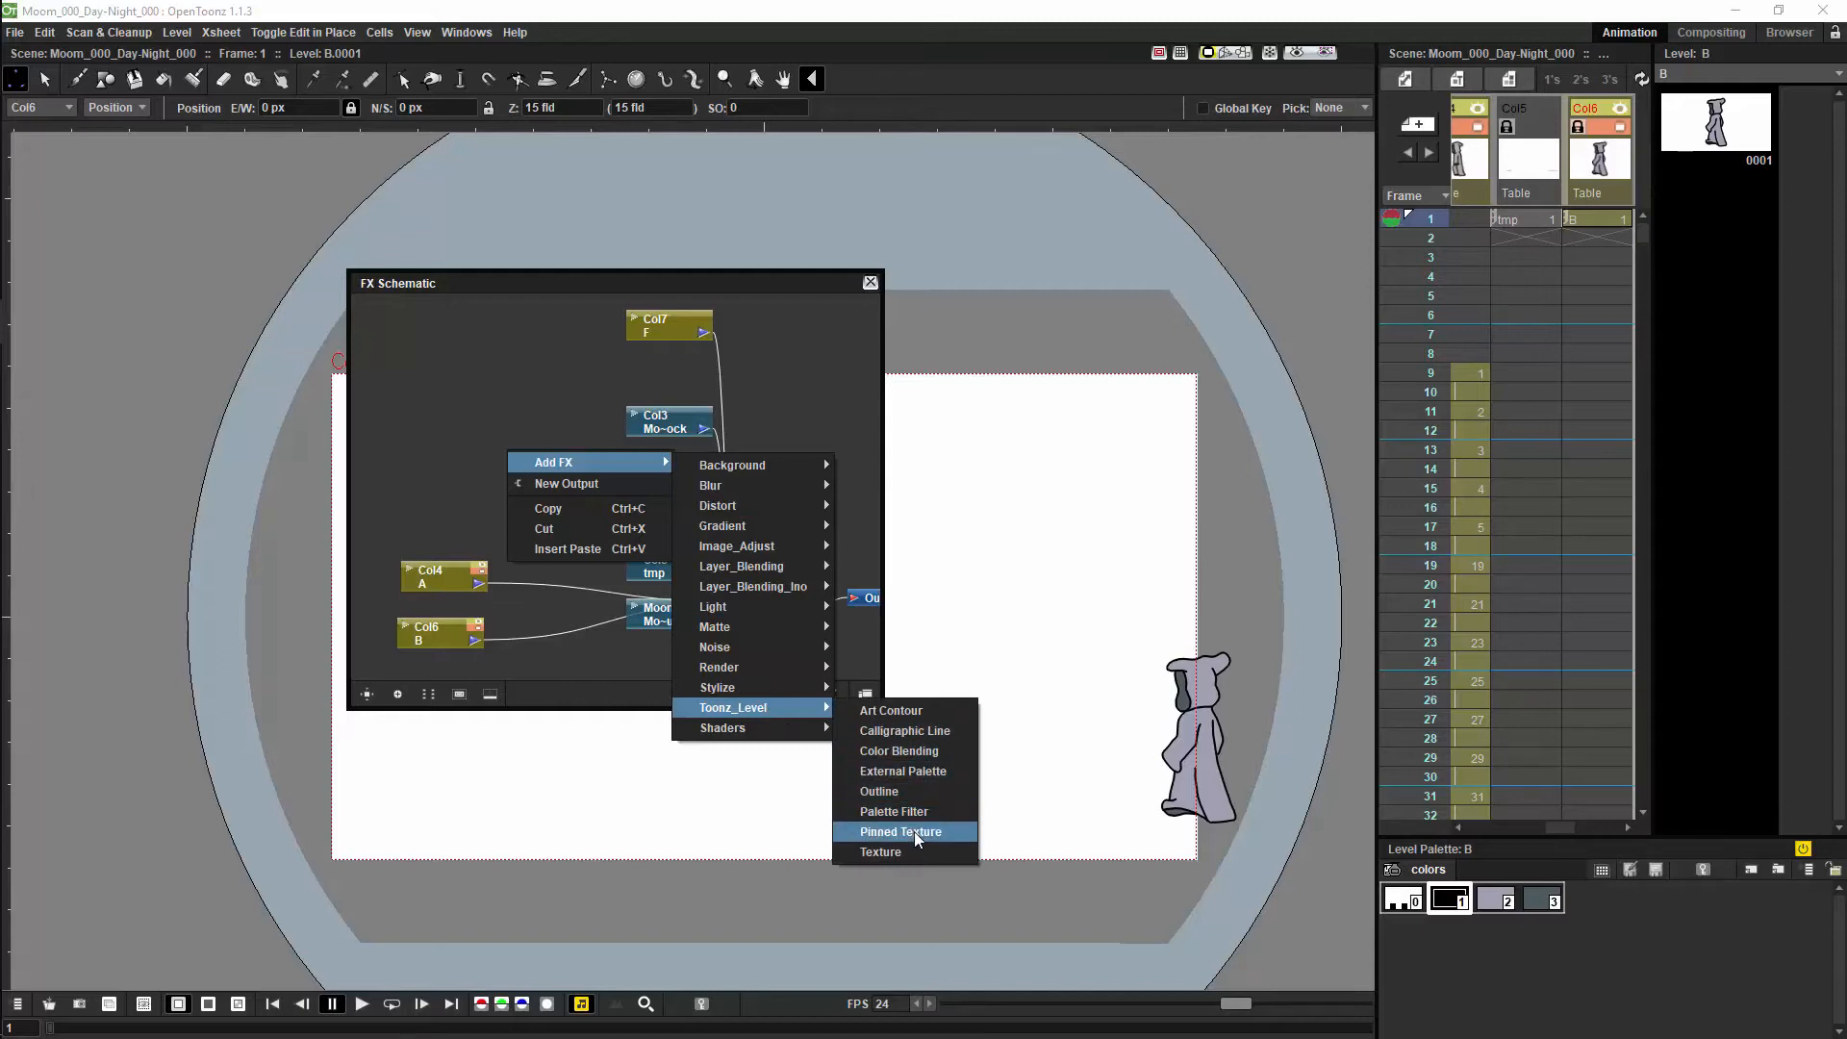
{"action": "mouse_move", "coordinate": [904, 770]}
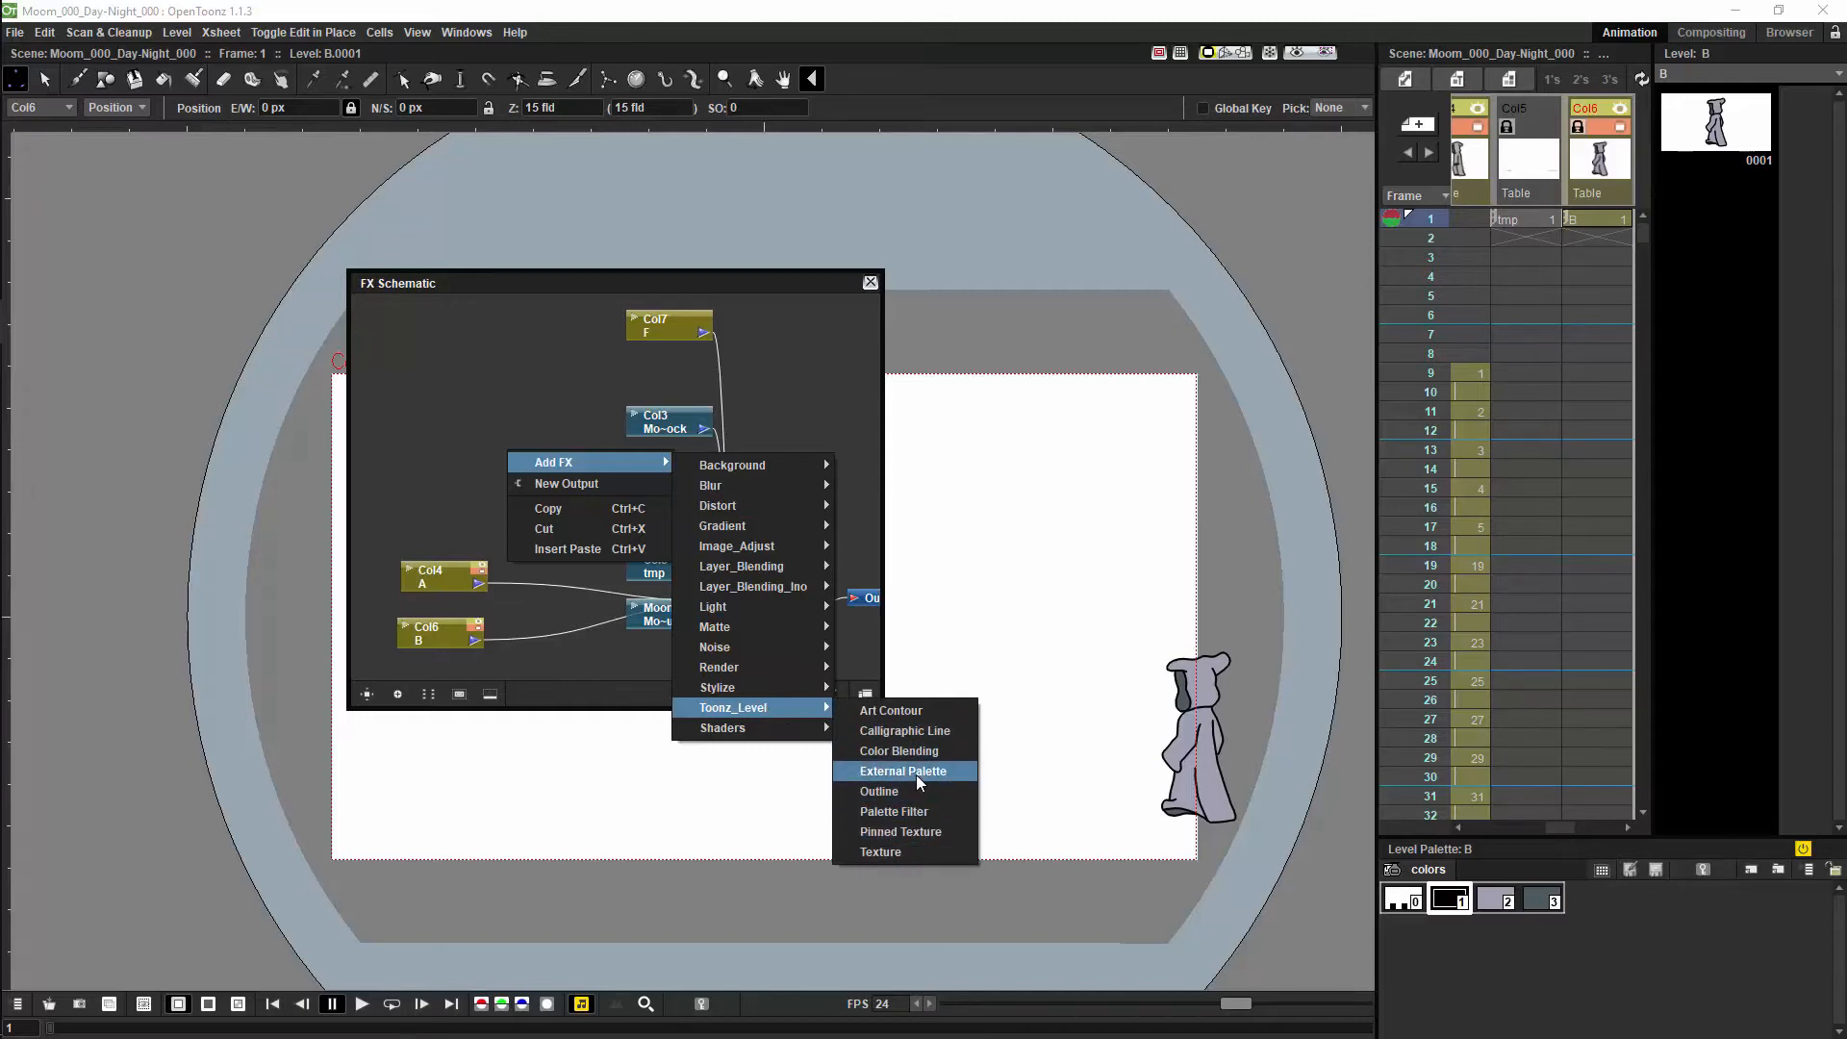
{"action": "left_click", "coordinate": [902, 770]}
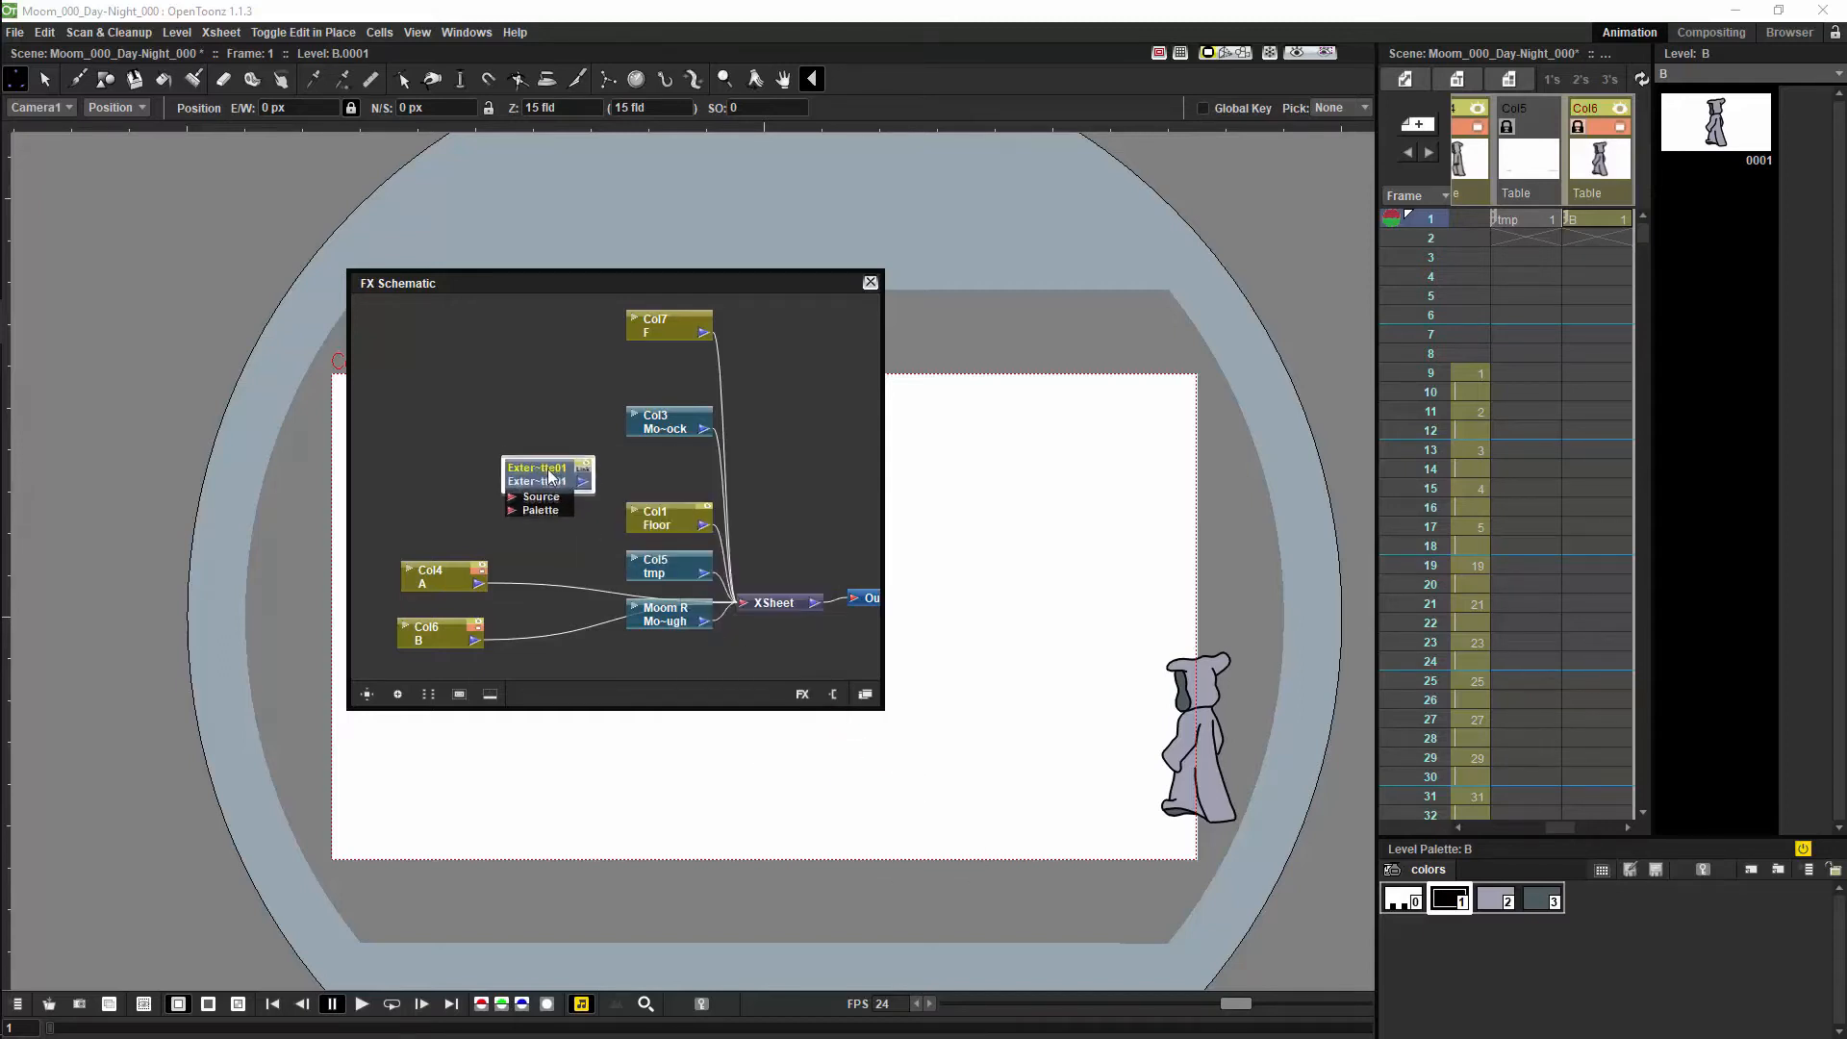
{"action": "left_click_drag", "start_coordinate": [537, 477], "coordinate": [556, 531]}
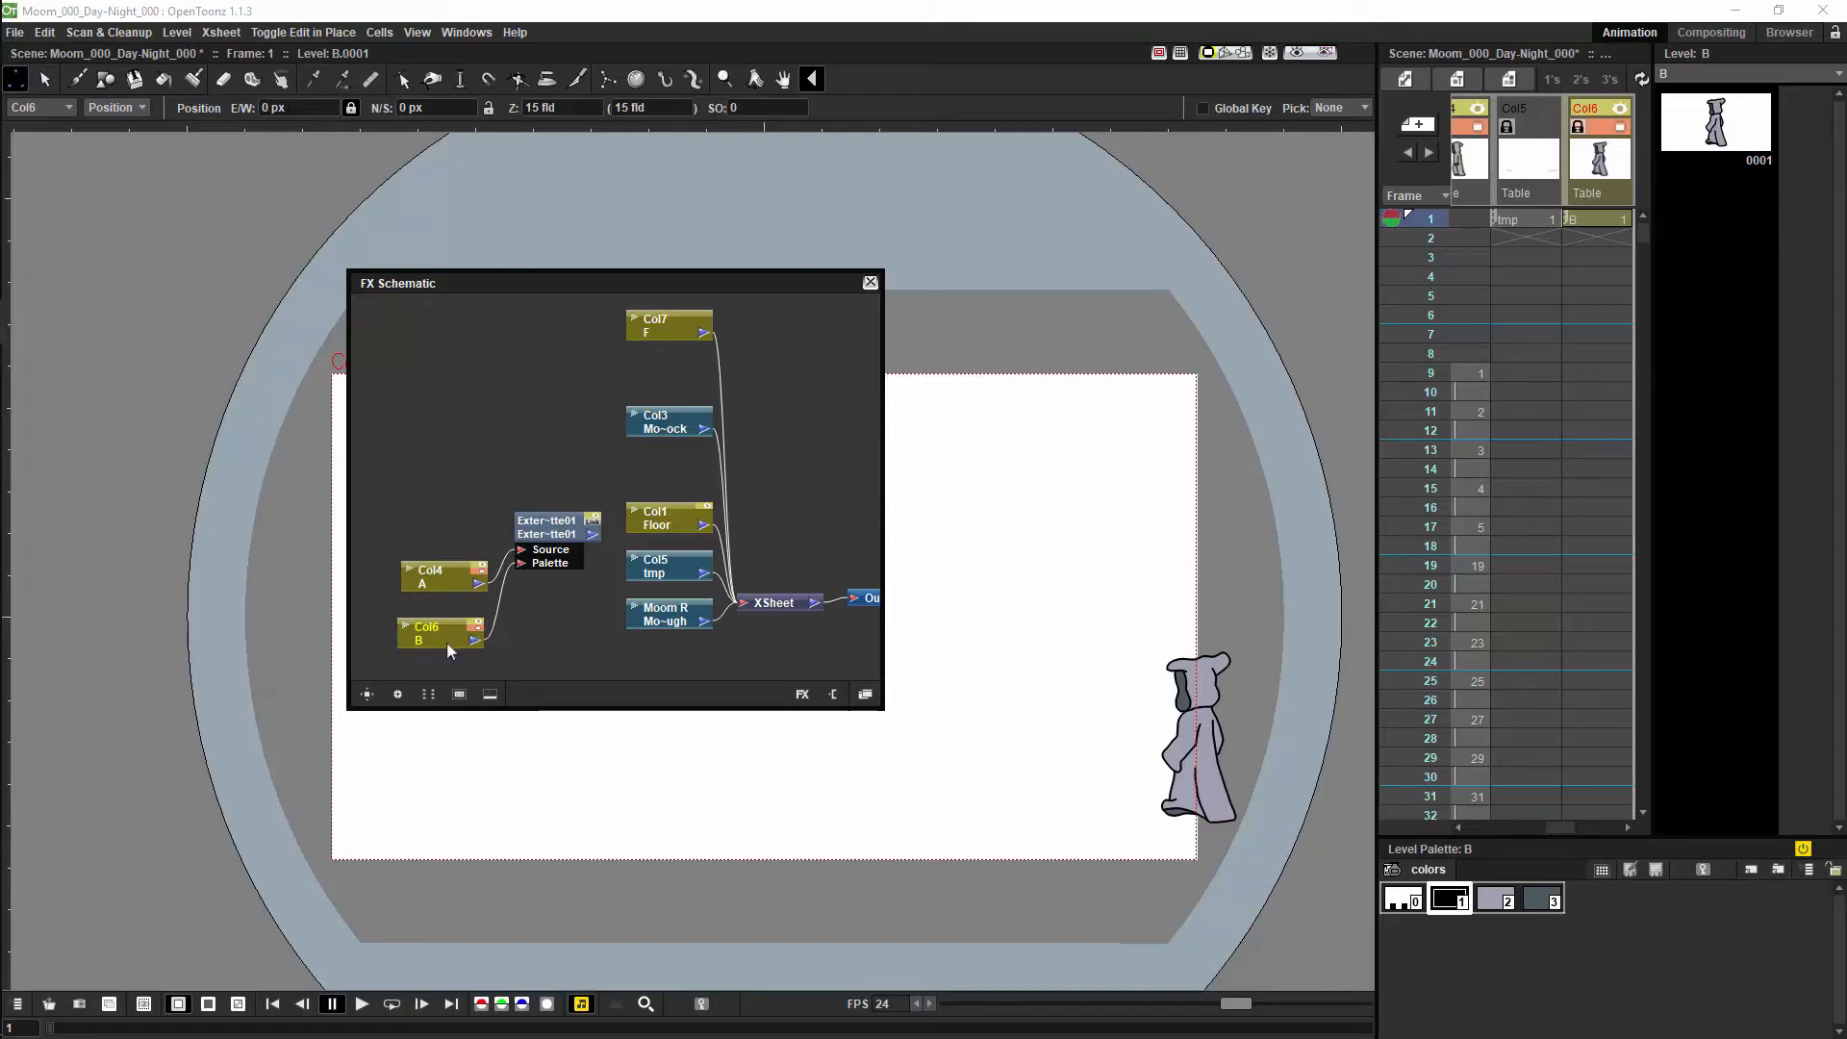
Wire the External Palette effect's output into the XSheet.
{"action": "left_click", "coordinate": [544, 526]}
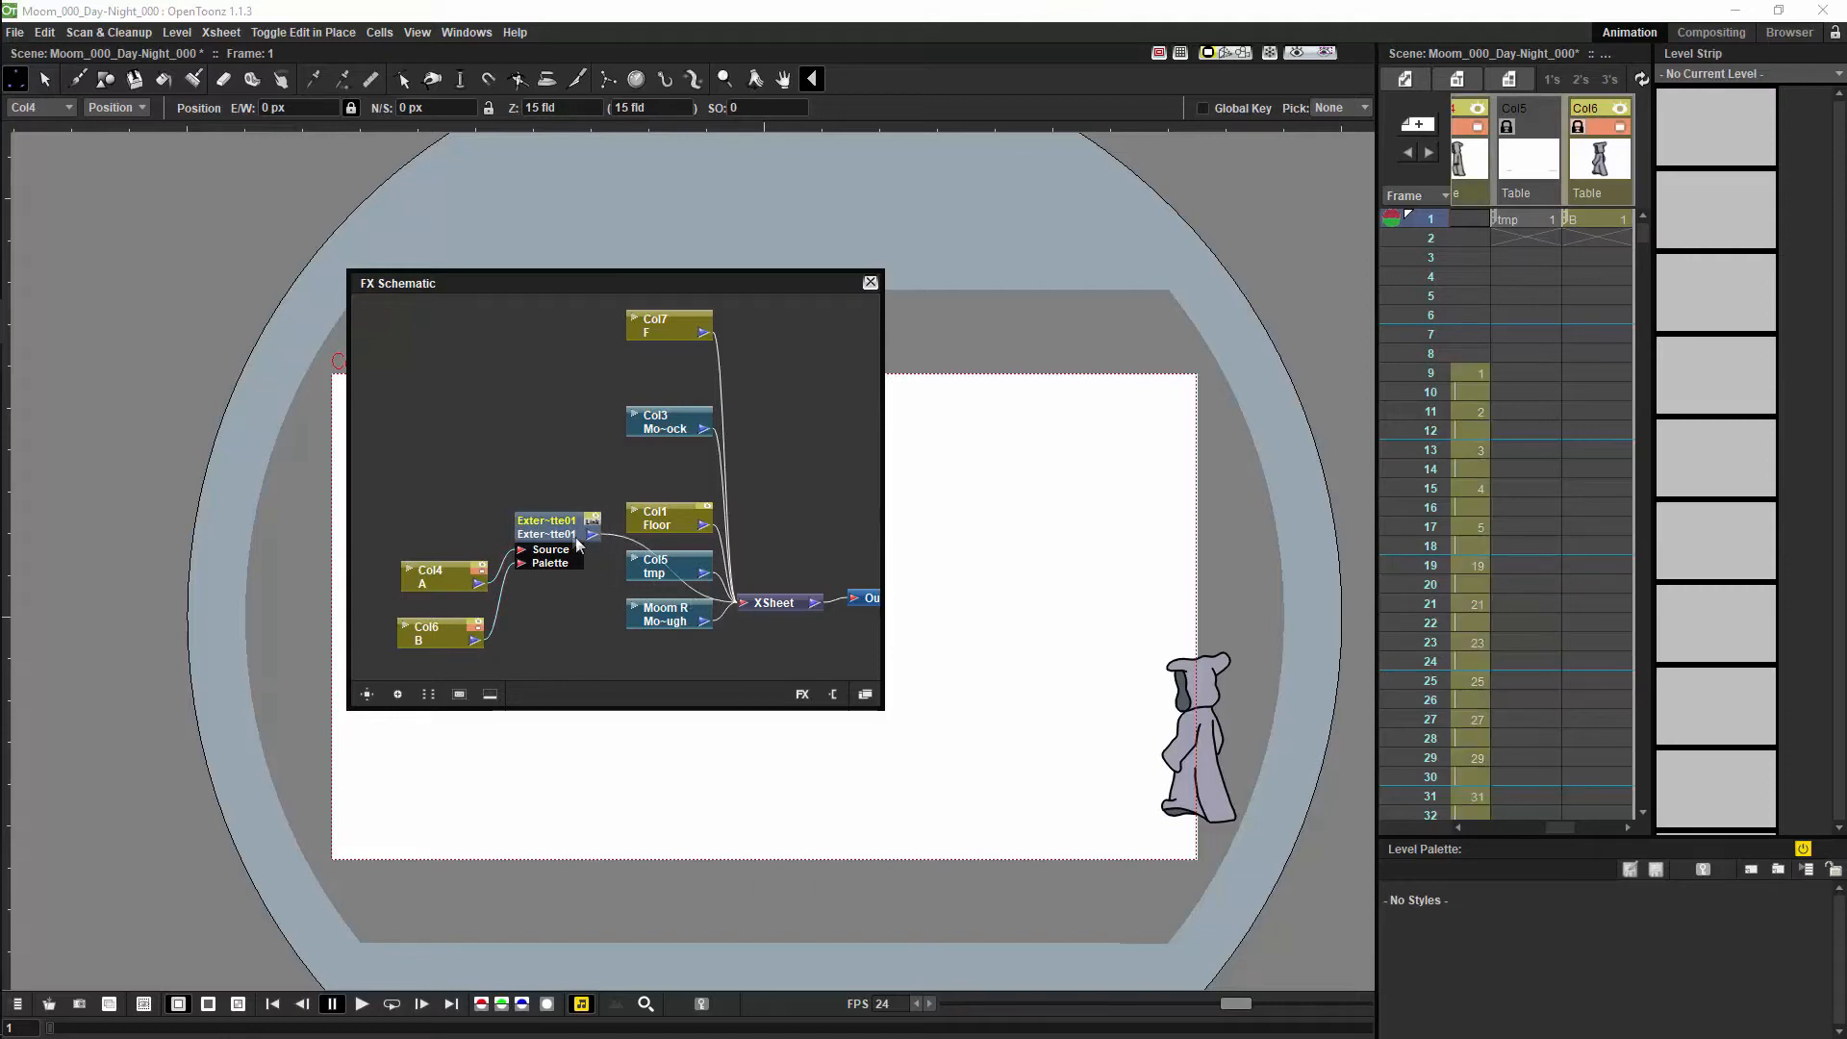
{"action": "left_click_drag", "start_coordinate": [544, 527], "coordinate": [562, 601]}
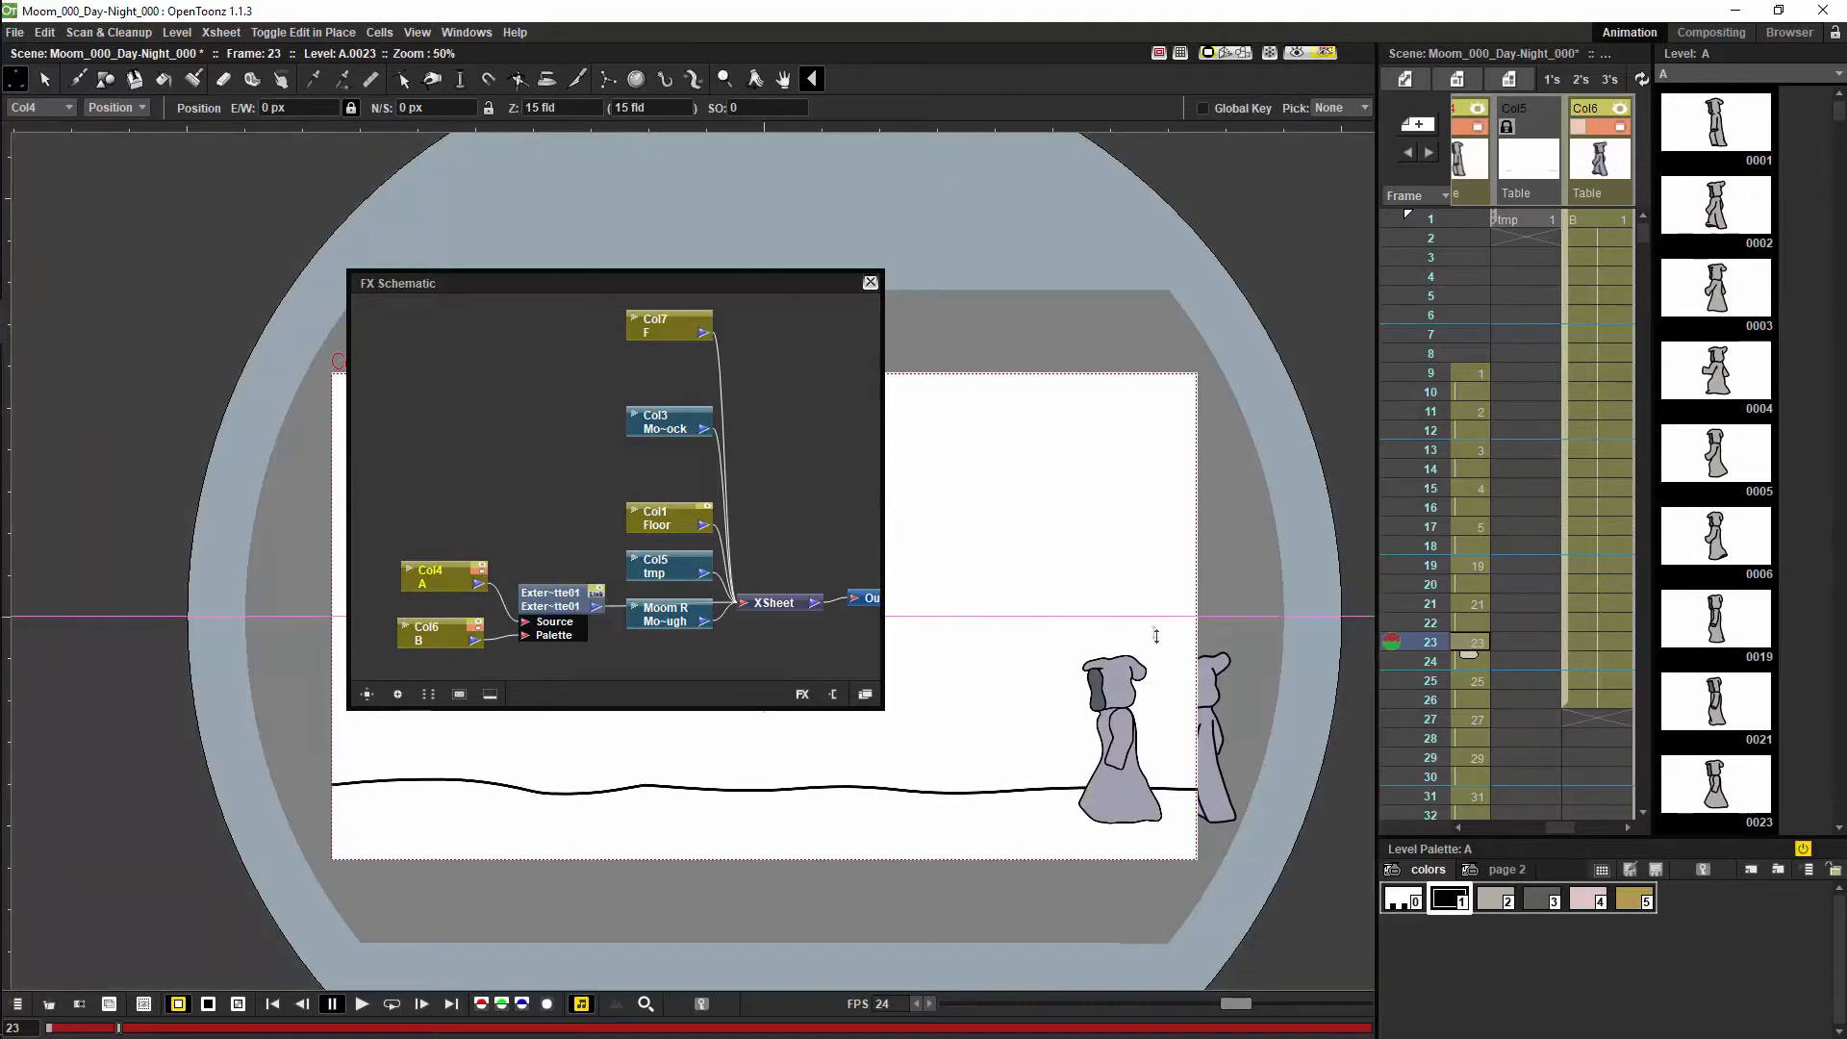
{"action": "mouse_move", "coordinate": [1089, 599]}
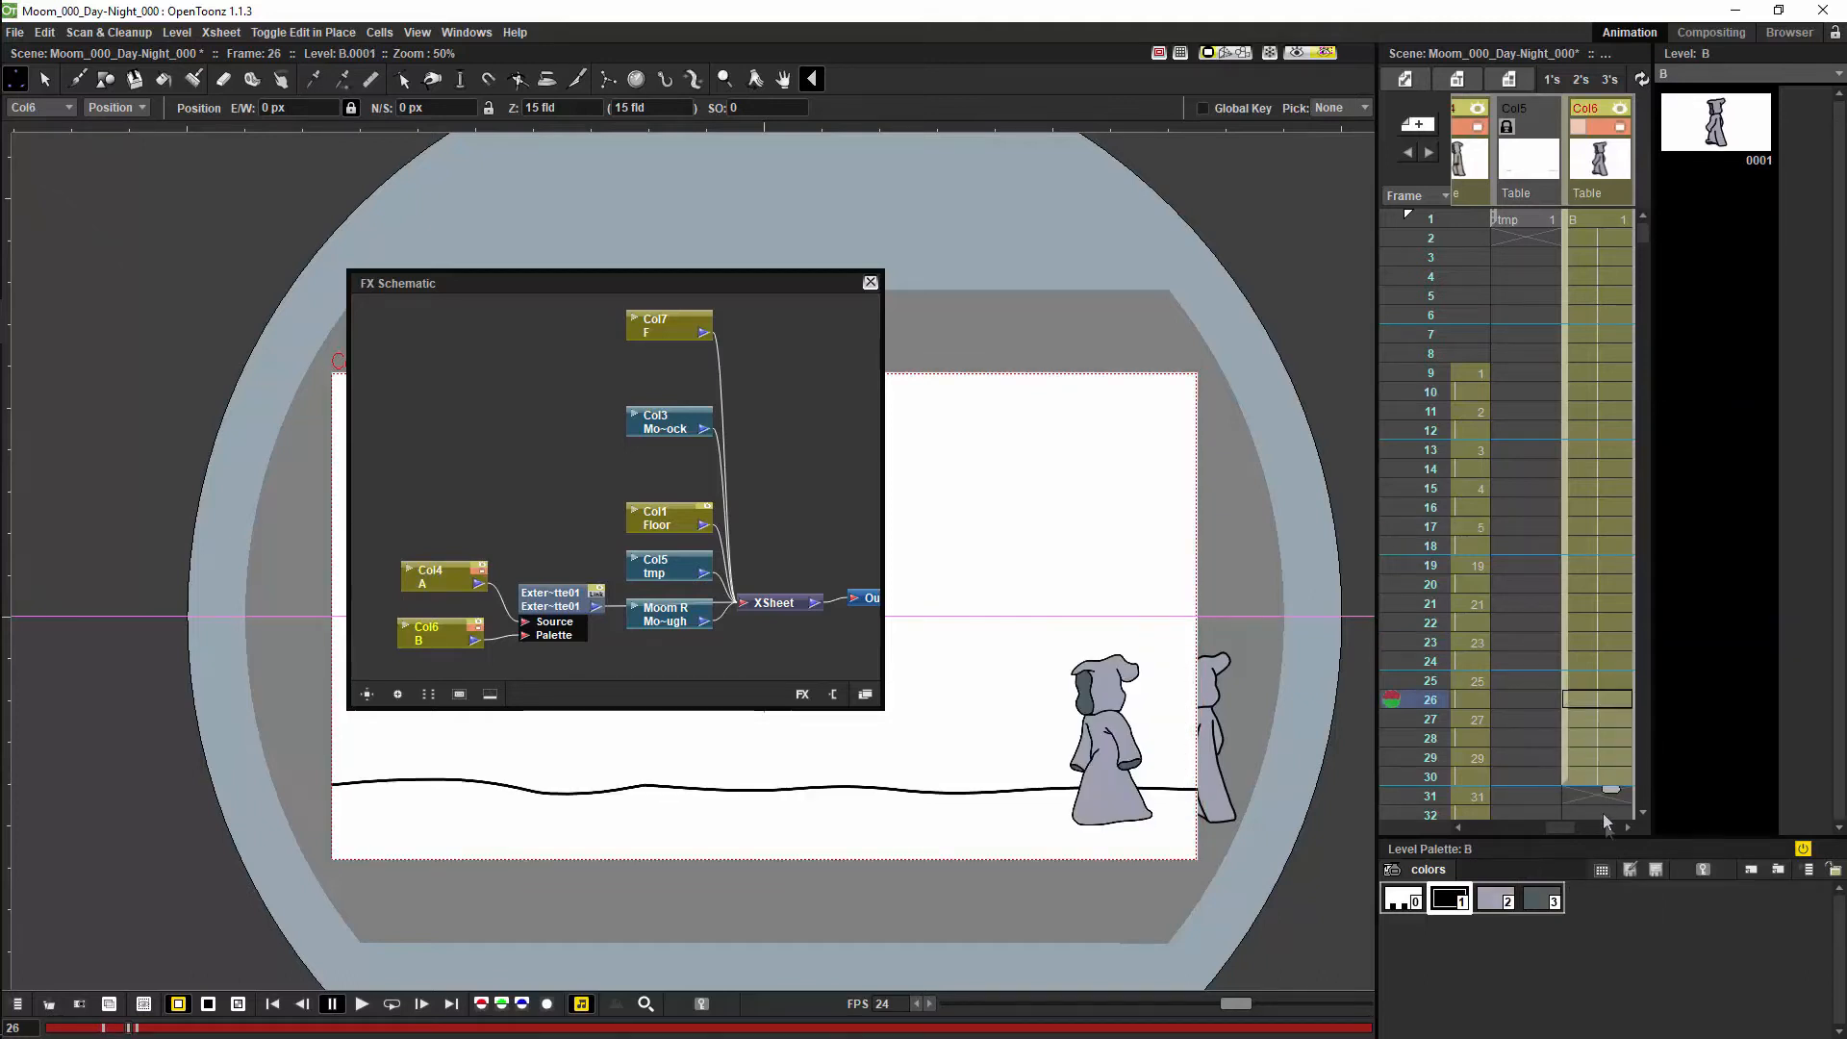
{"action": "scroll", "scroll_direction": "down", "scroll_amount": 3}
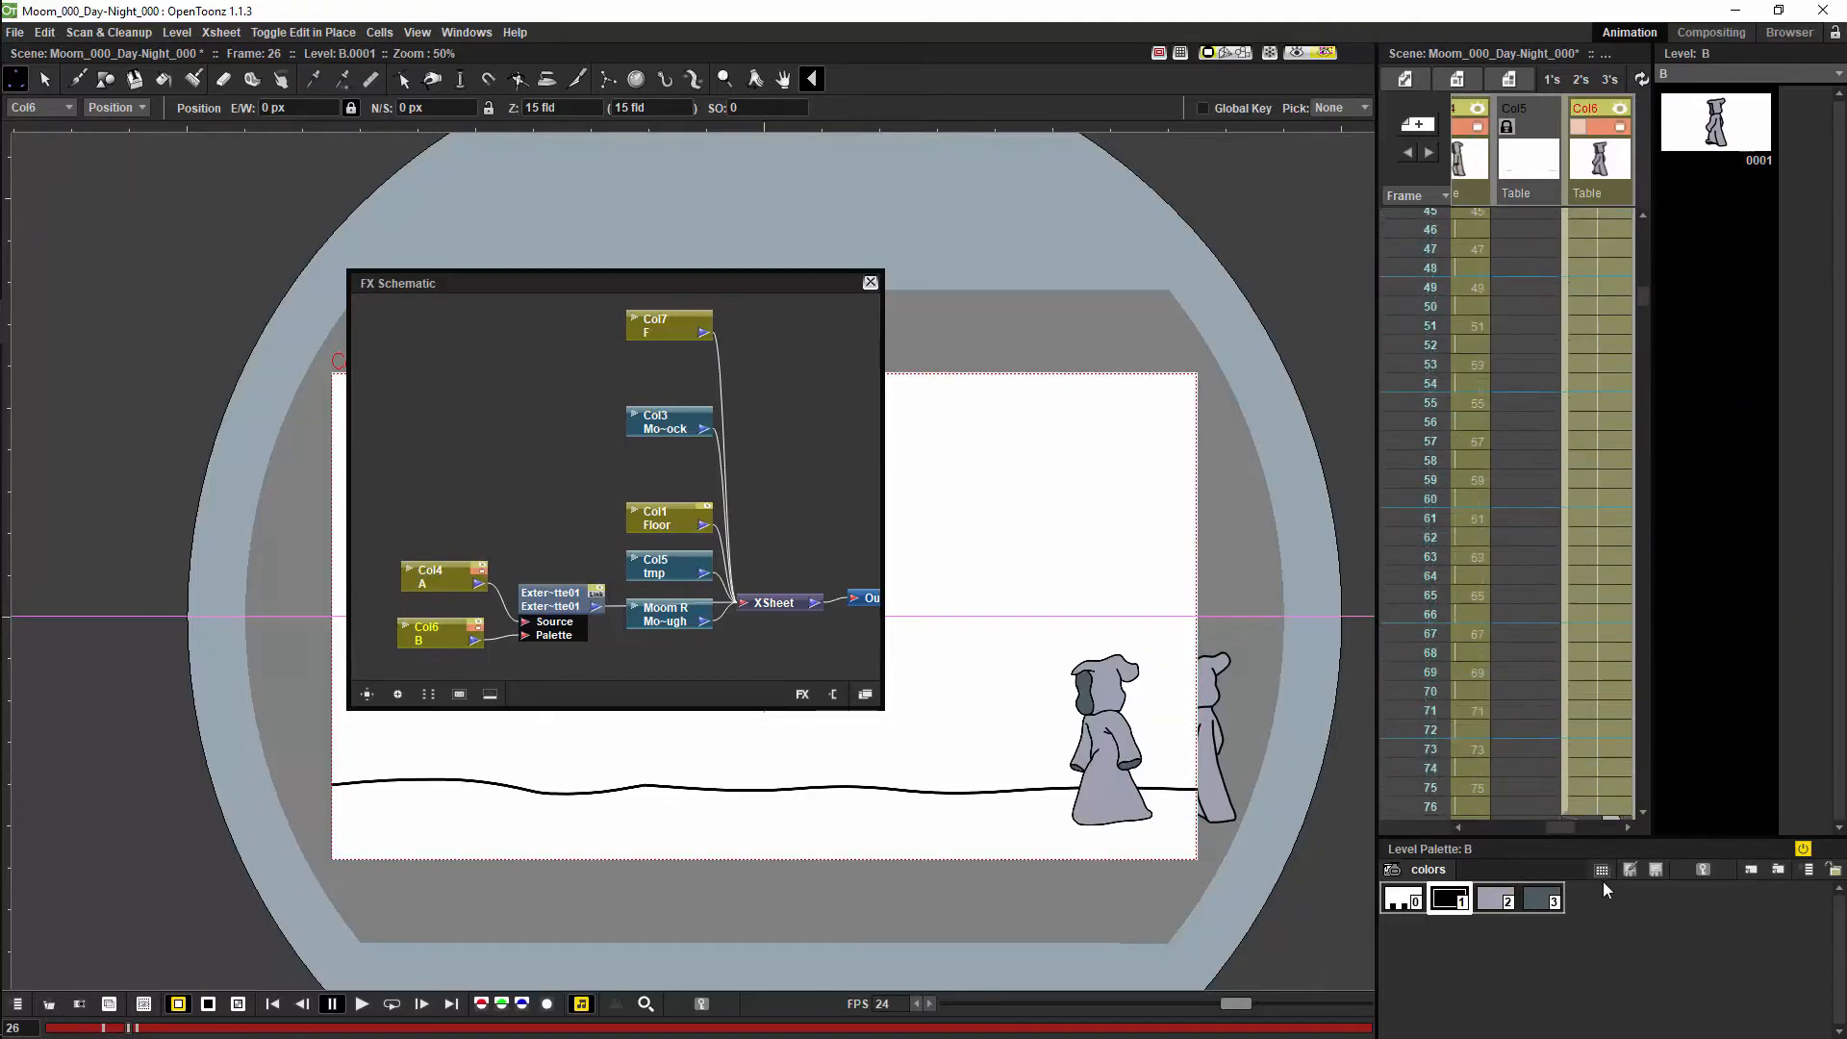
{"action": "scroll", "scroll_direction": "down", "scroll_amount": 3}
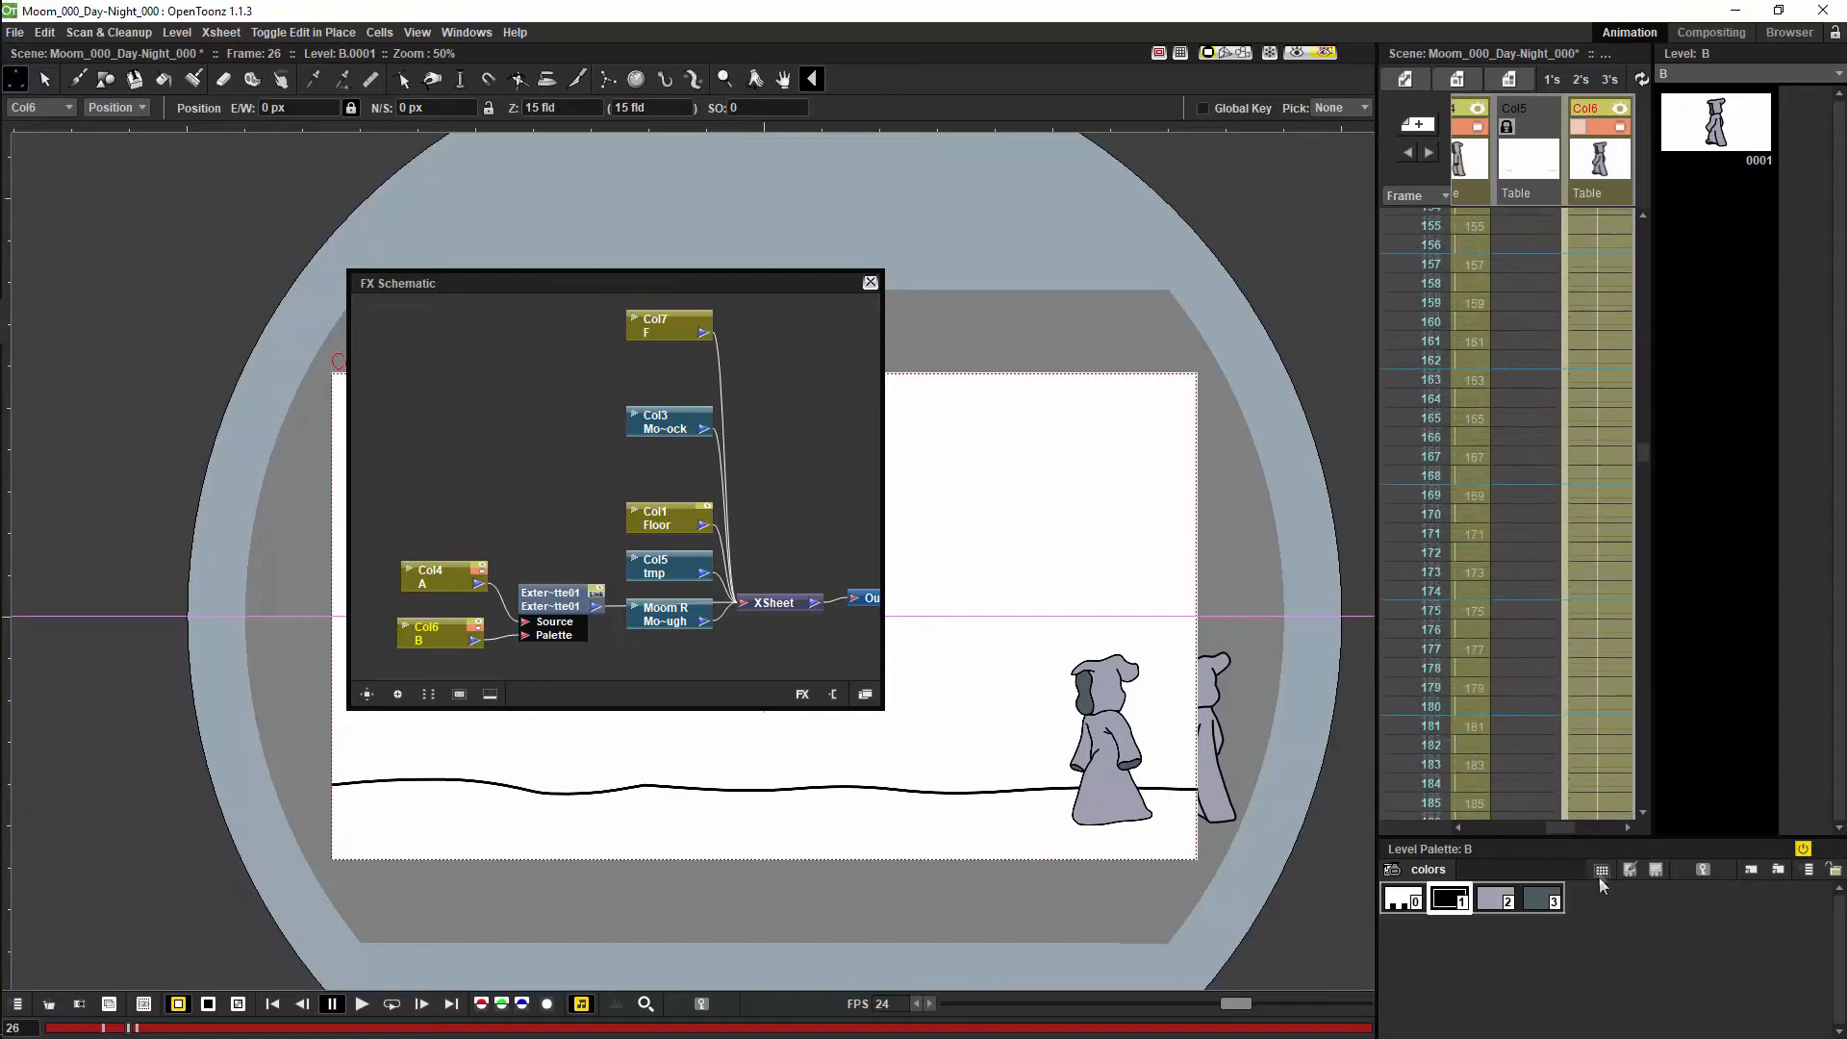
{"action": "scroll", "scroll_direction": "down", "scroll_amount": 3}
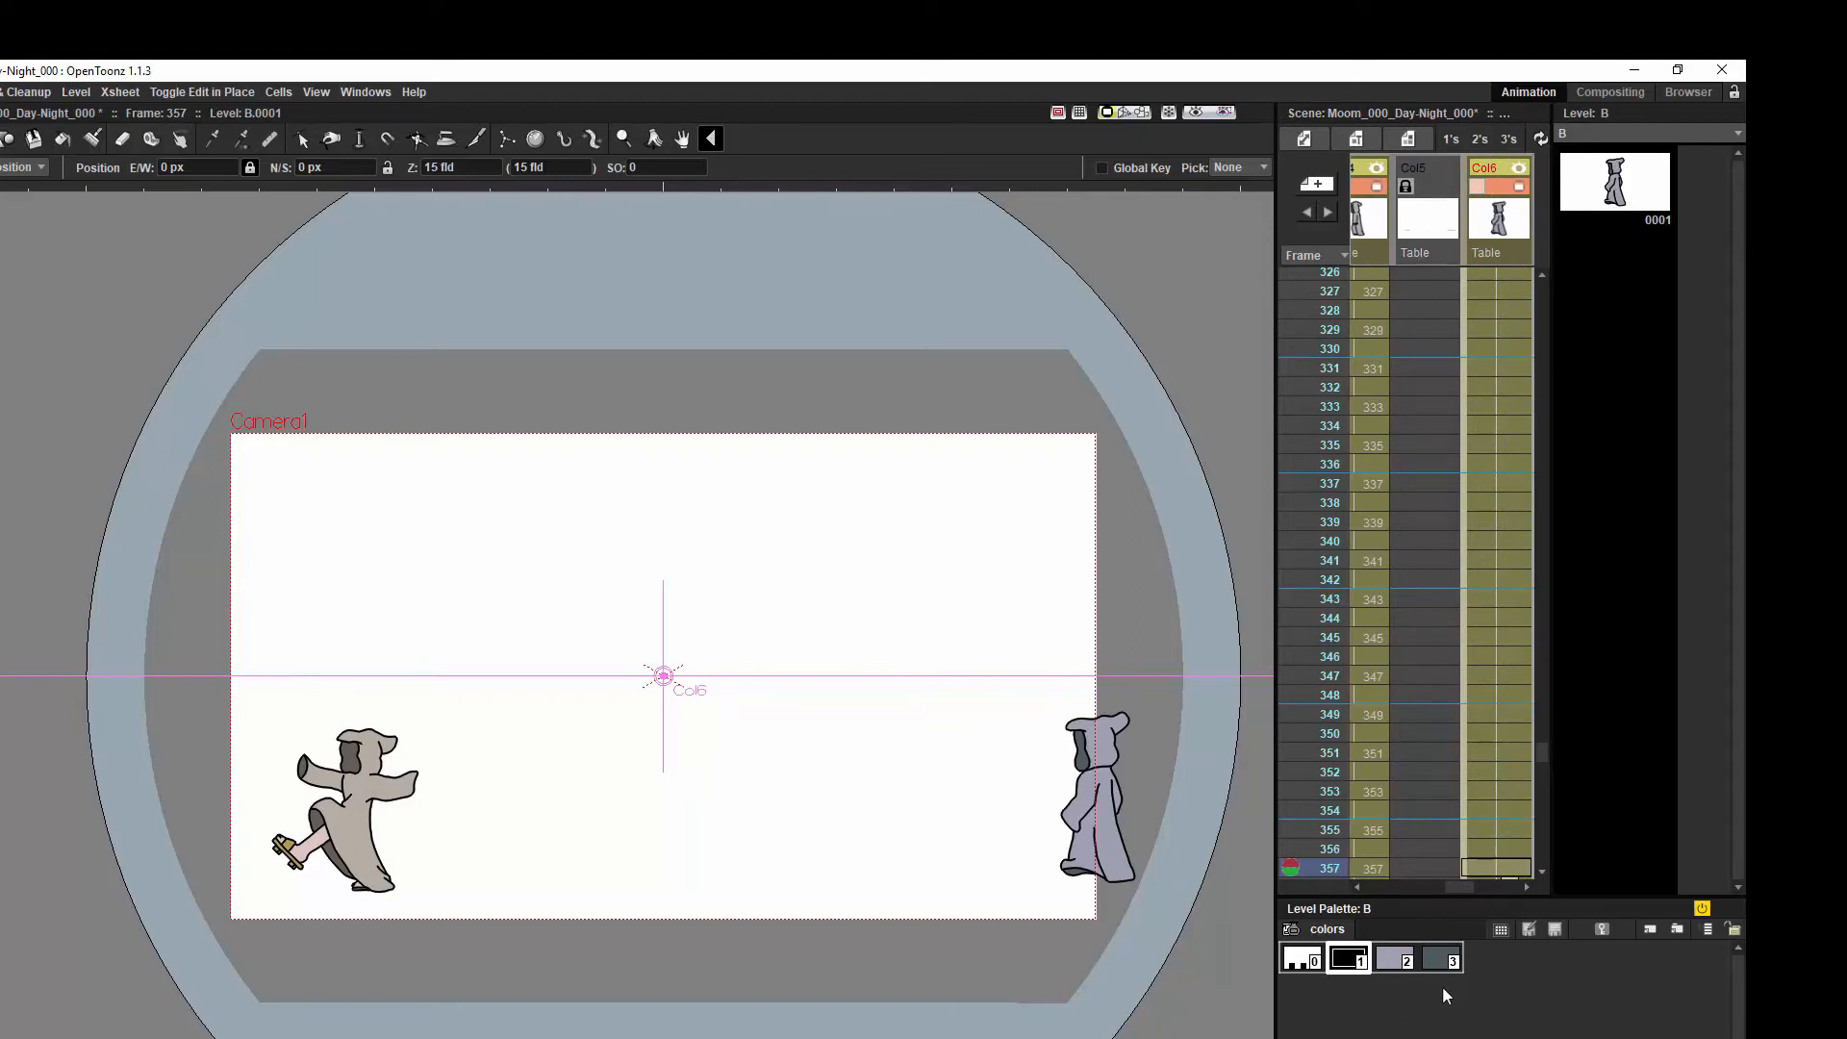
{"action": "mouse_move", "coordinate": [1380, 1004]}
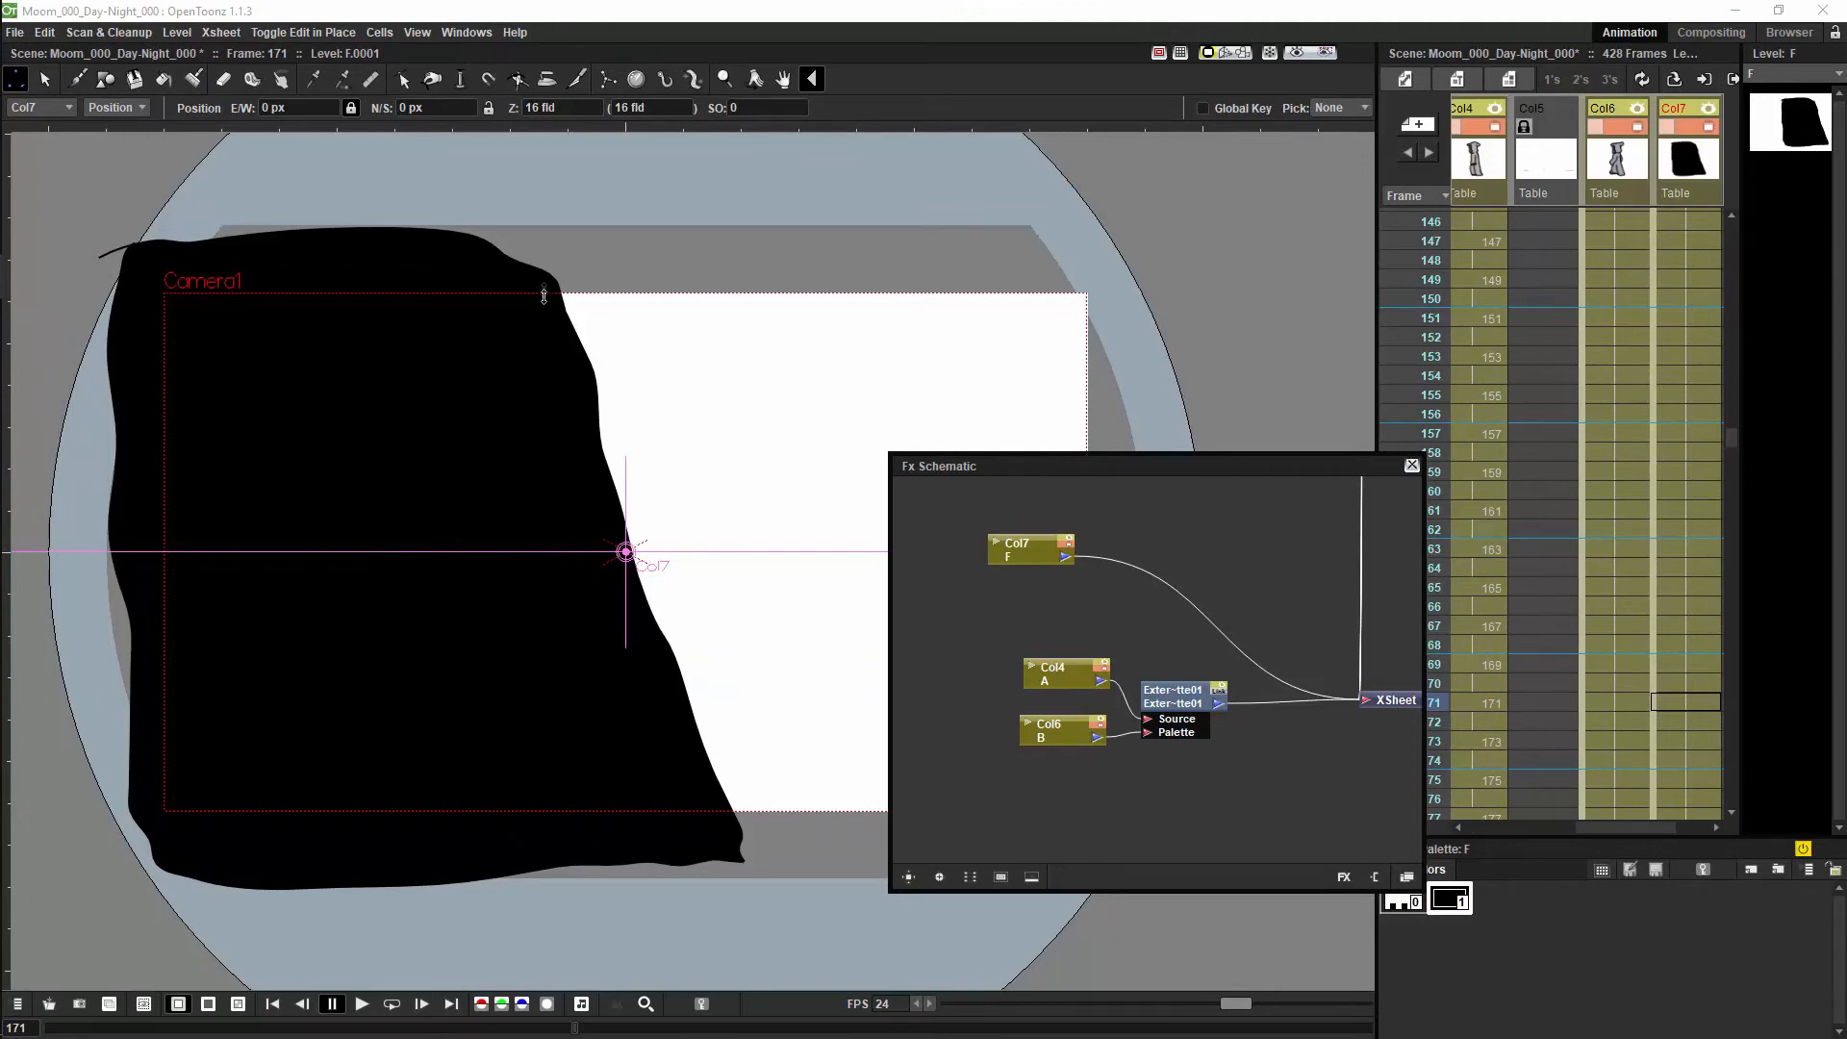
{"action": "mouse_move", "coordinate": [747, 825]}
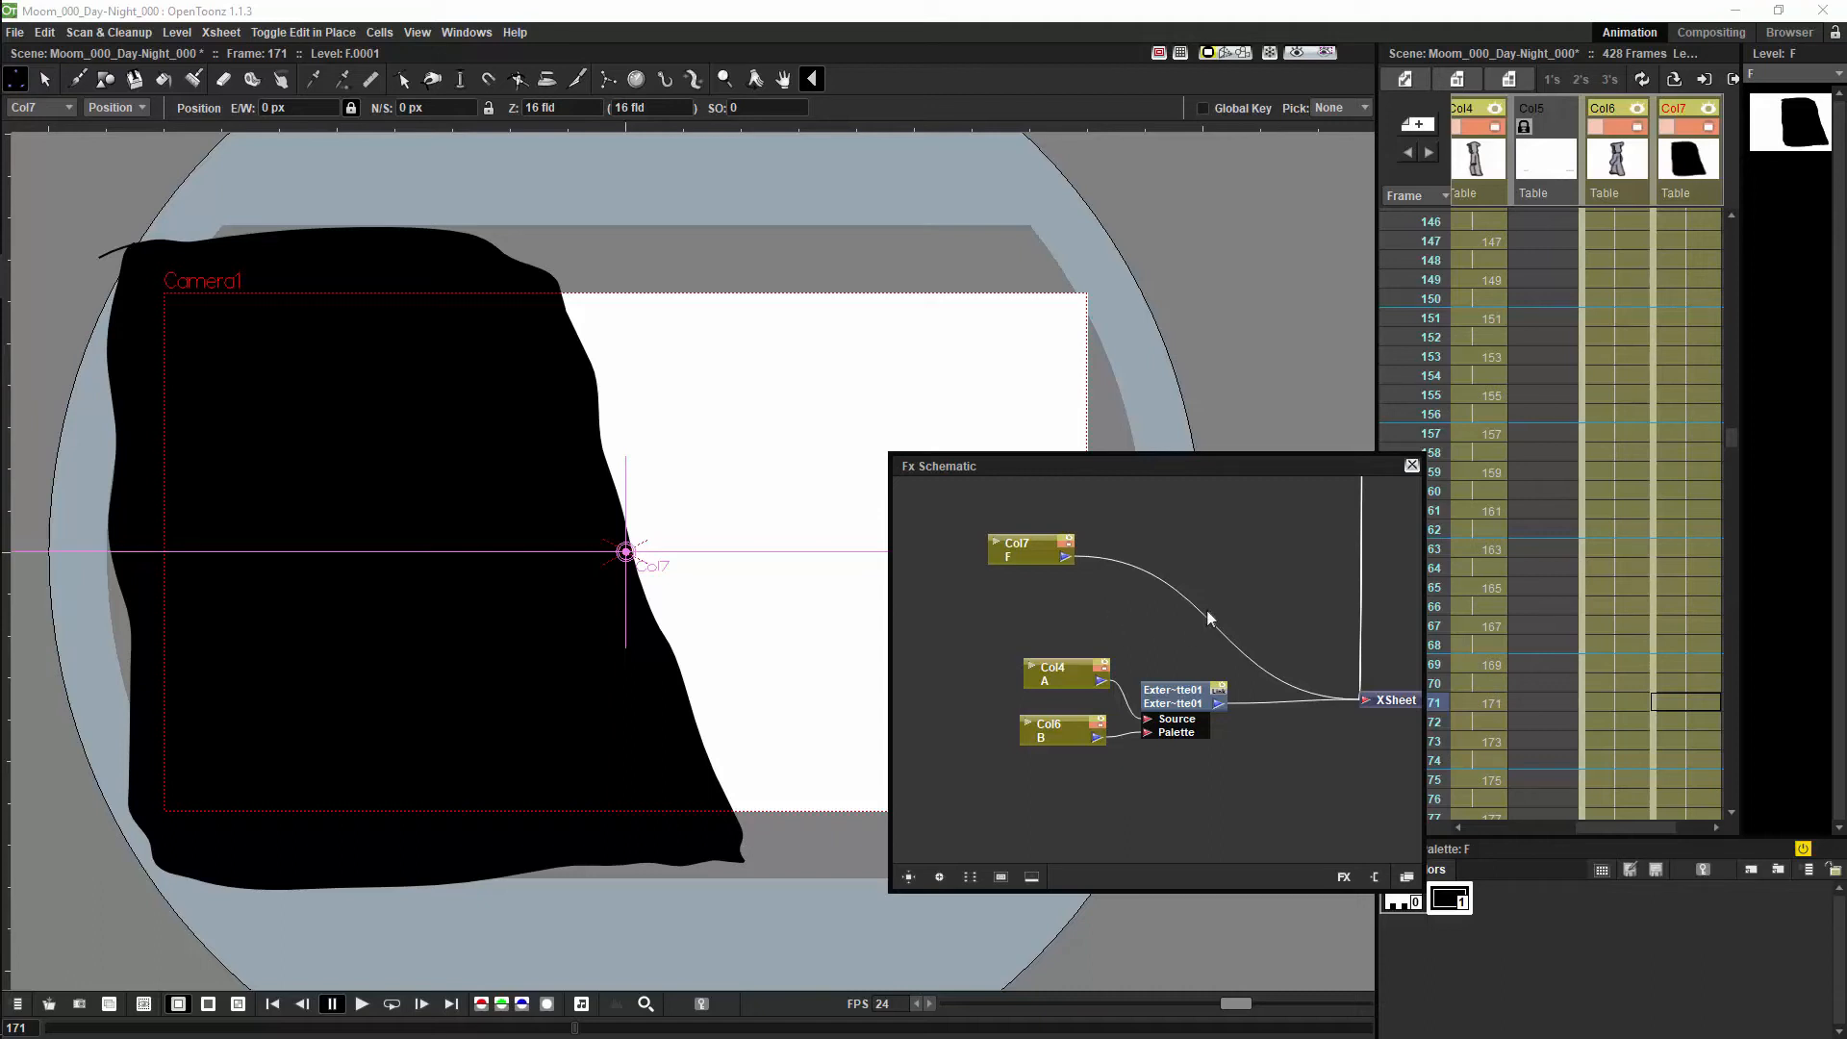
Add a Matte In effect with column F as matte, placed near the XSheet input.
{"action": "right_click", "coordinate": [1261, 623]}
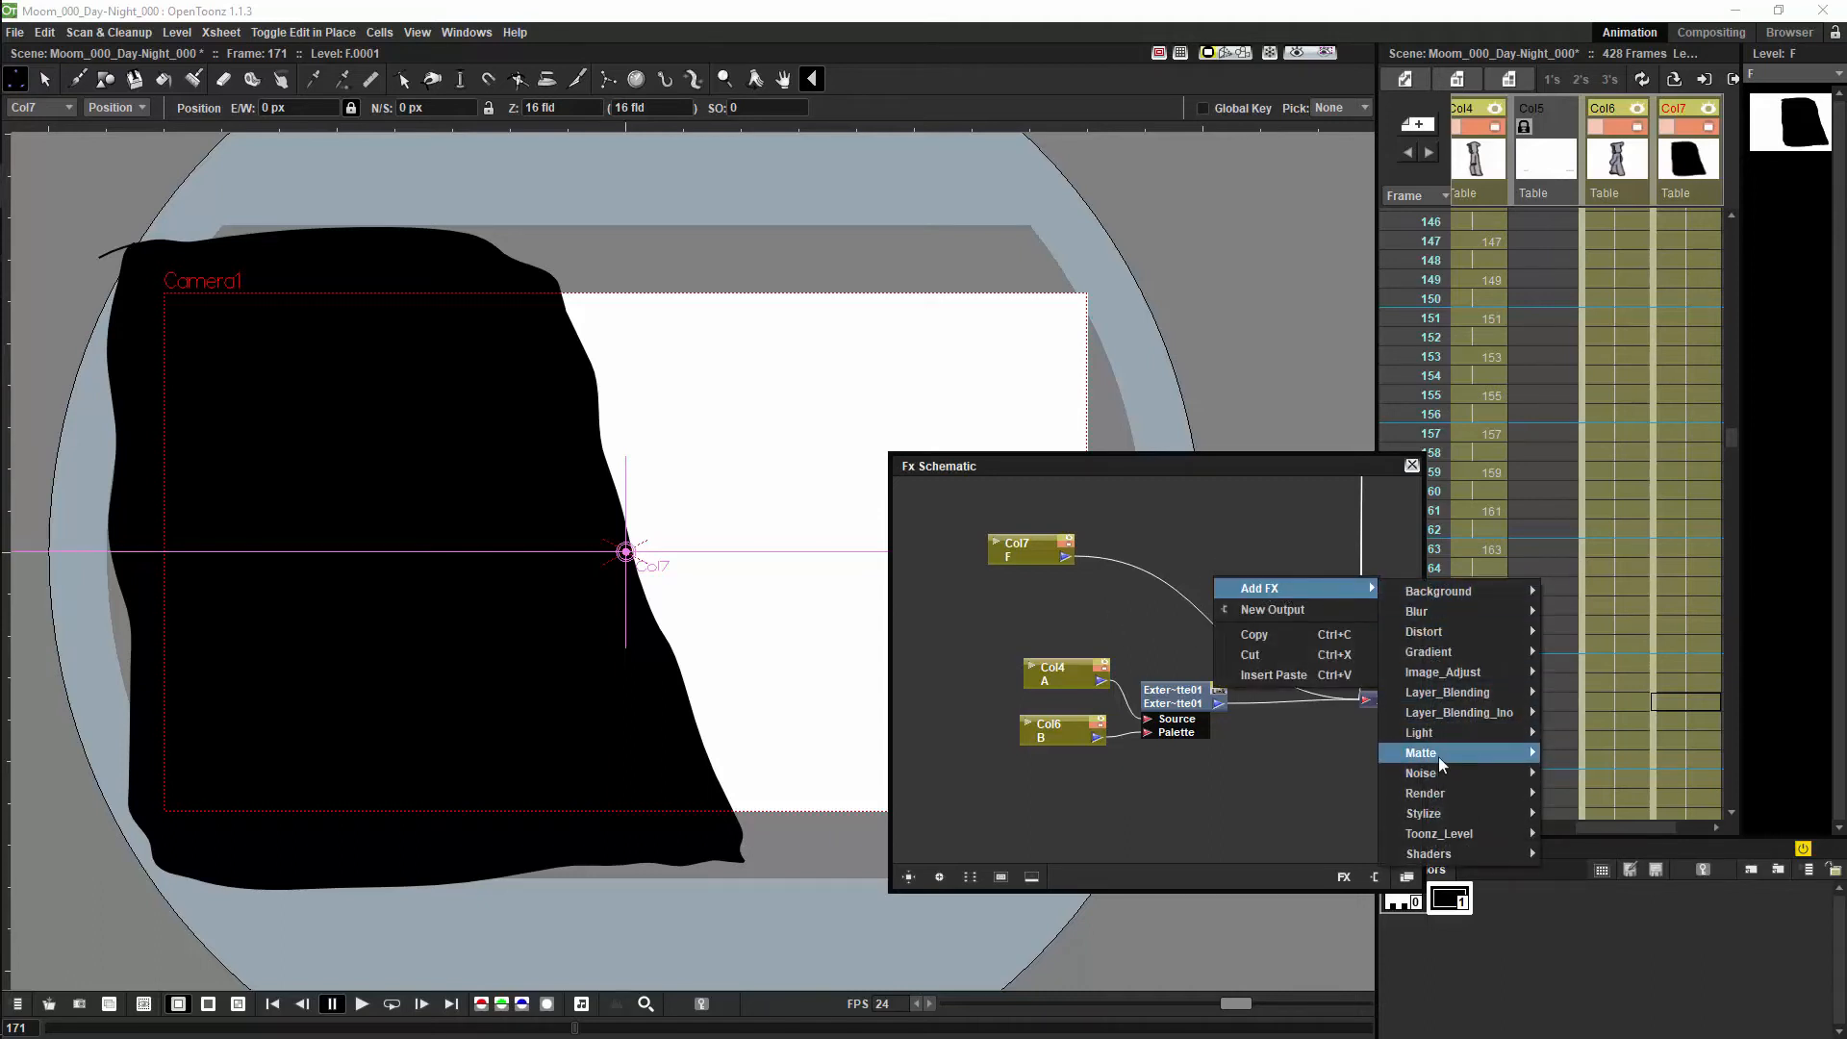
{"action": "mouse_move", "coordinate": [1422, 753]}
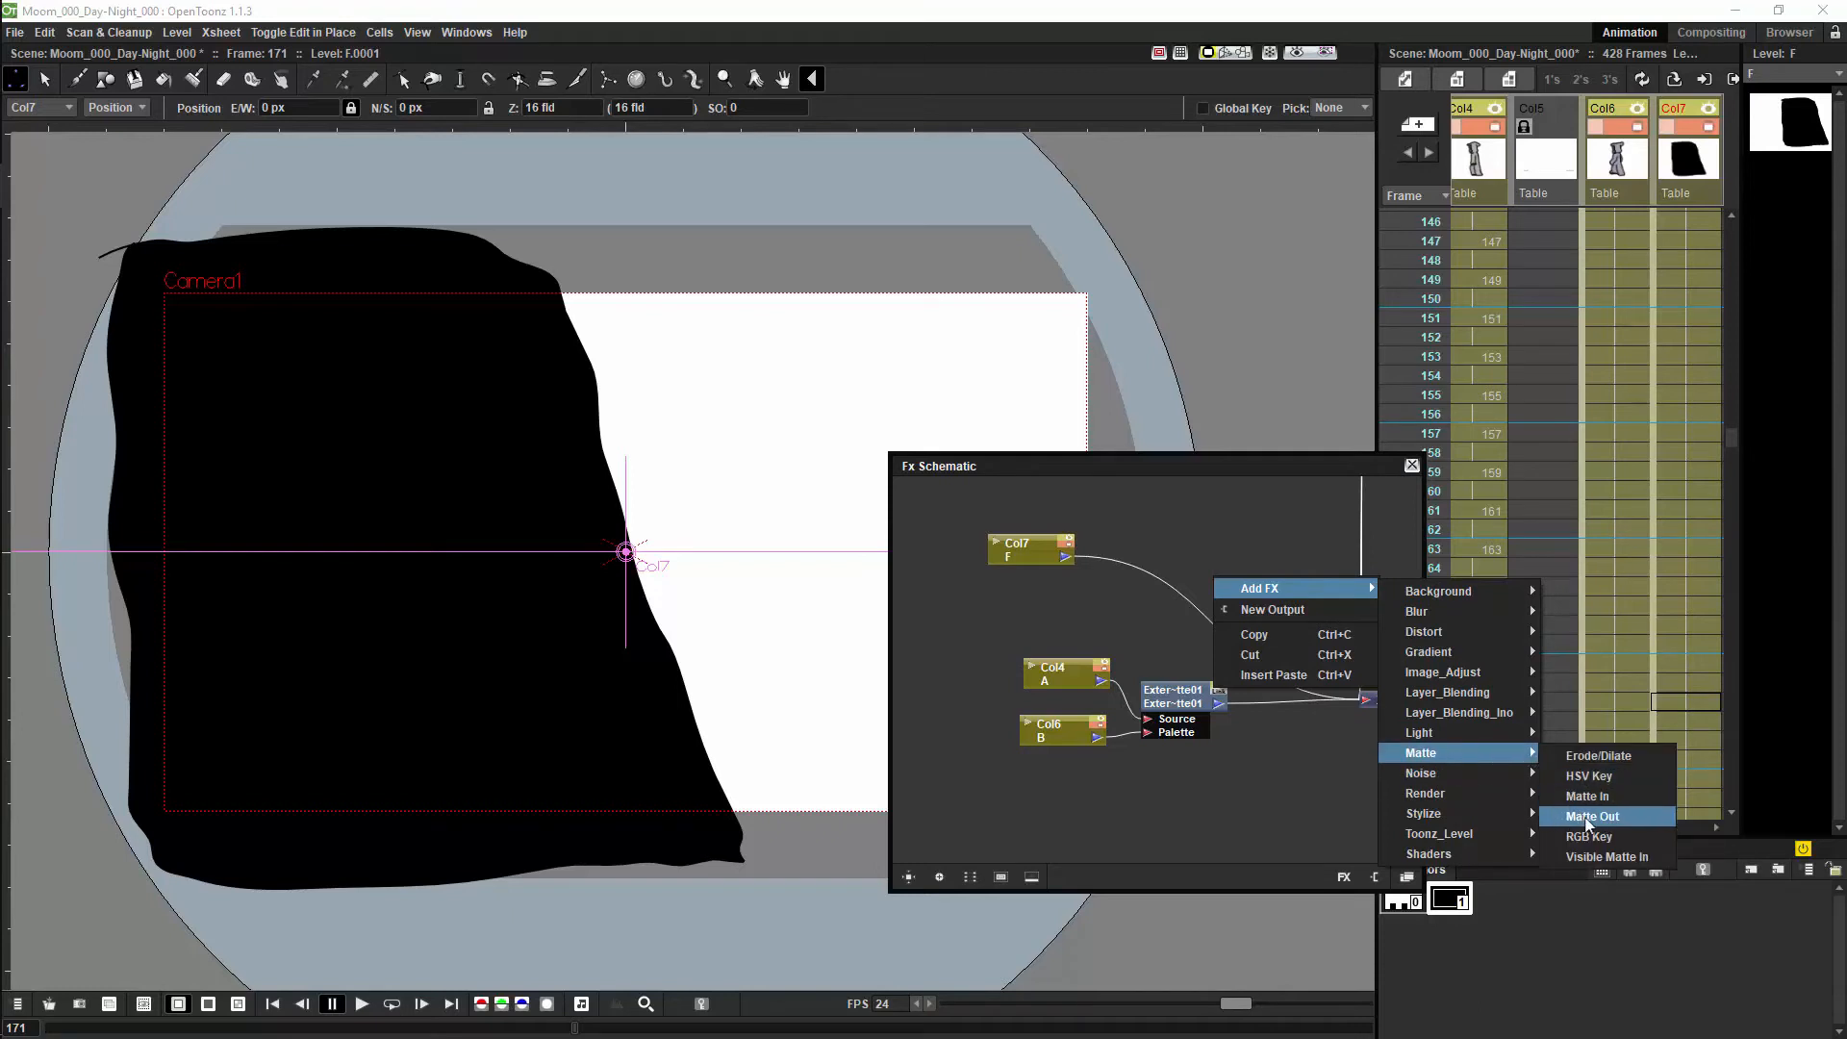
{"action": "left_click", "coordinate": [1592, 816]}
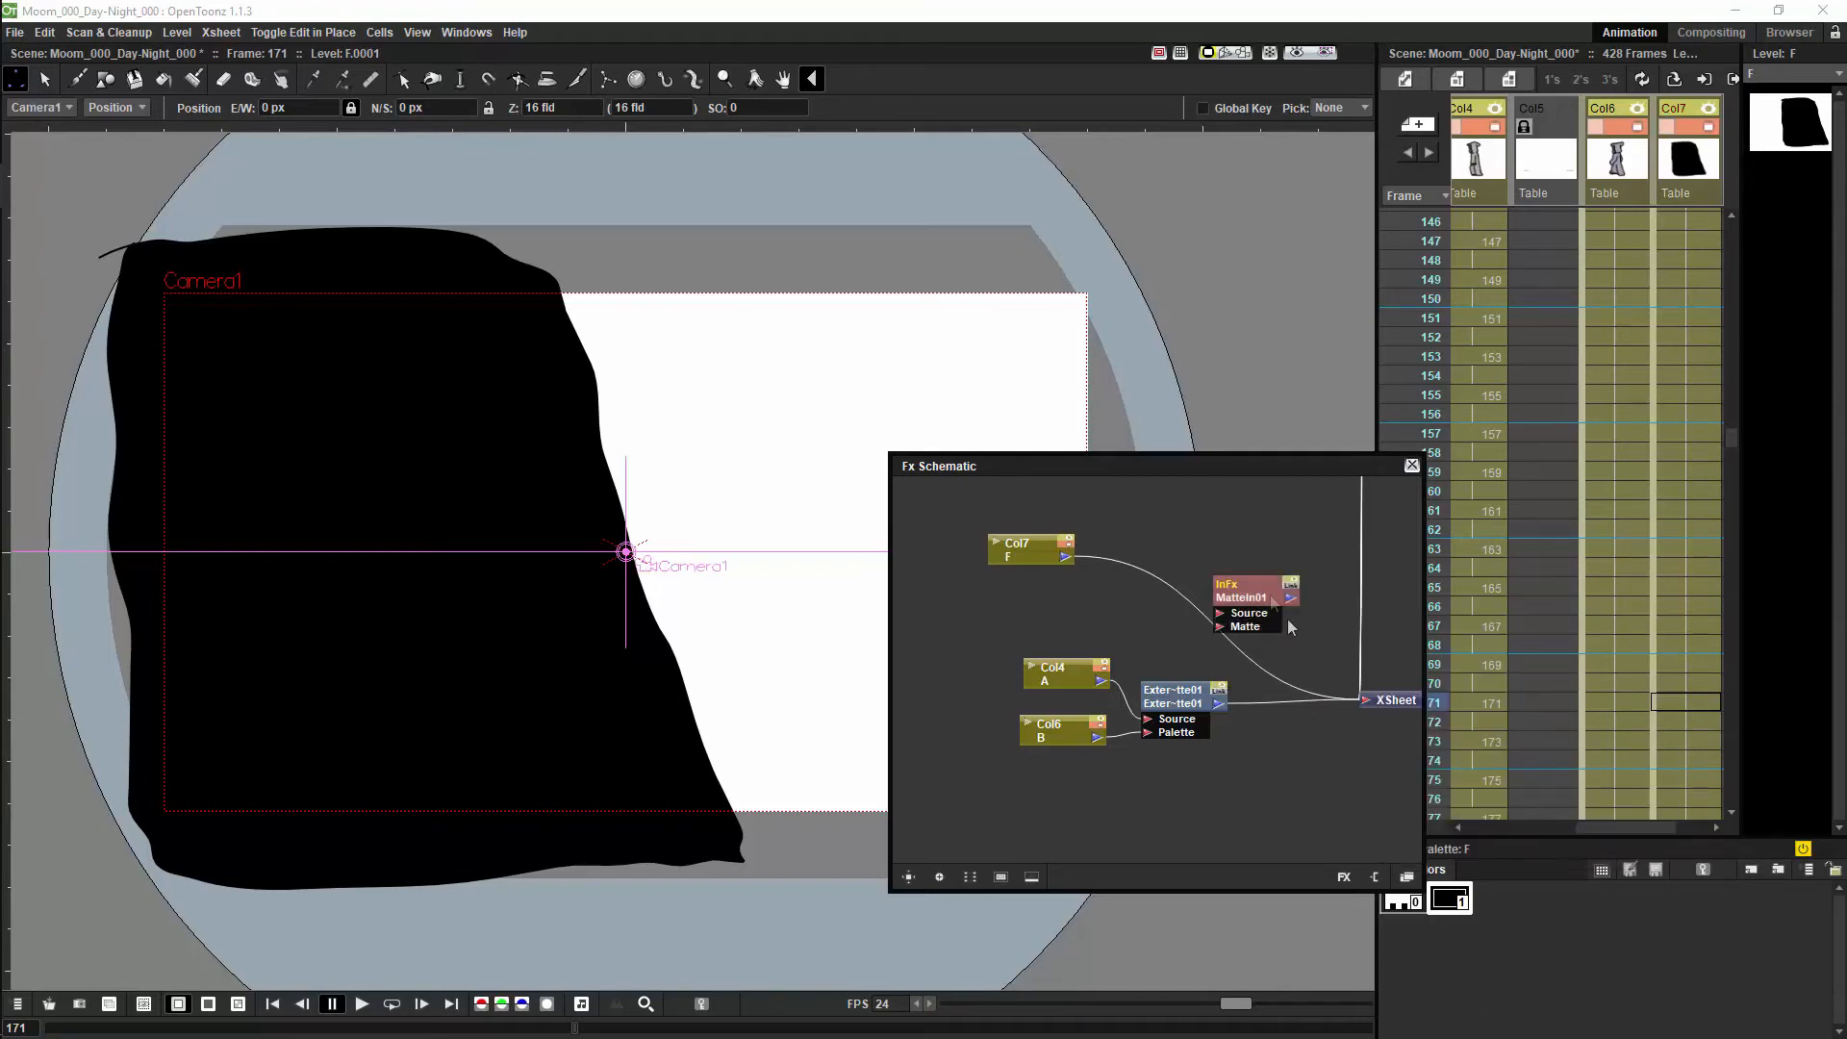
{"action": "left_click_drag", "start_coordinate": [1254, 595], "coordinate": [1293, 649]}
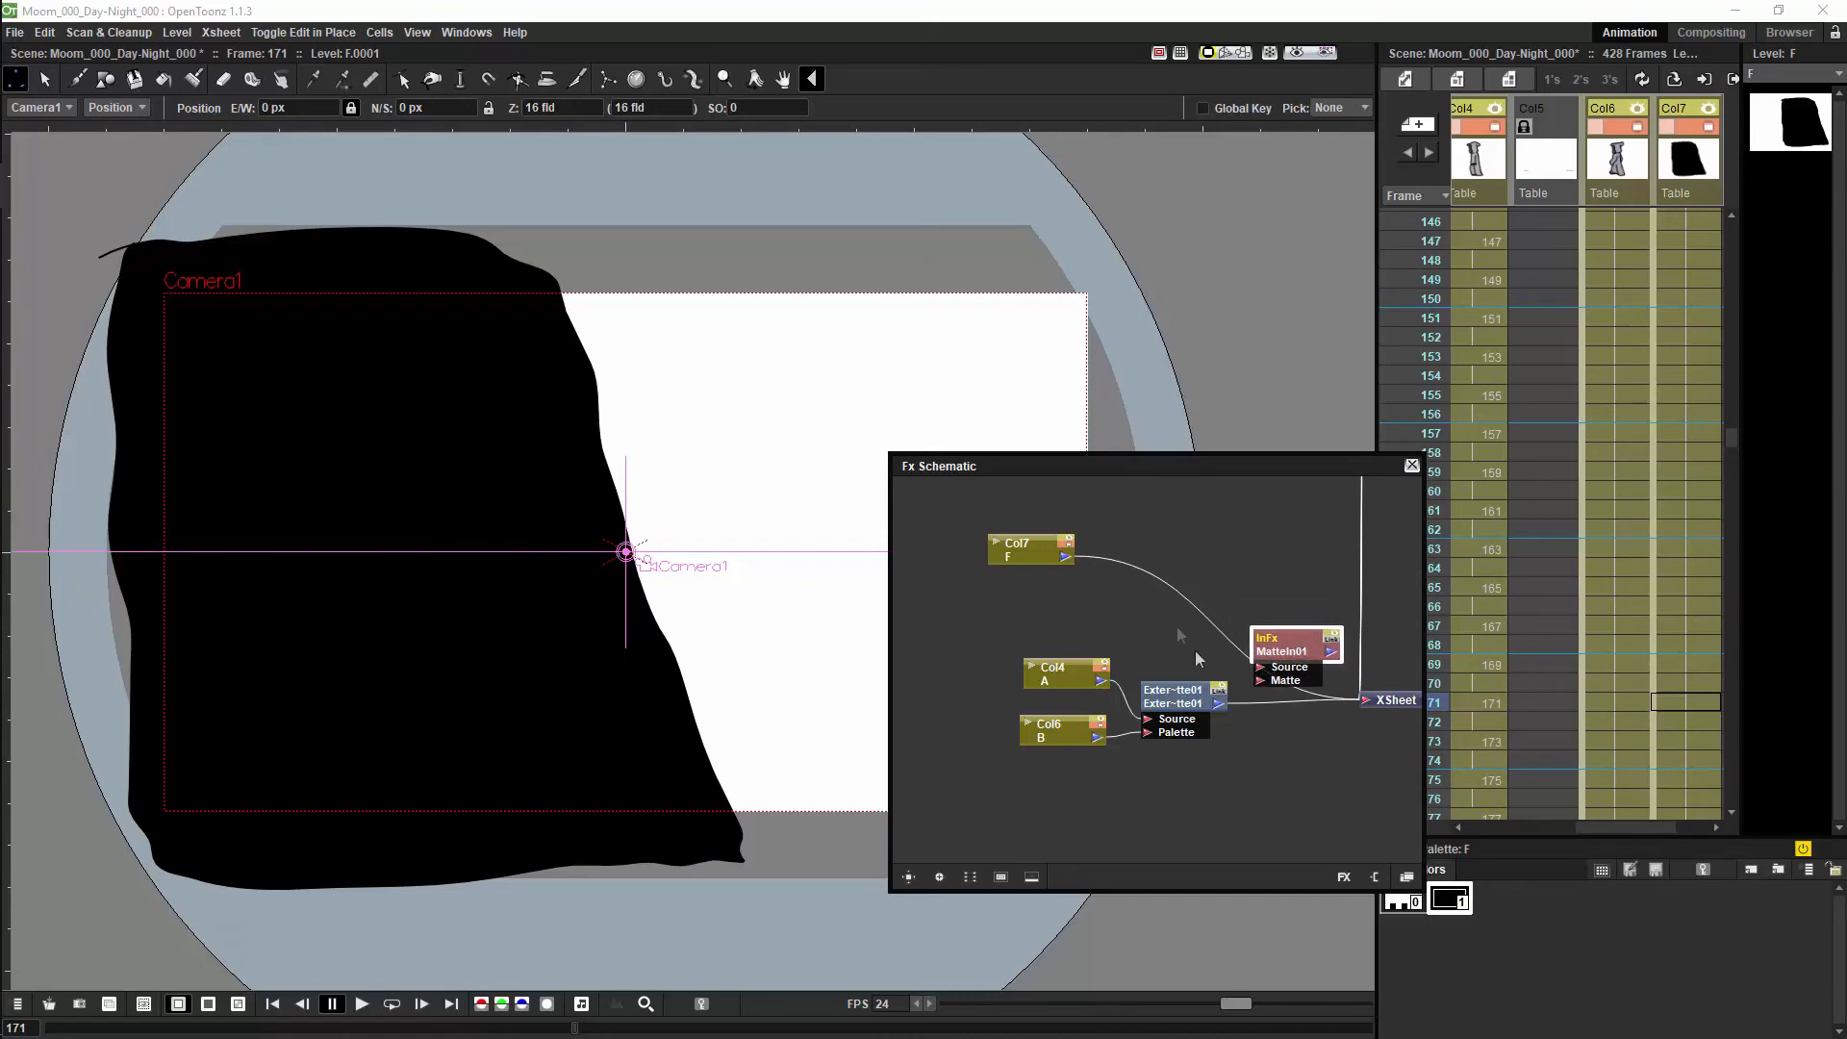
{"action": "left_click", "coordinate": [1031, 545]}
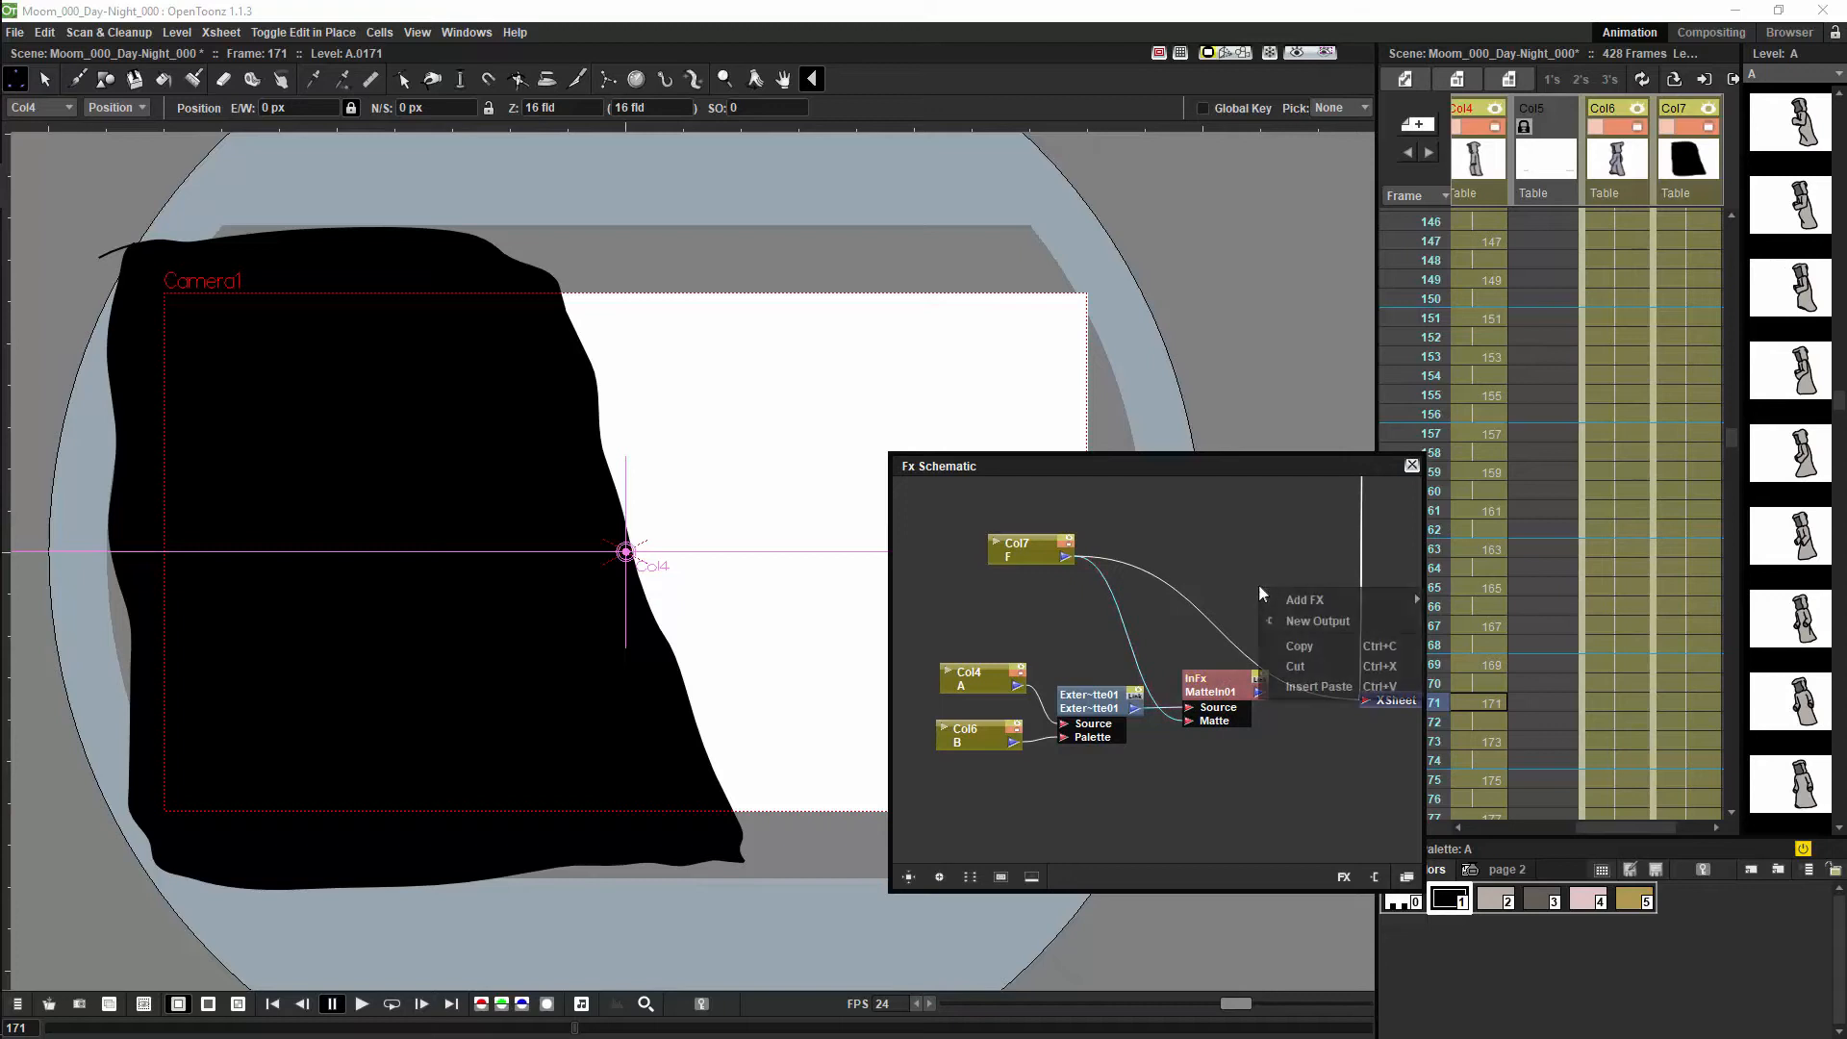
{"action": "mouse_move", "coordinate": [1304, 601]}
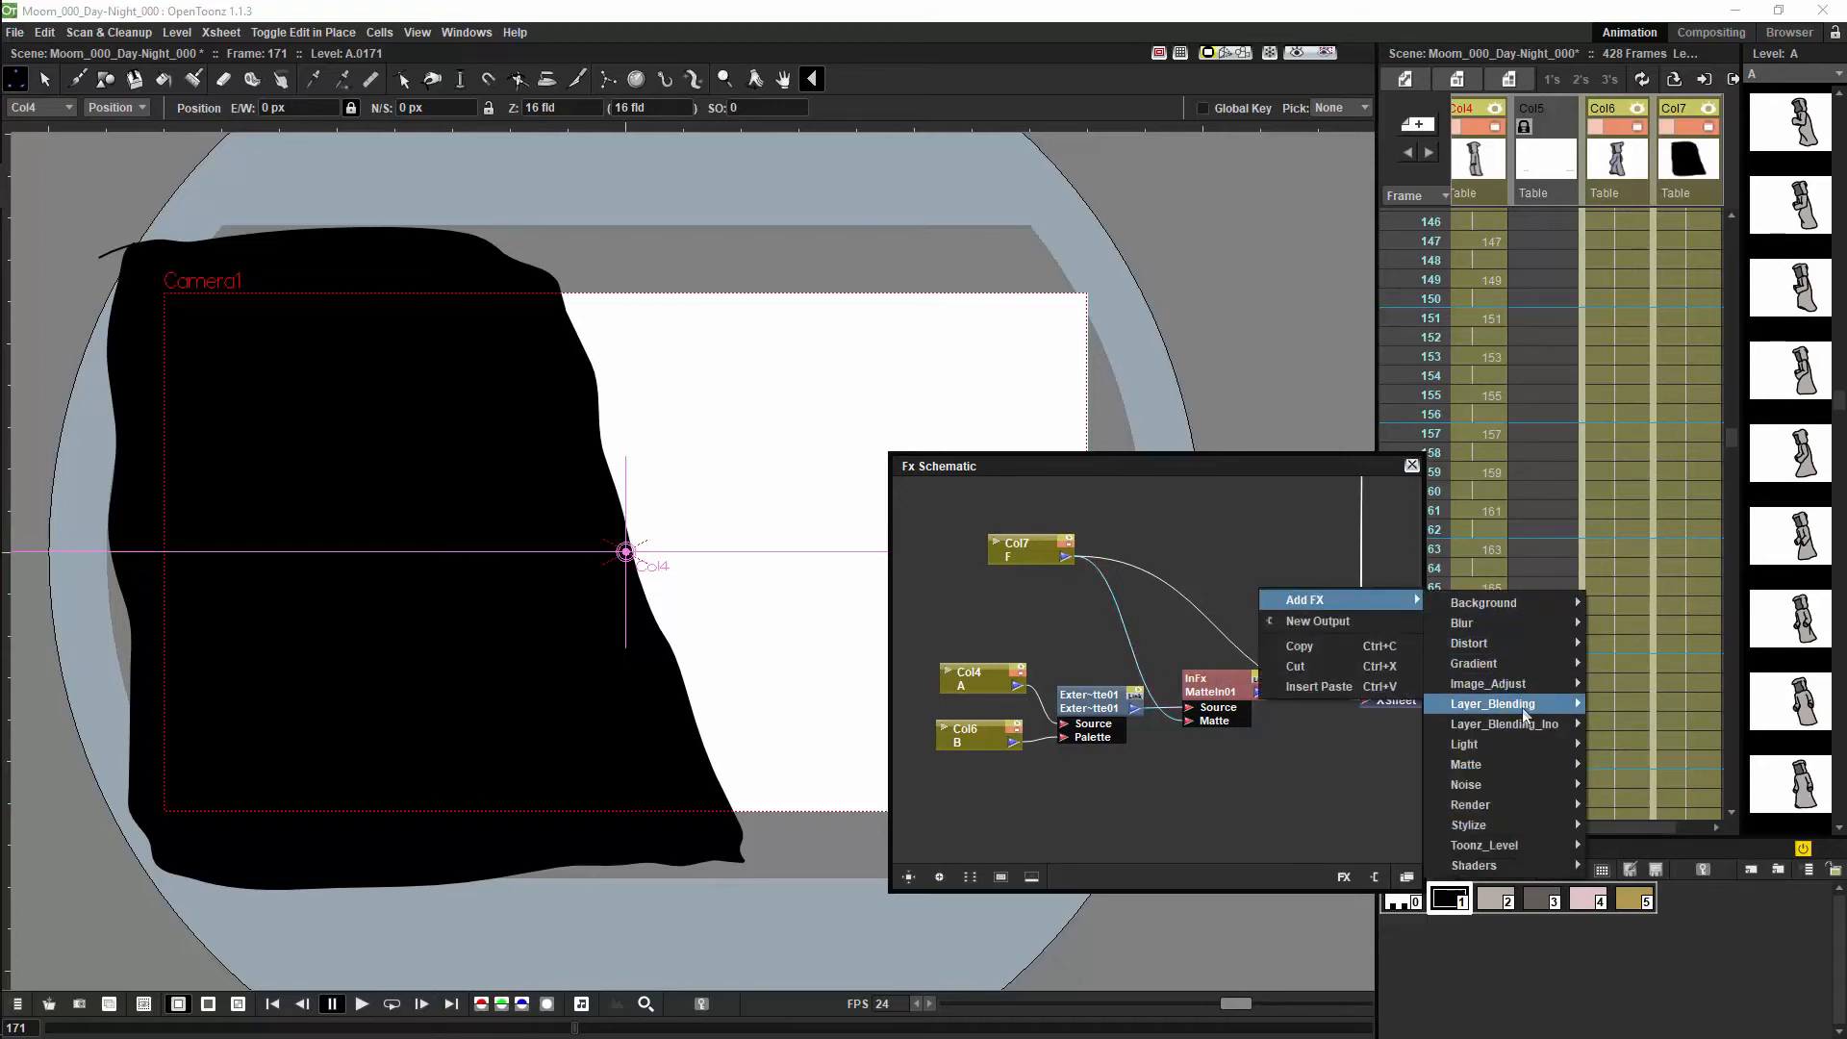
{"action": "mouse_move", "coordinate": [1466, 764]}
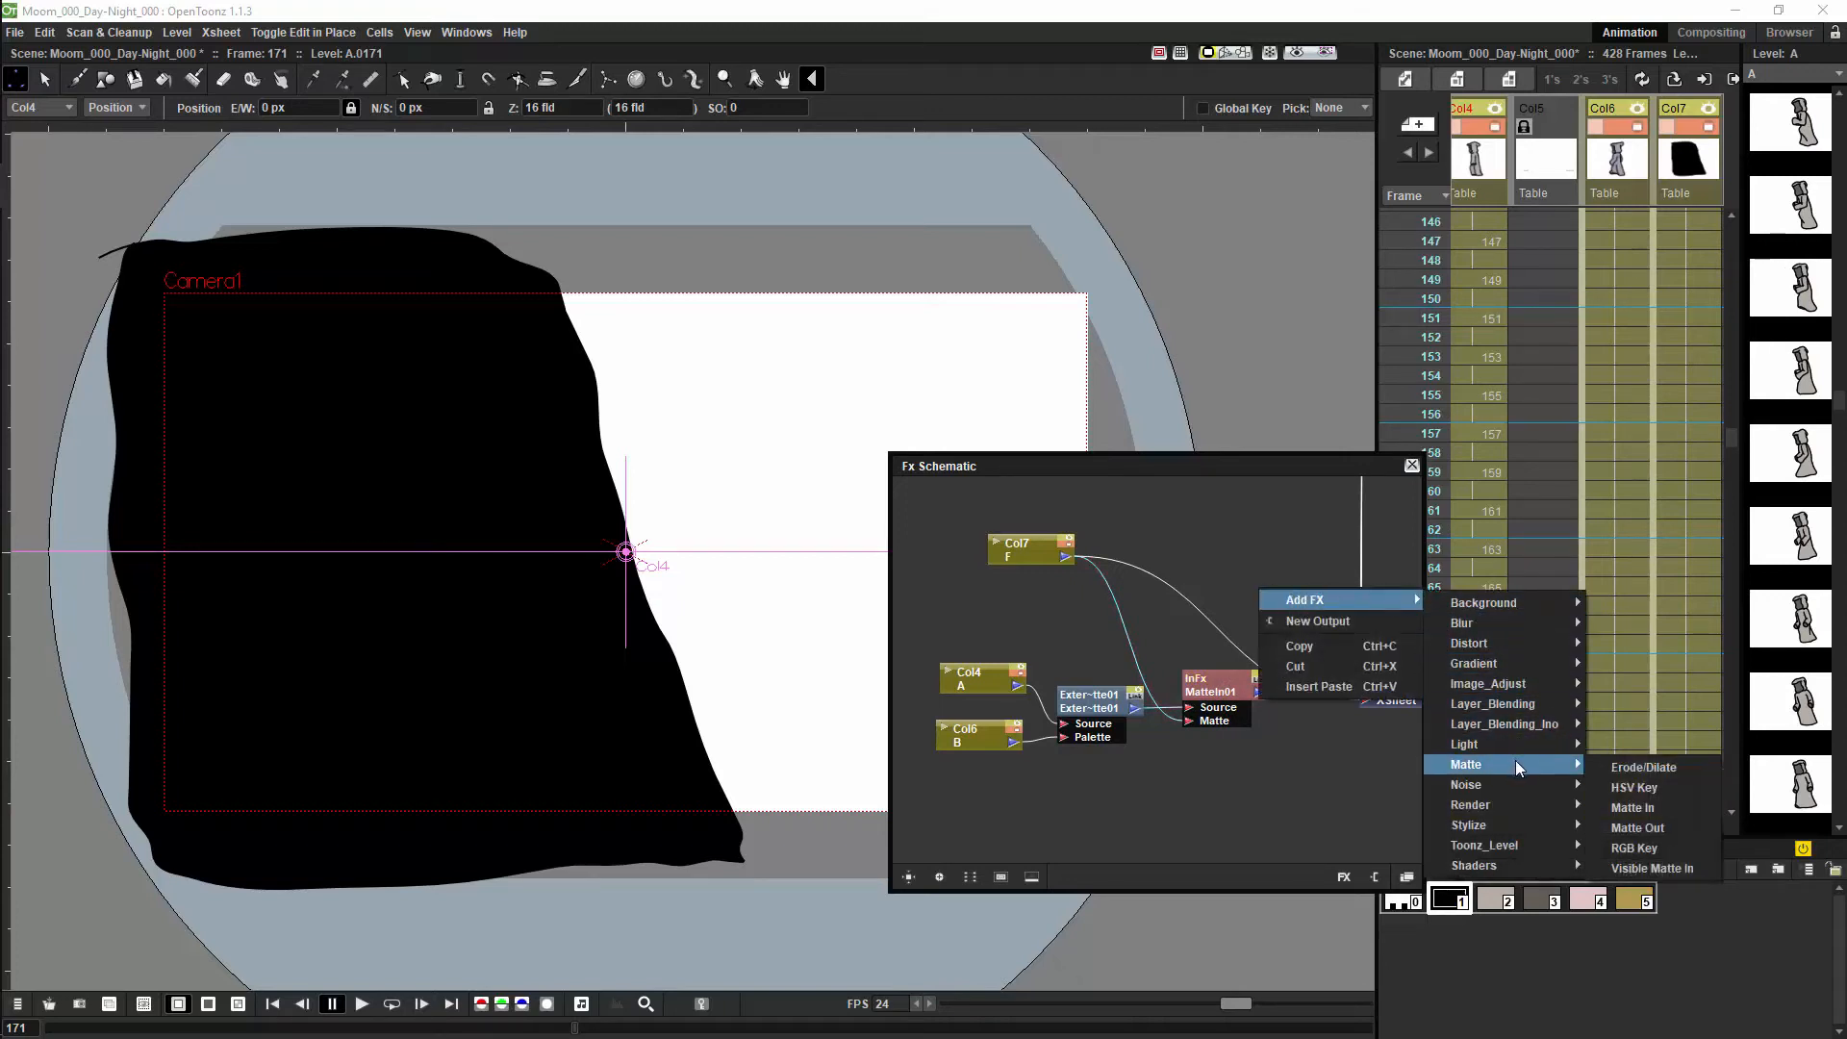
{"action": "mouse_move", "coordinate": [1487, 683]}
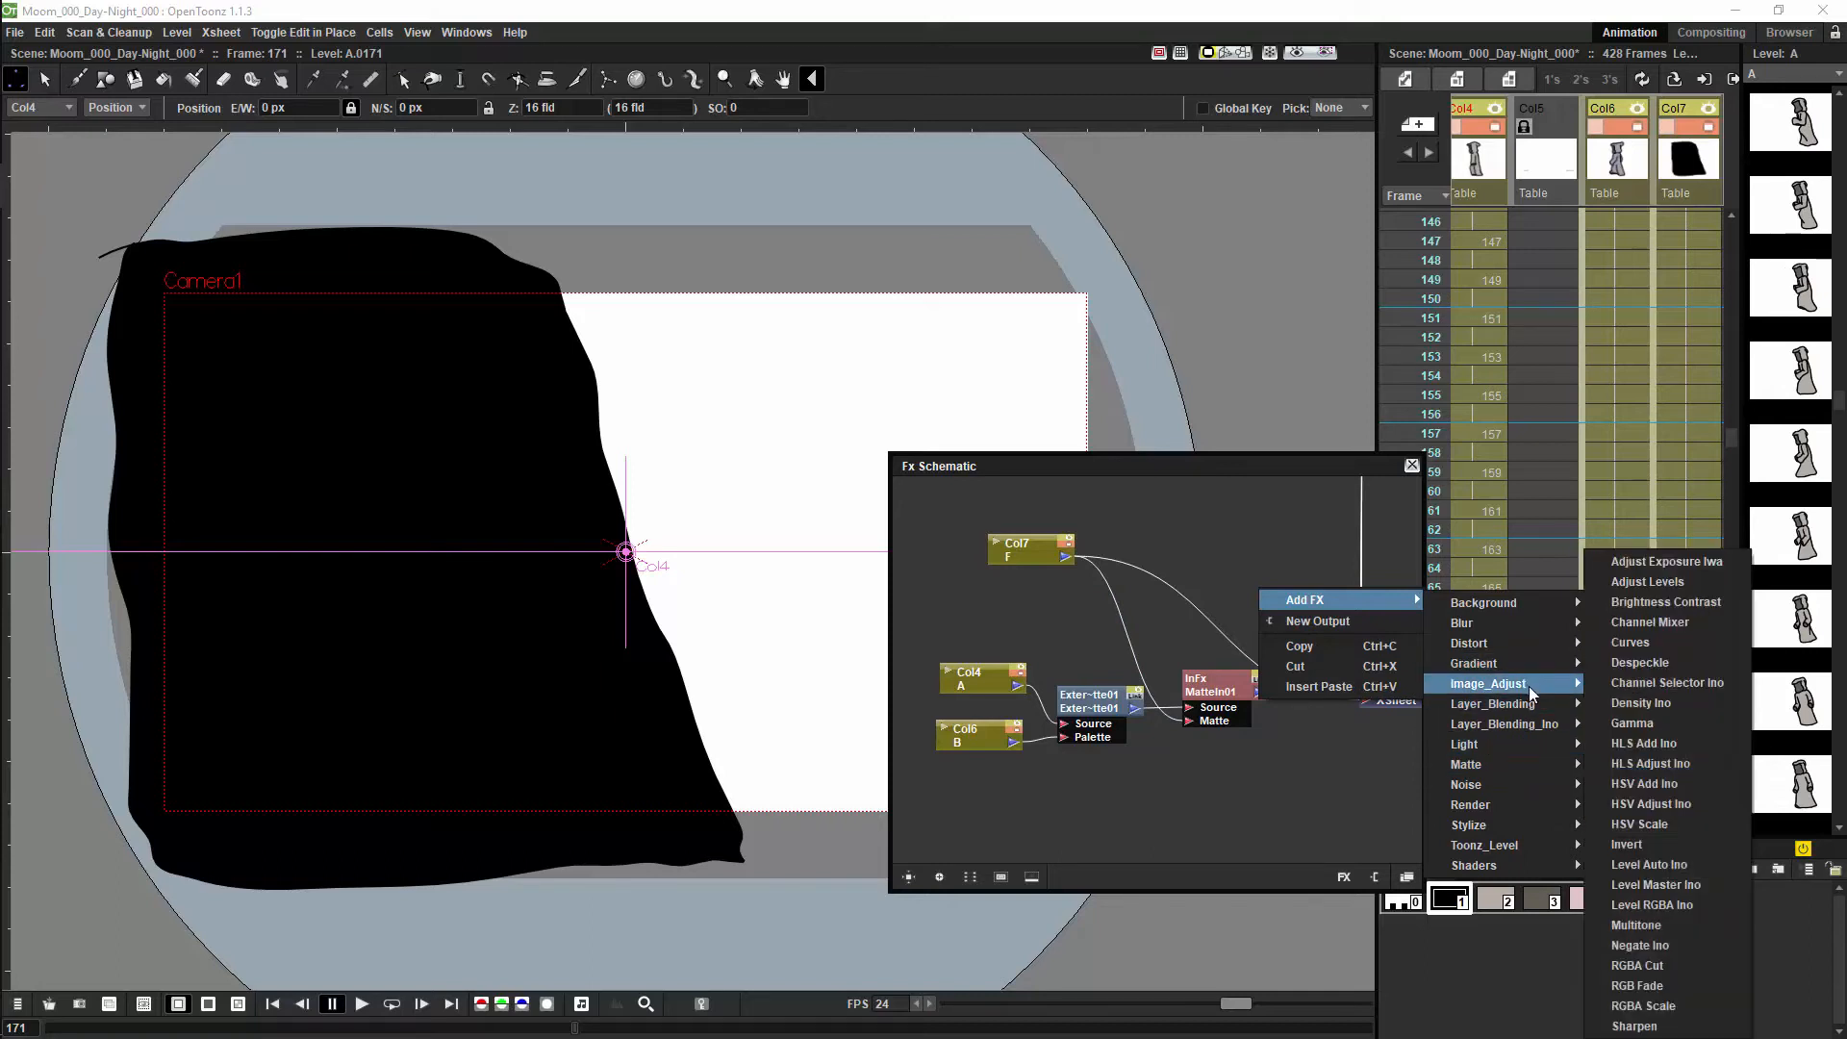
{"action": "mouse_move", "coordinate": [1491, 704]}
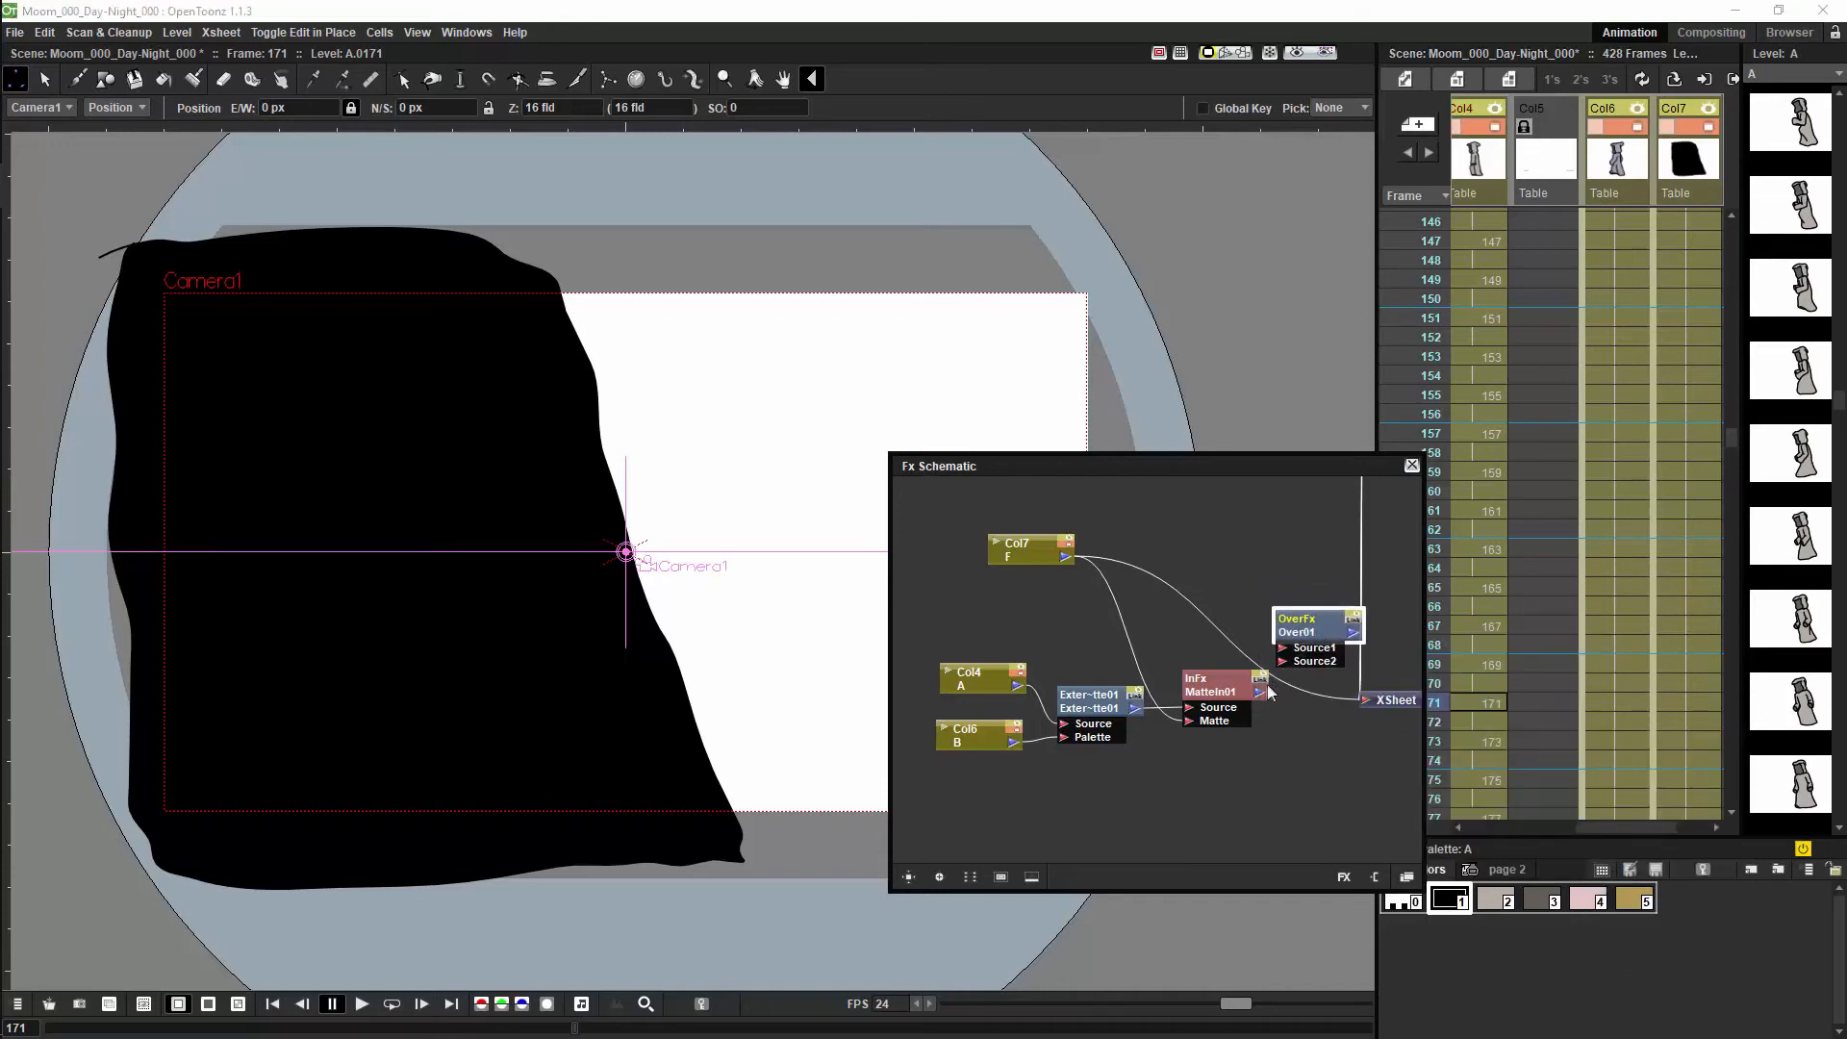
Add an Over effect from Layer Blending next to the Matte In node.
{"action": "left_click", "coordinate": [977, 671]}
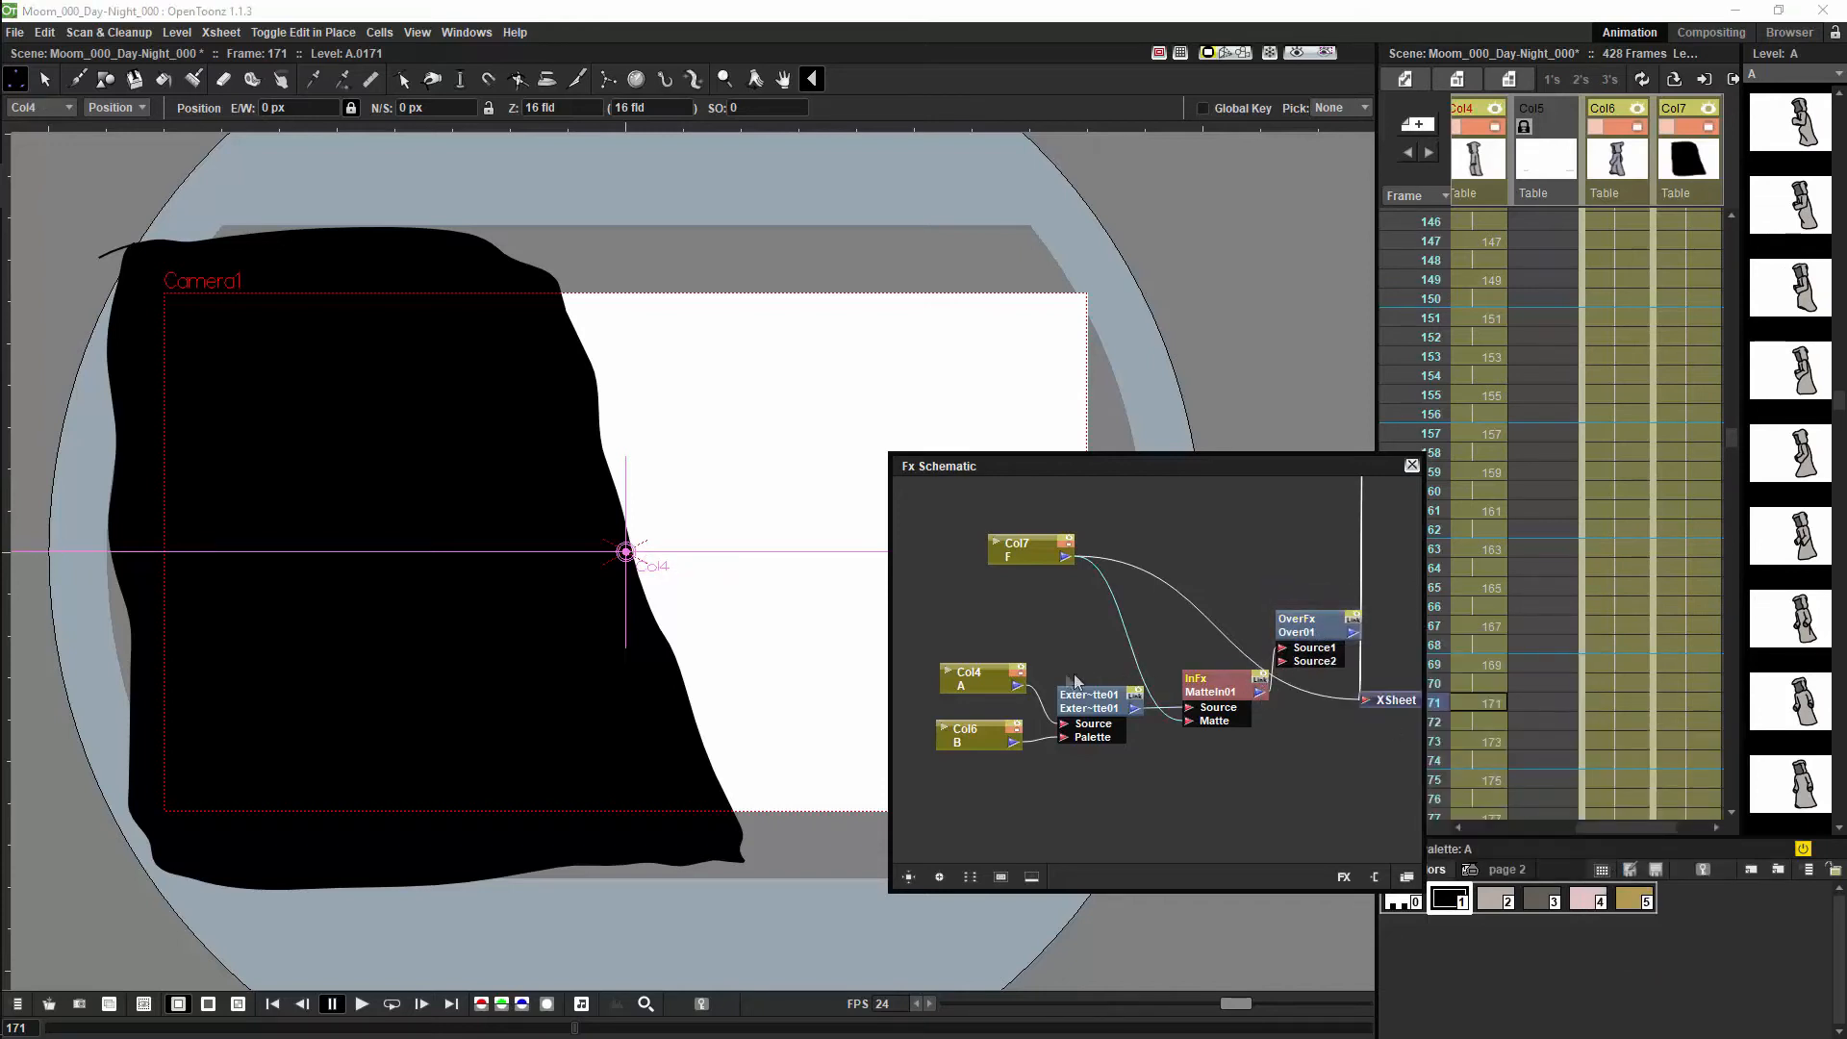
{"action": "left_click", "coordinate": [981, 679]}
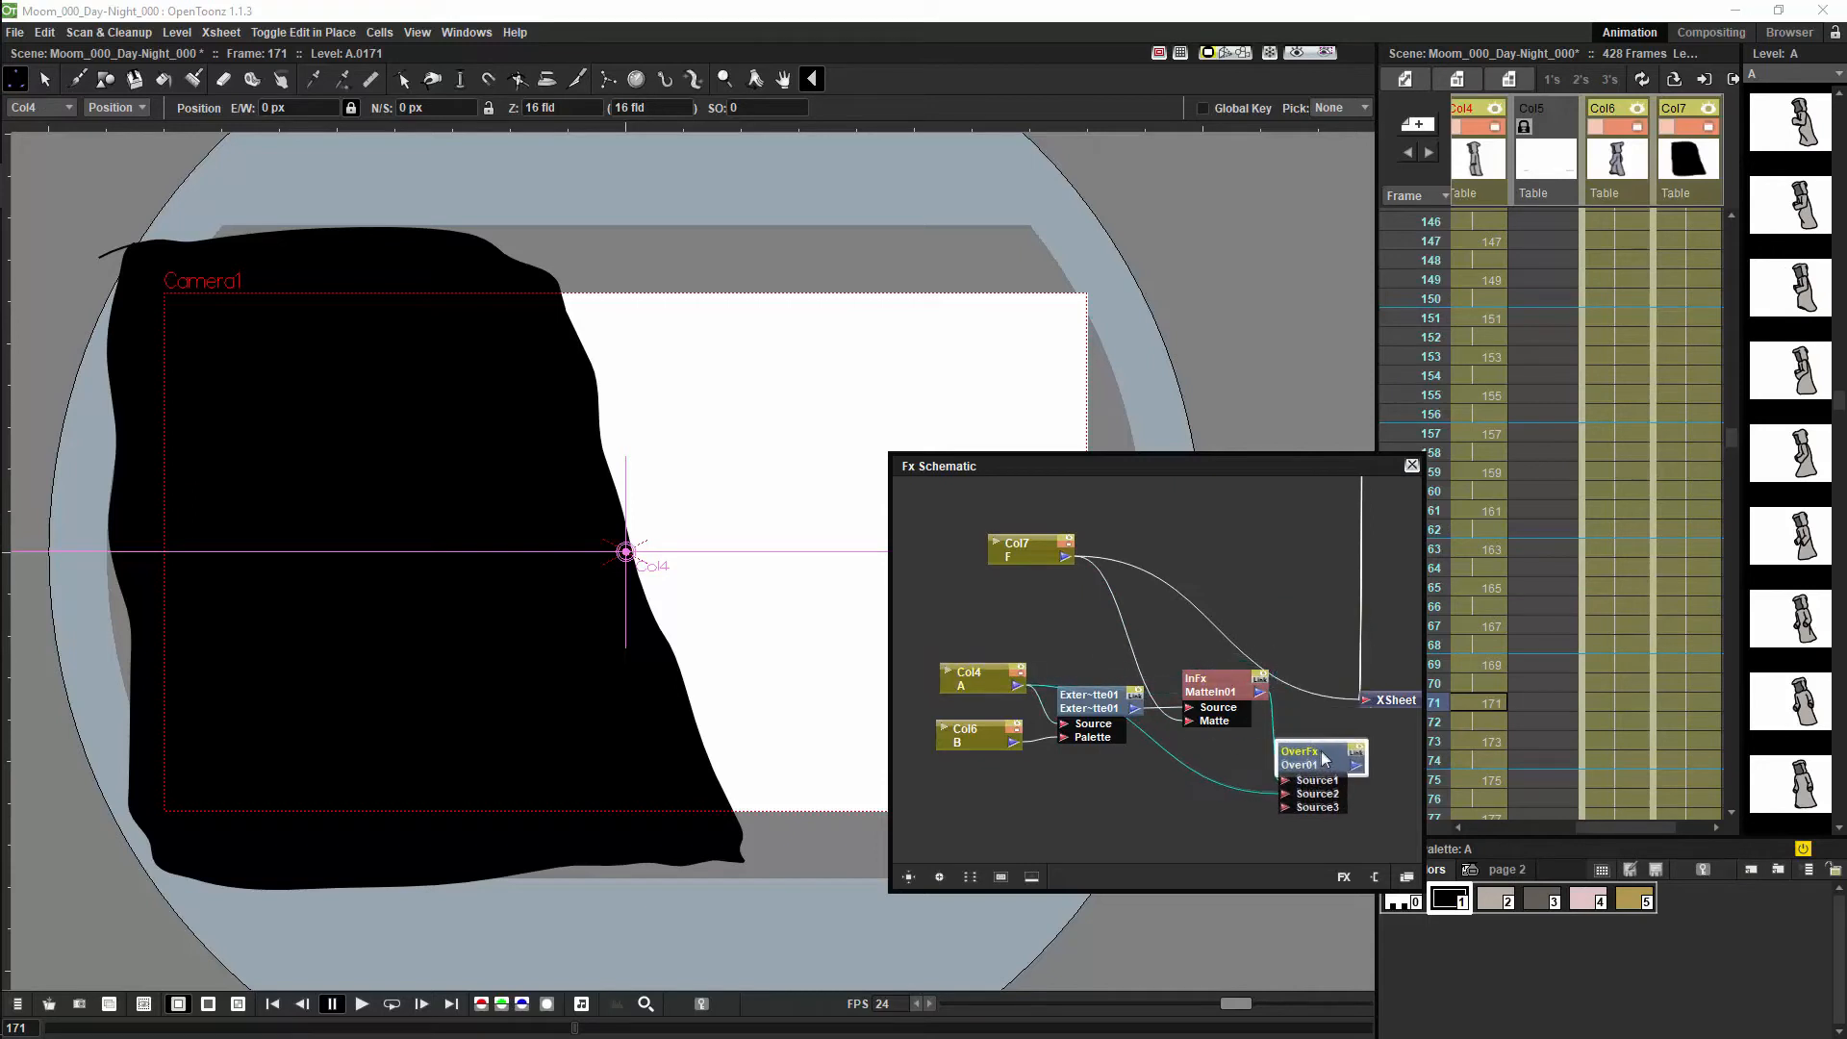
{"action": "right_click", "coordinate": [1248, 537]}
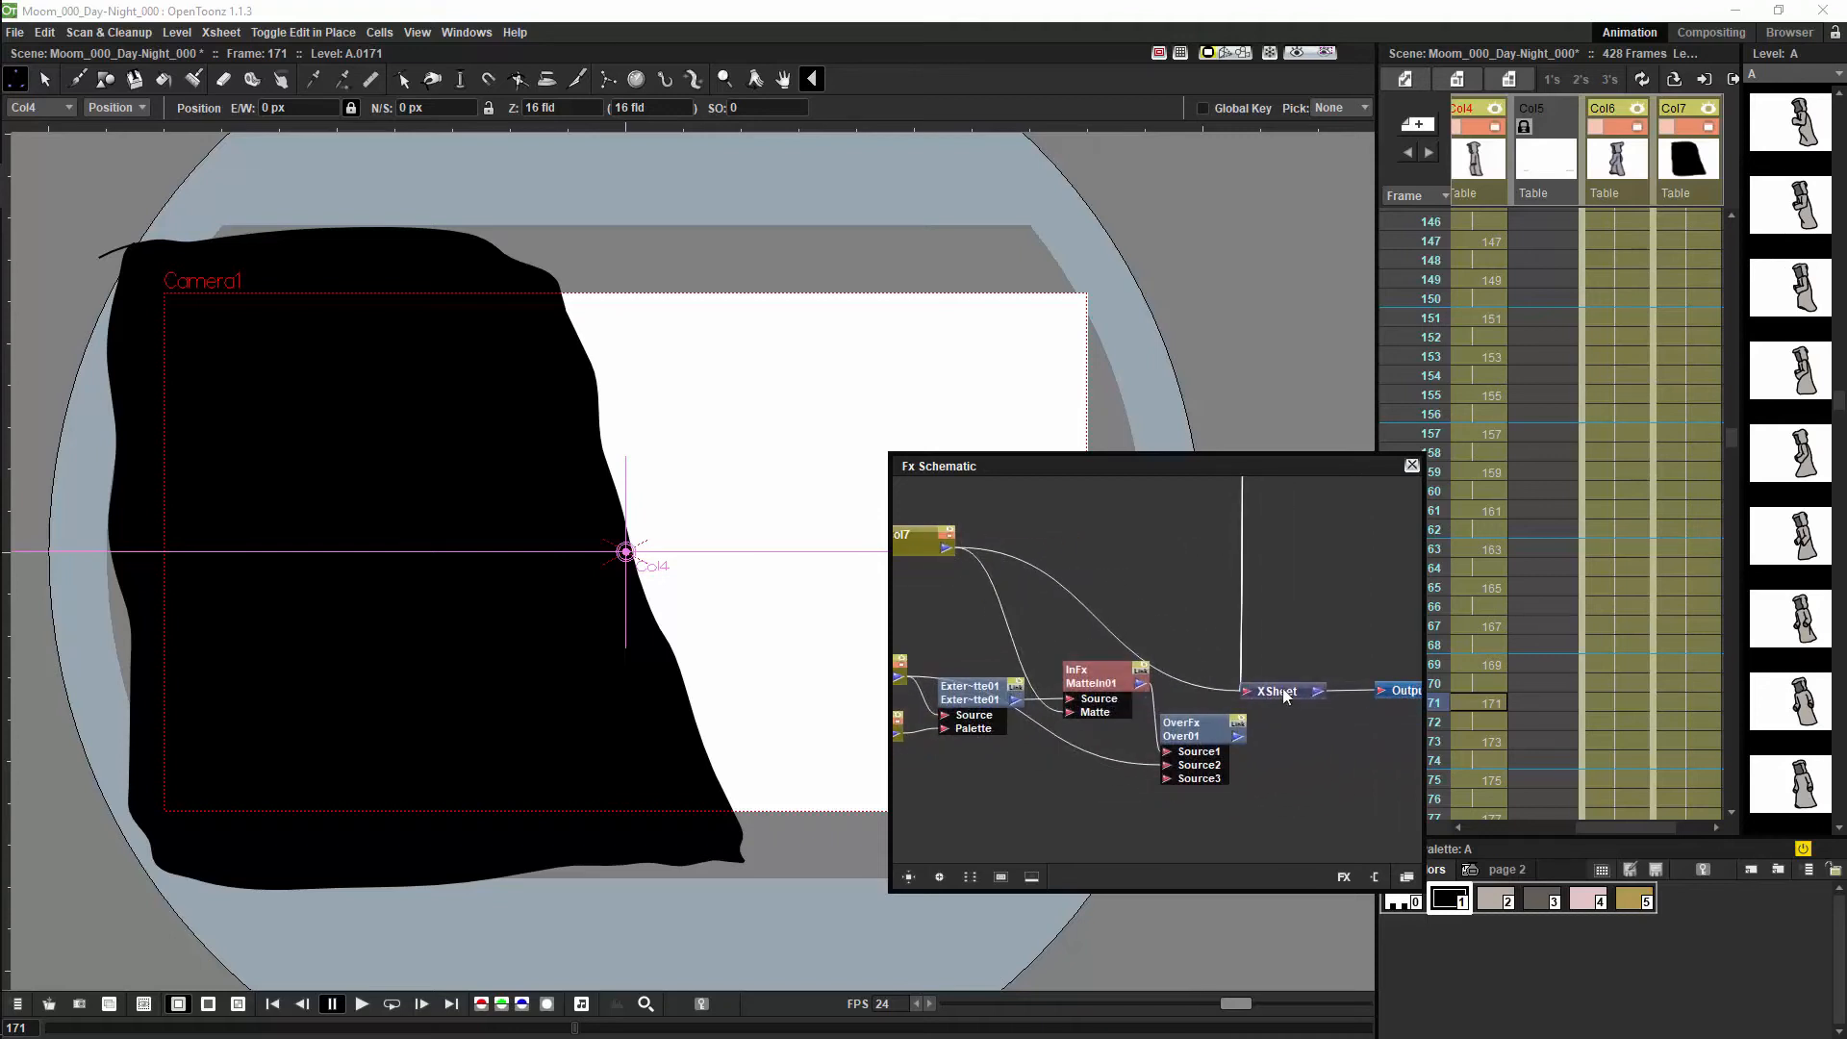
{"action": "left_click", "coordinate": [1283, 691]}
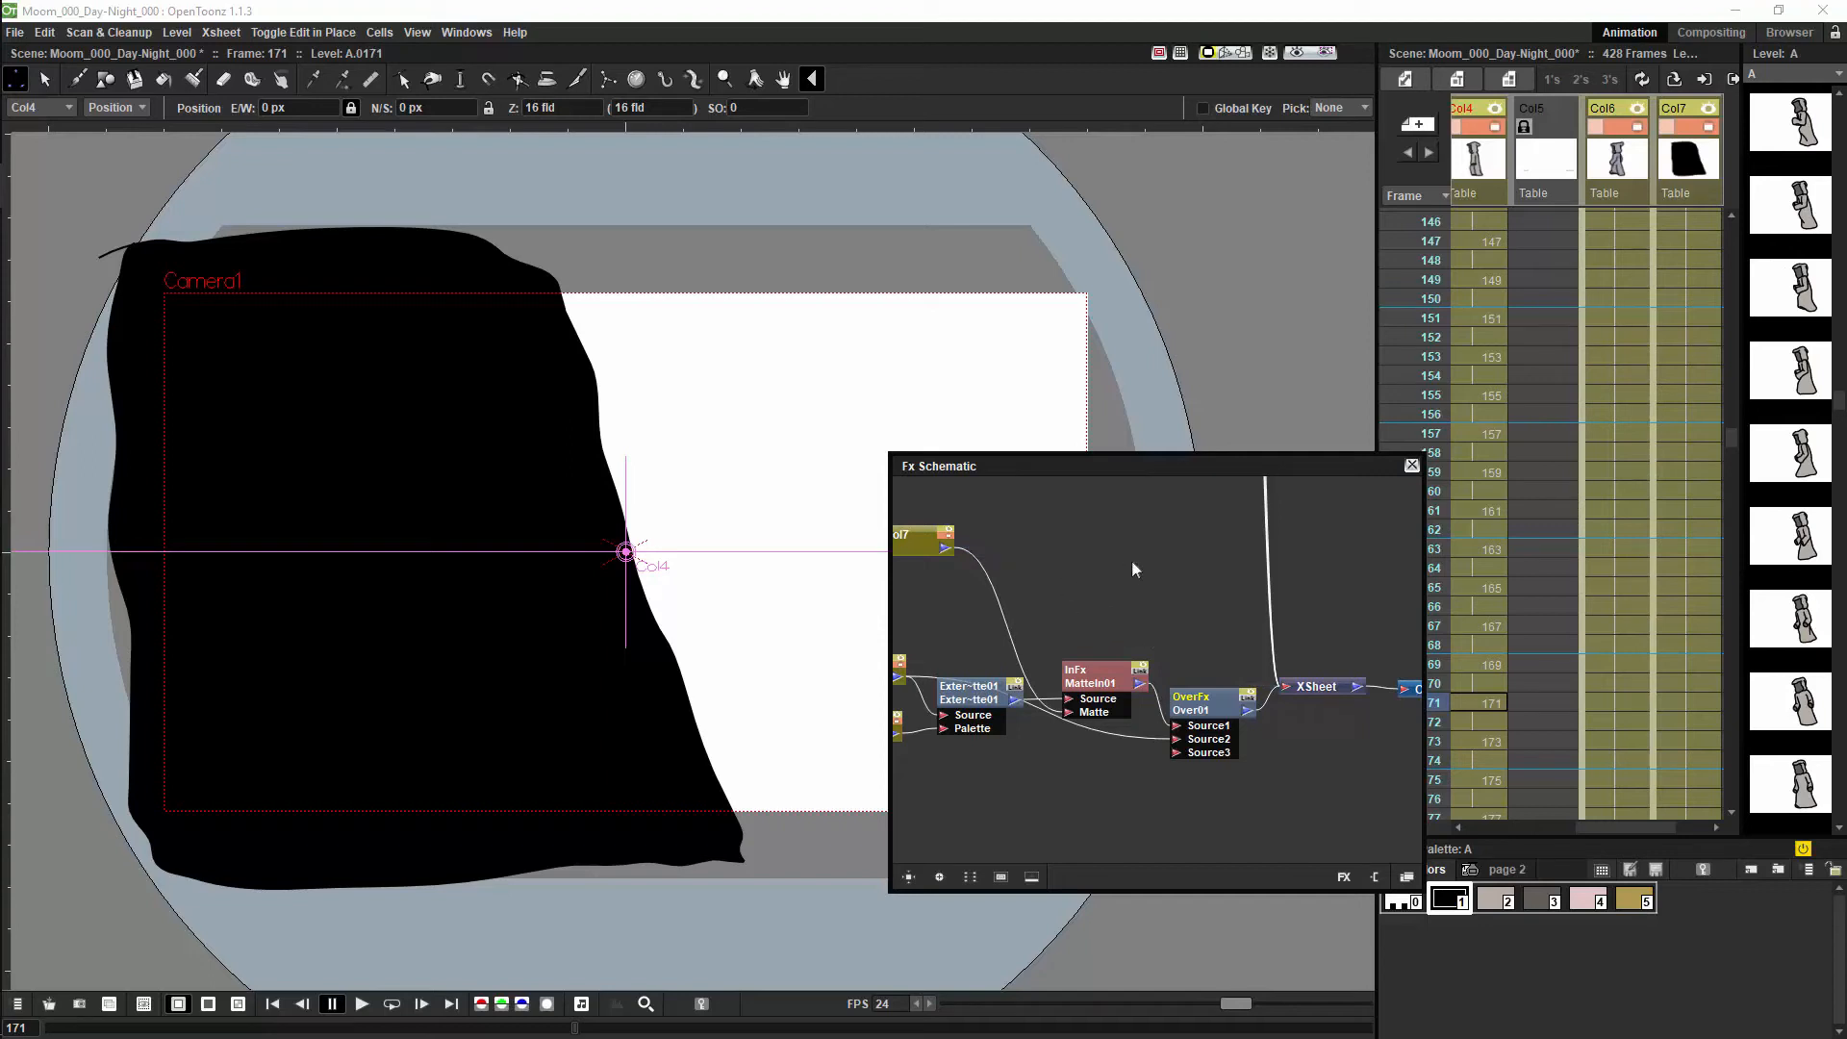
Link Matte In and Col4 into Over01, feed the XSheet, and scrub later frames to check the vanishing character.
{"action": "left_click", "coordinate": [1035, 524]}
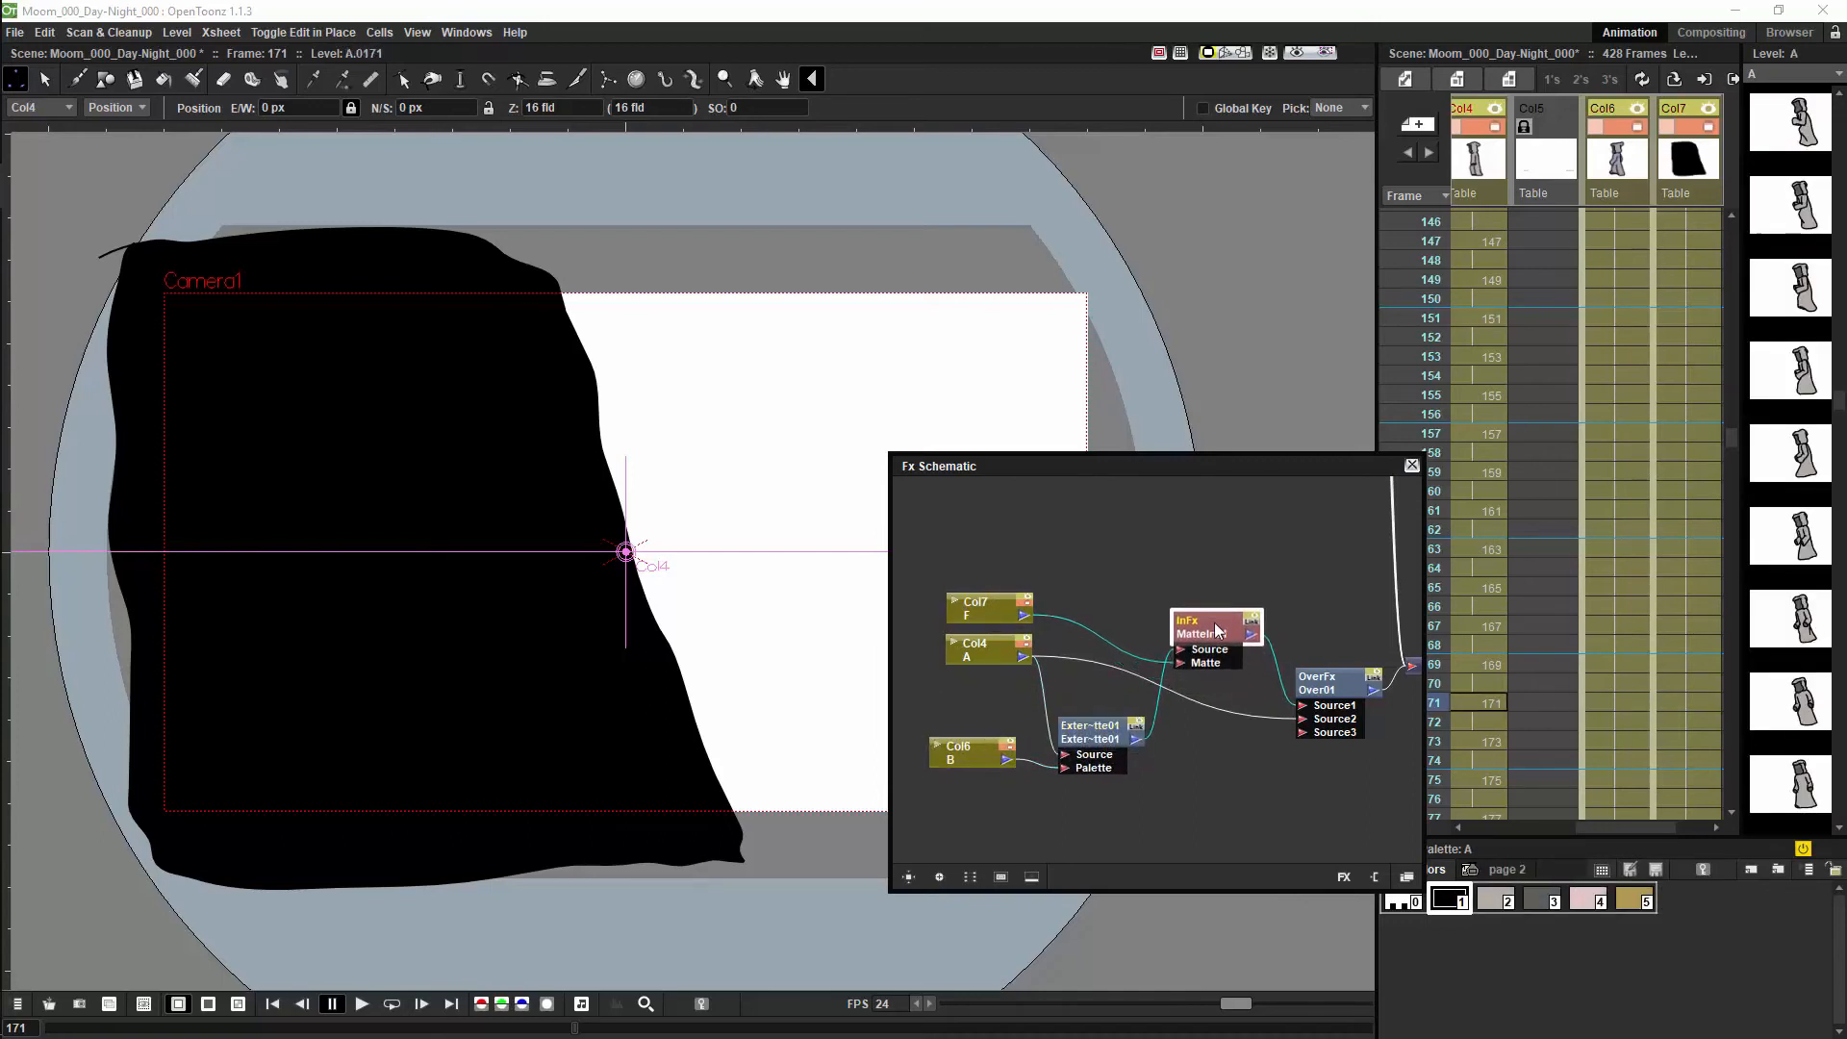
{"action": "left_click_drag", "start_coordinate": [972, 646], "coordinate": [977, 686]}
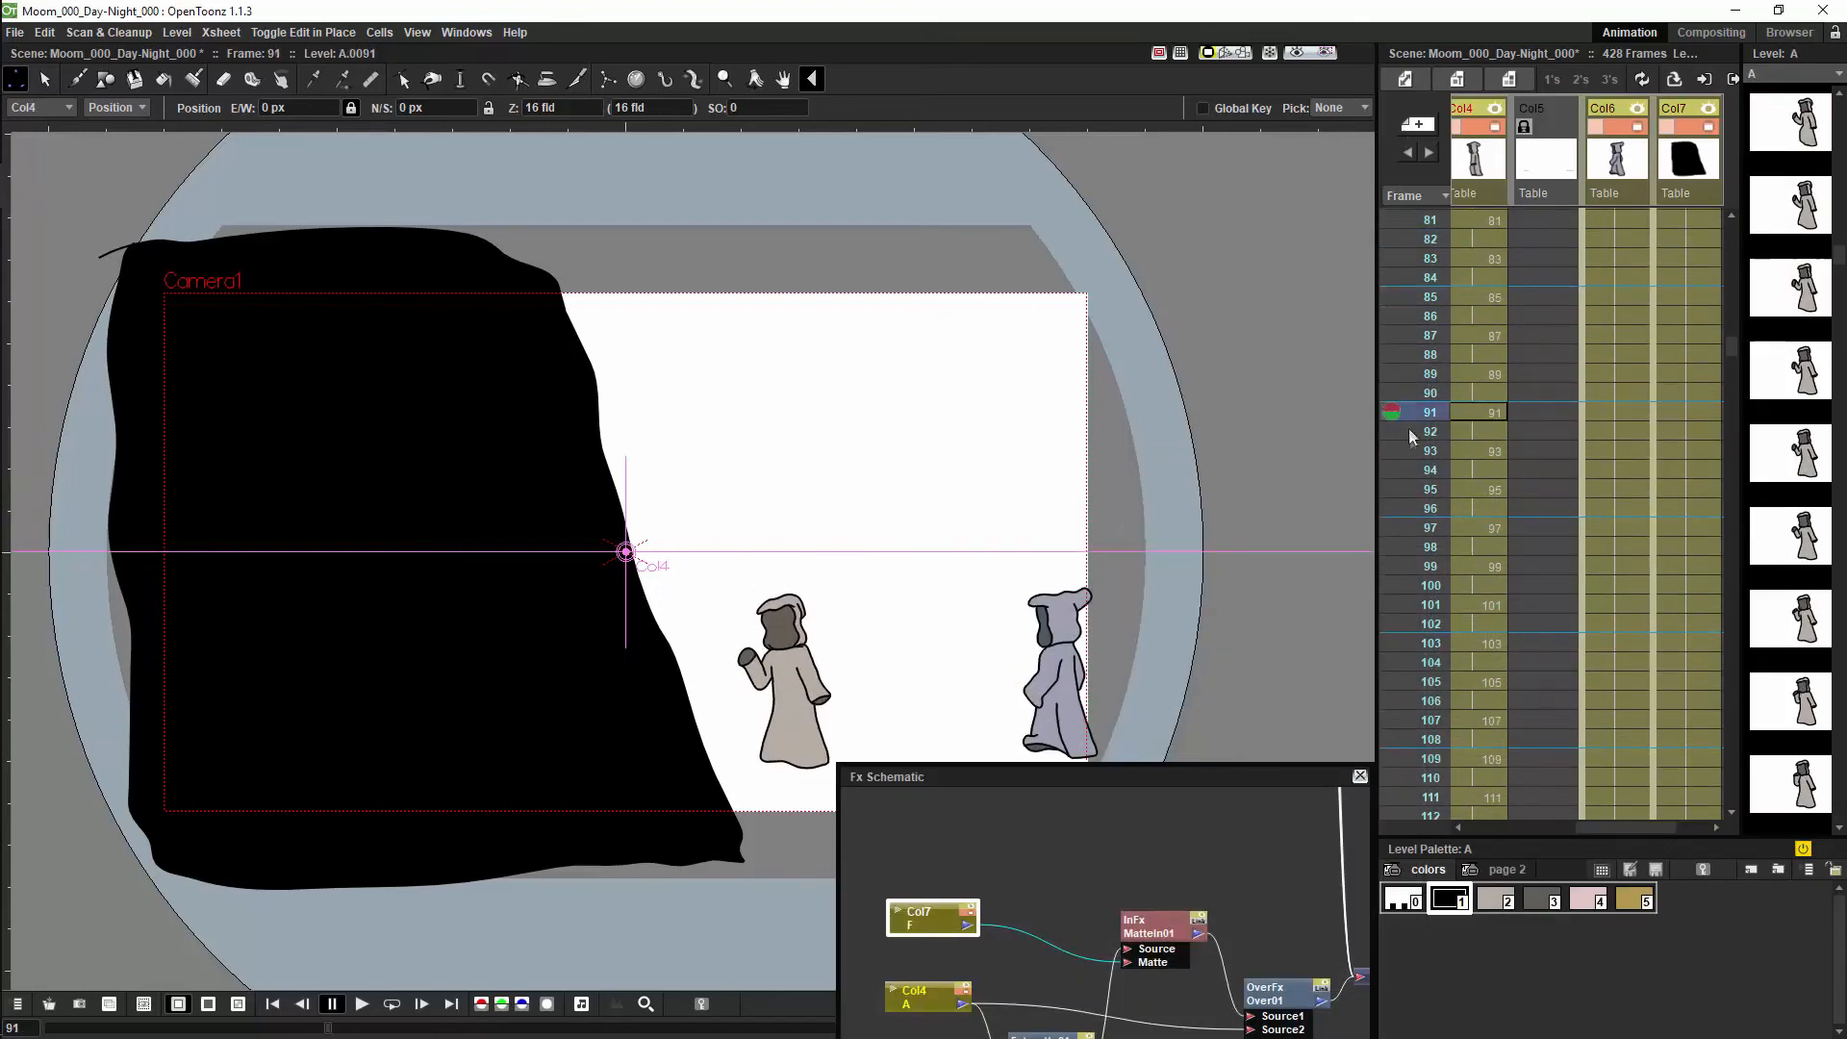
{"action": "left_click", "coordinate": [1430, 800]}
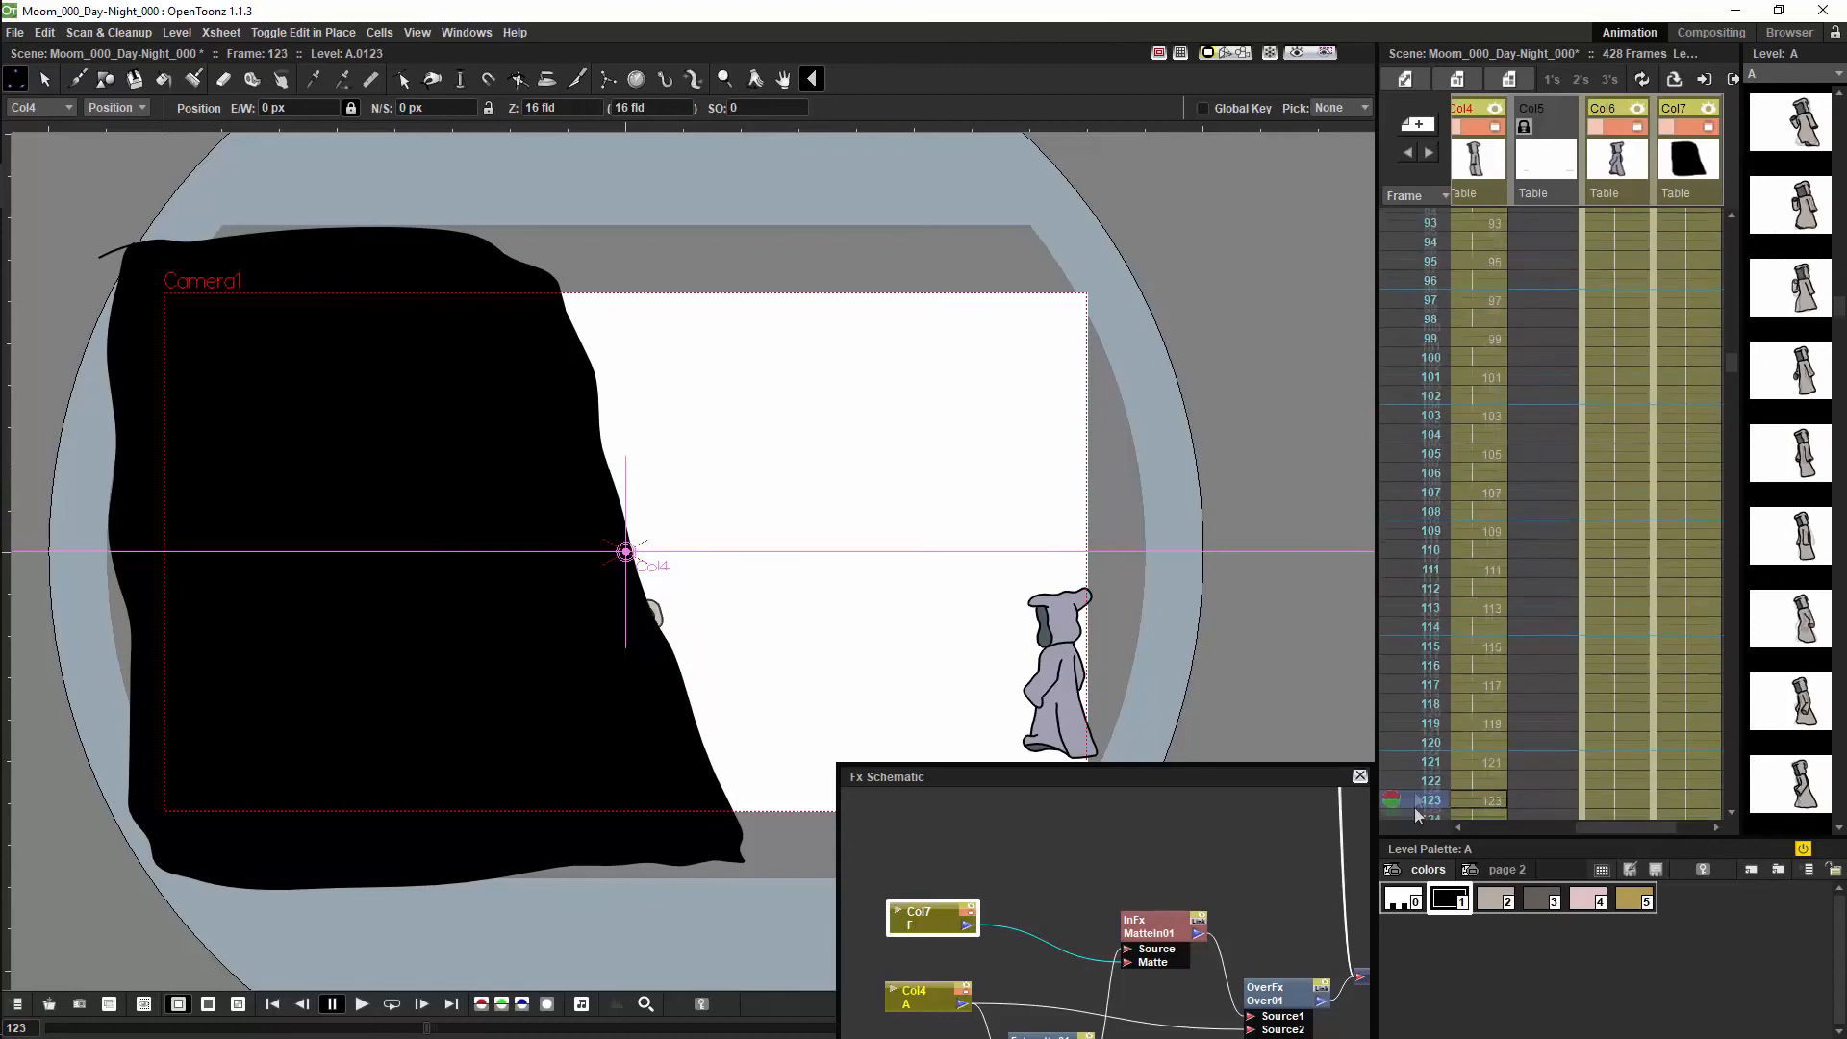
{"action": "left_click", "coordinate": [1429, 654]}
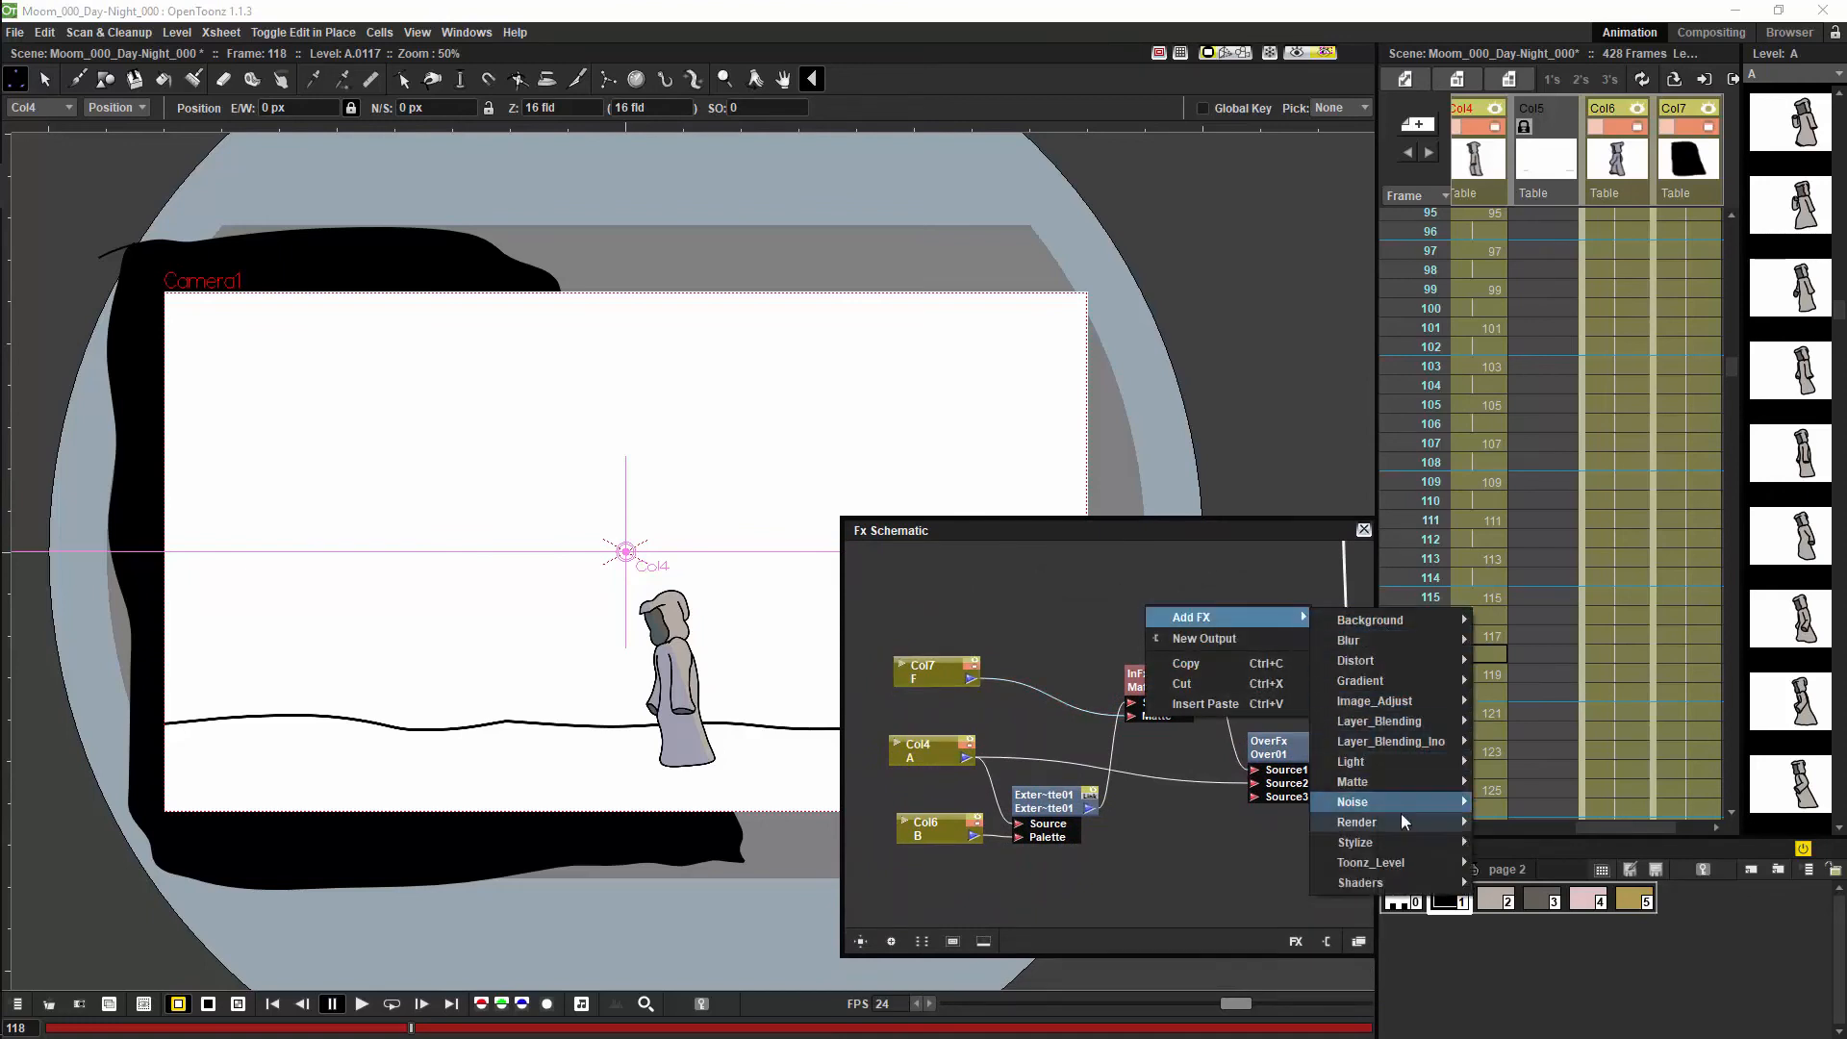
{"action": "mouse_move", "coordinate": [1353, 781]}
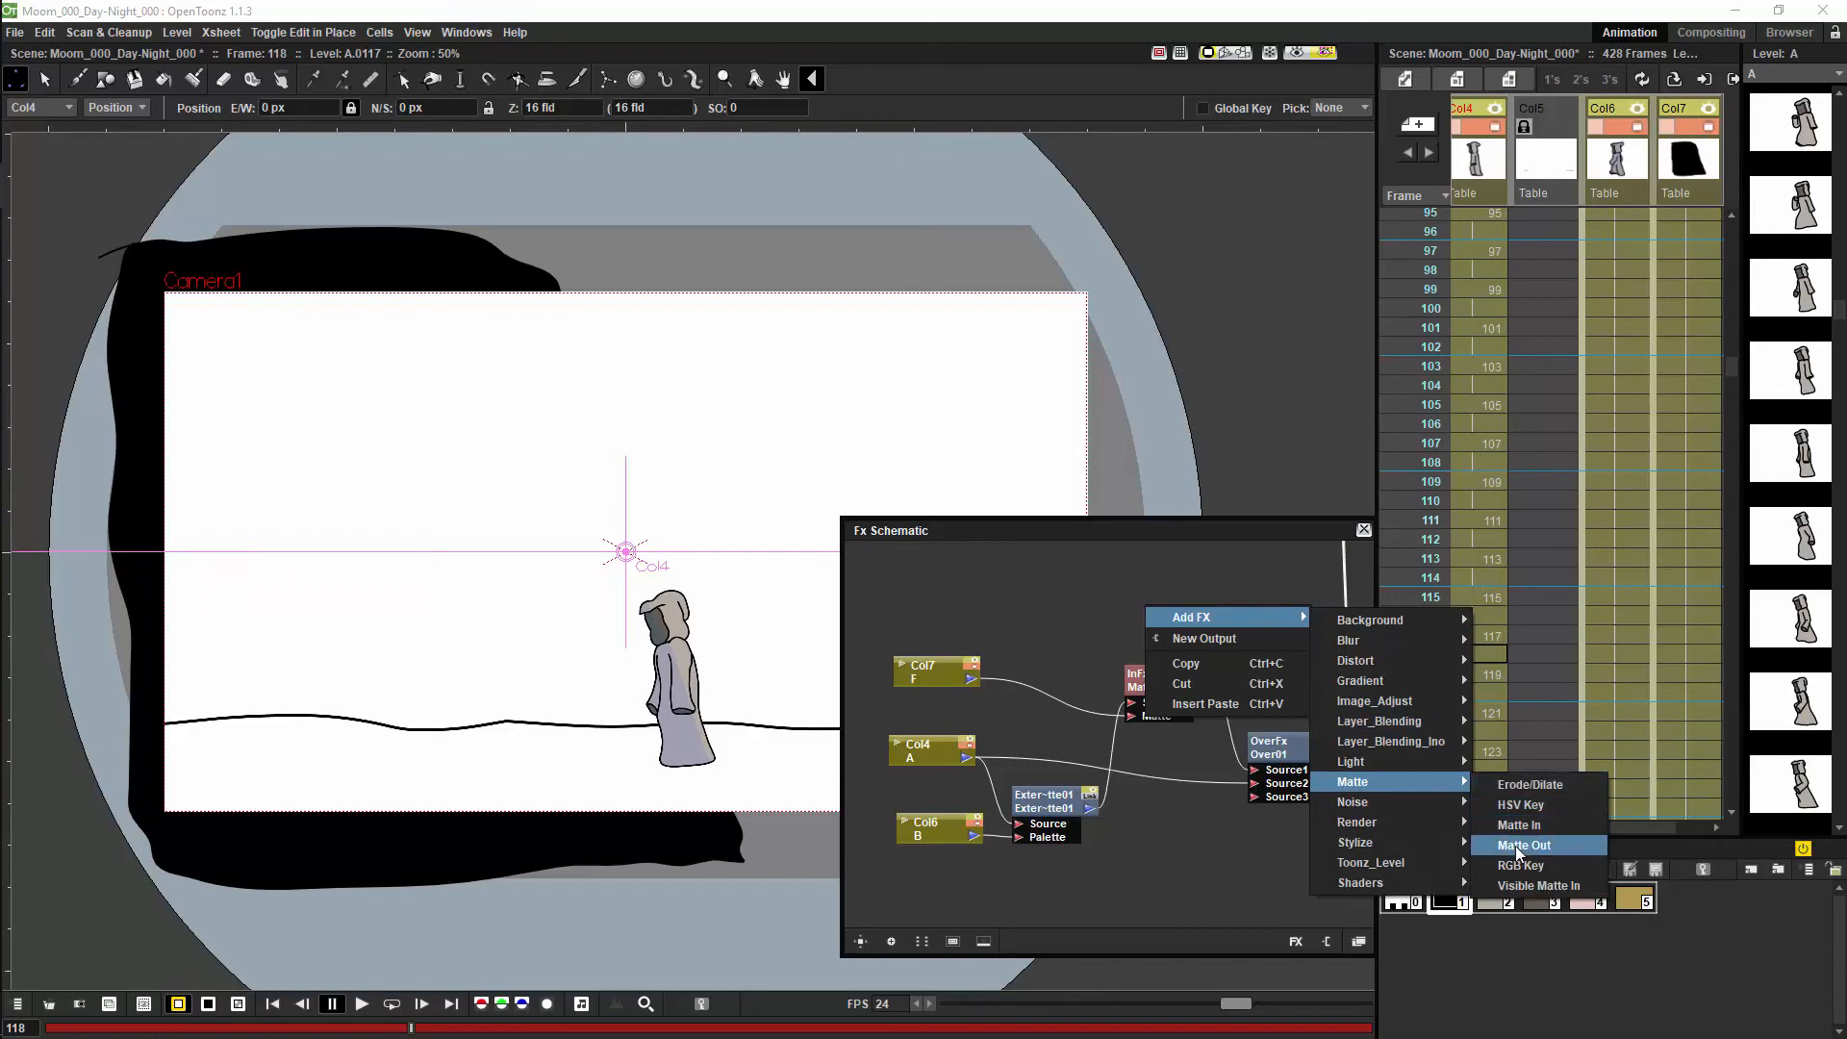
Add a Matte Out node above Matte In and reconnect column F and the source to it.
{"action": "left_click", "coordinate": [1524, 845]}
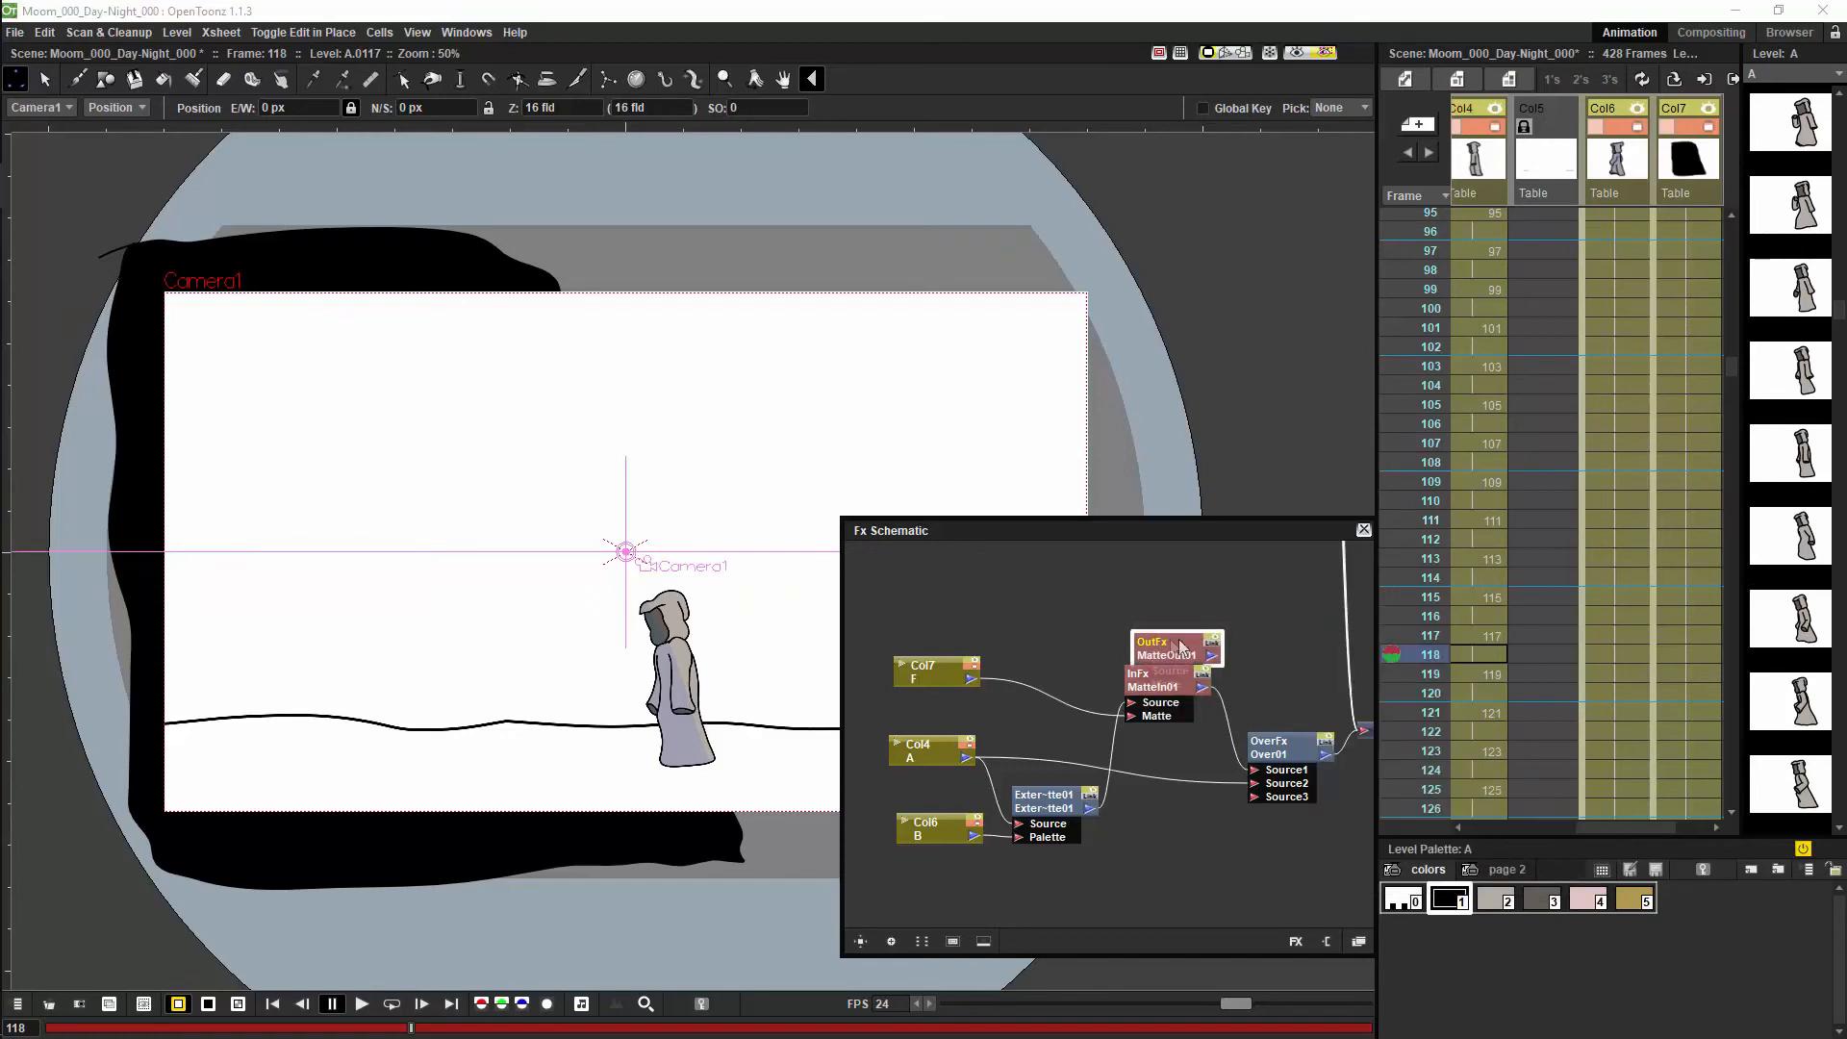
{"action": "left_click_drag", "start_coordinate": [1175, 648], "coordinate": [1166, 616]}
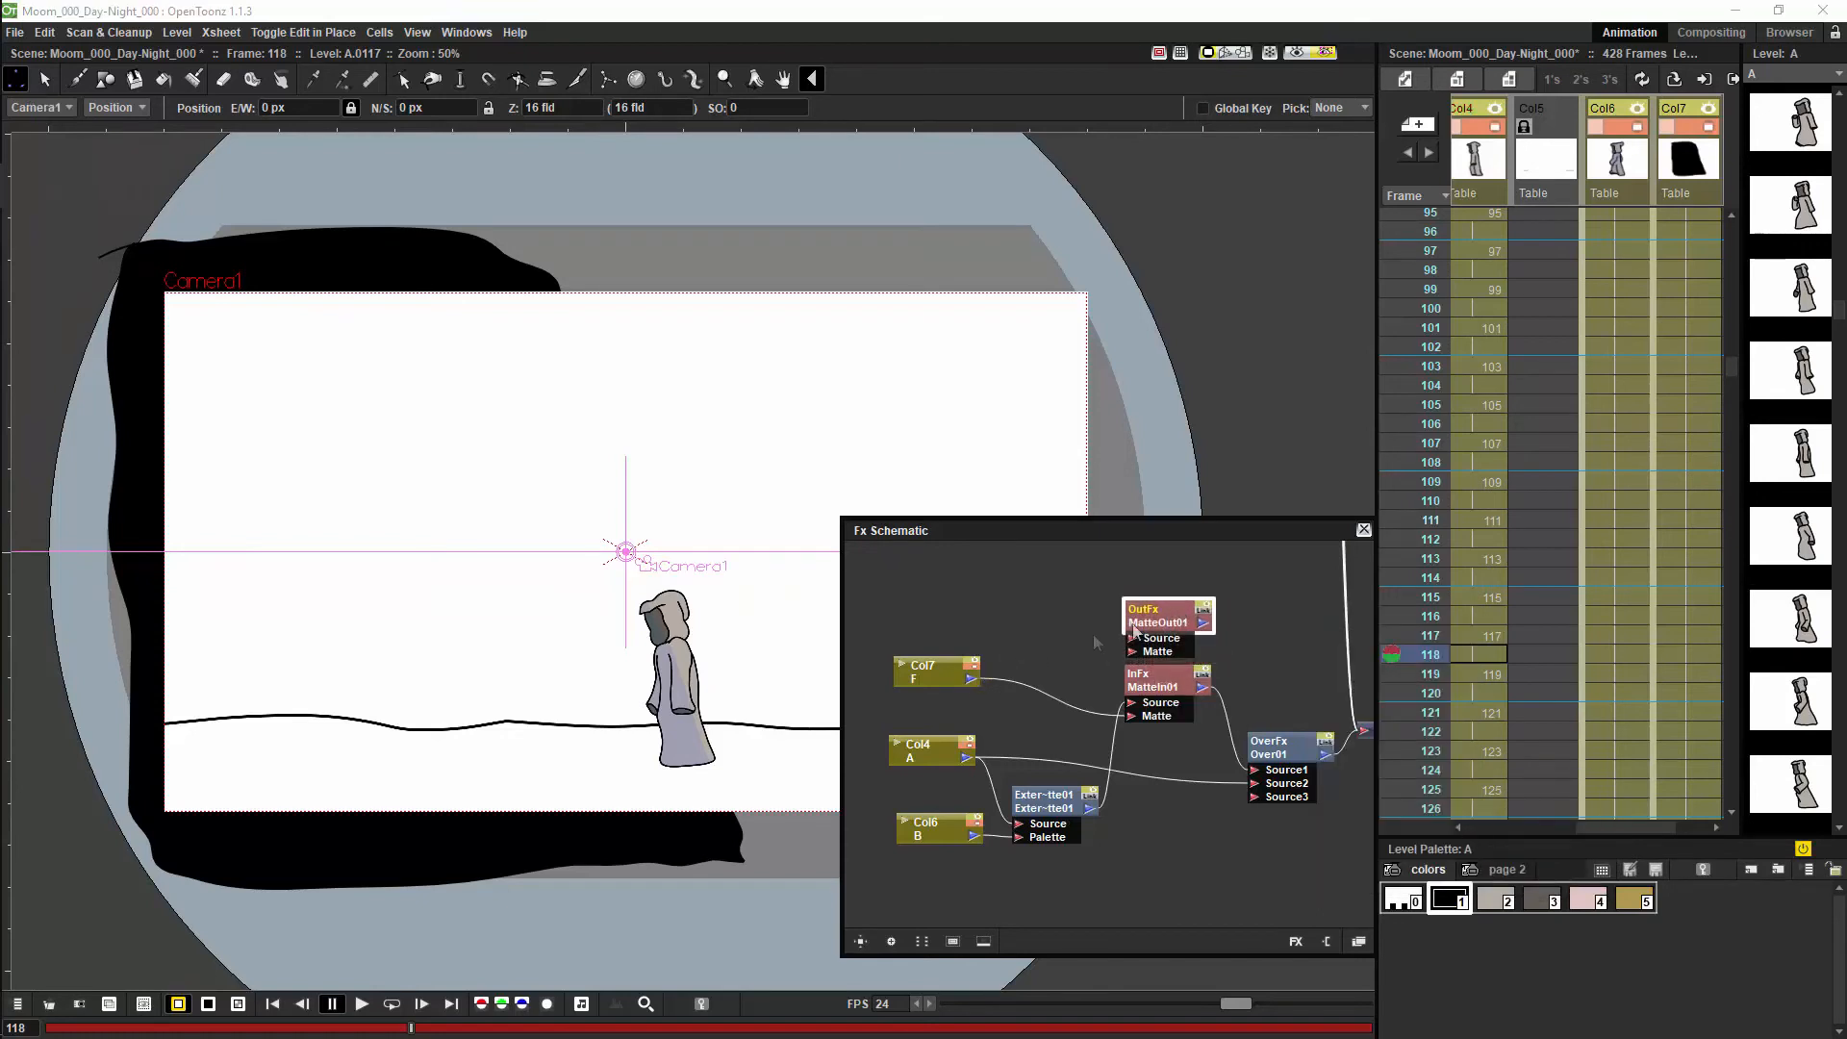
{"action": "left_click", "coordinate": [931, 670]}
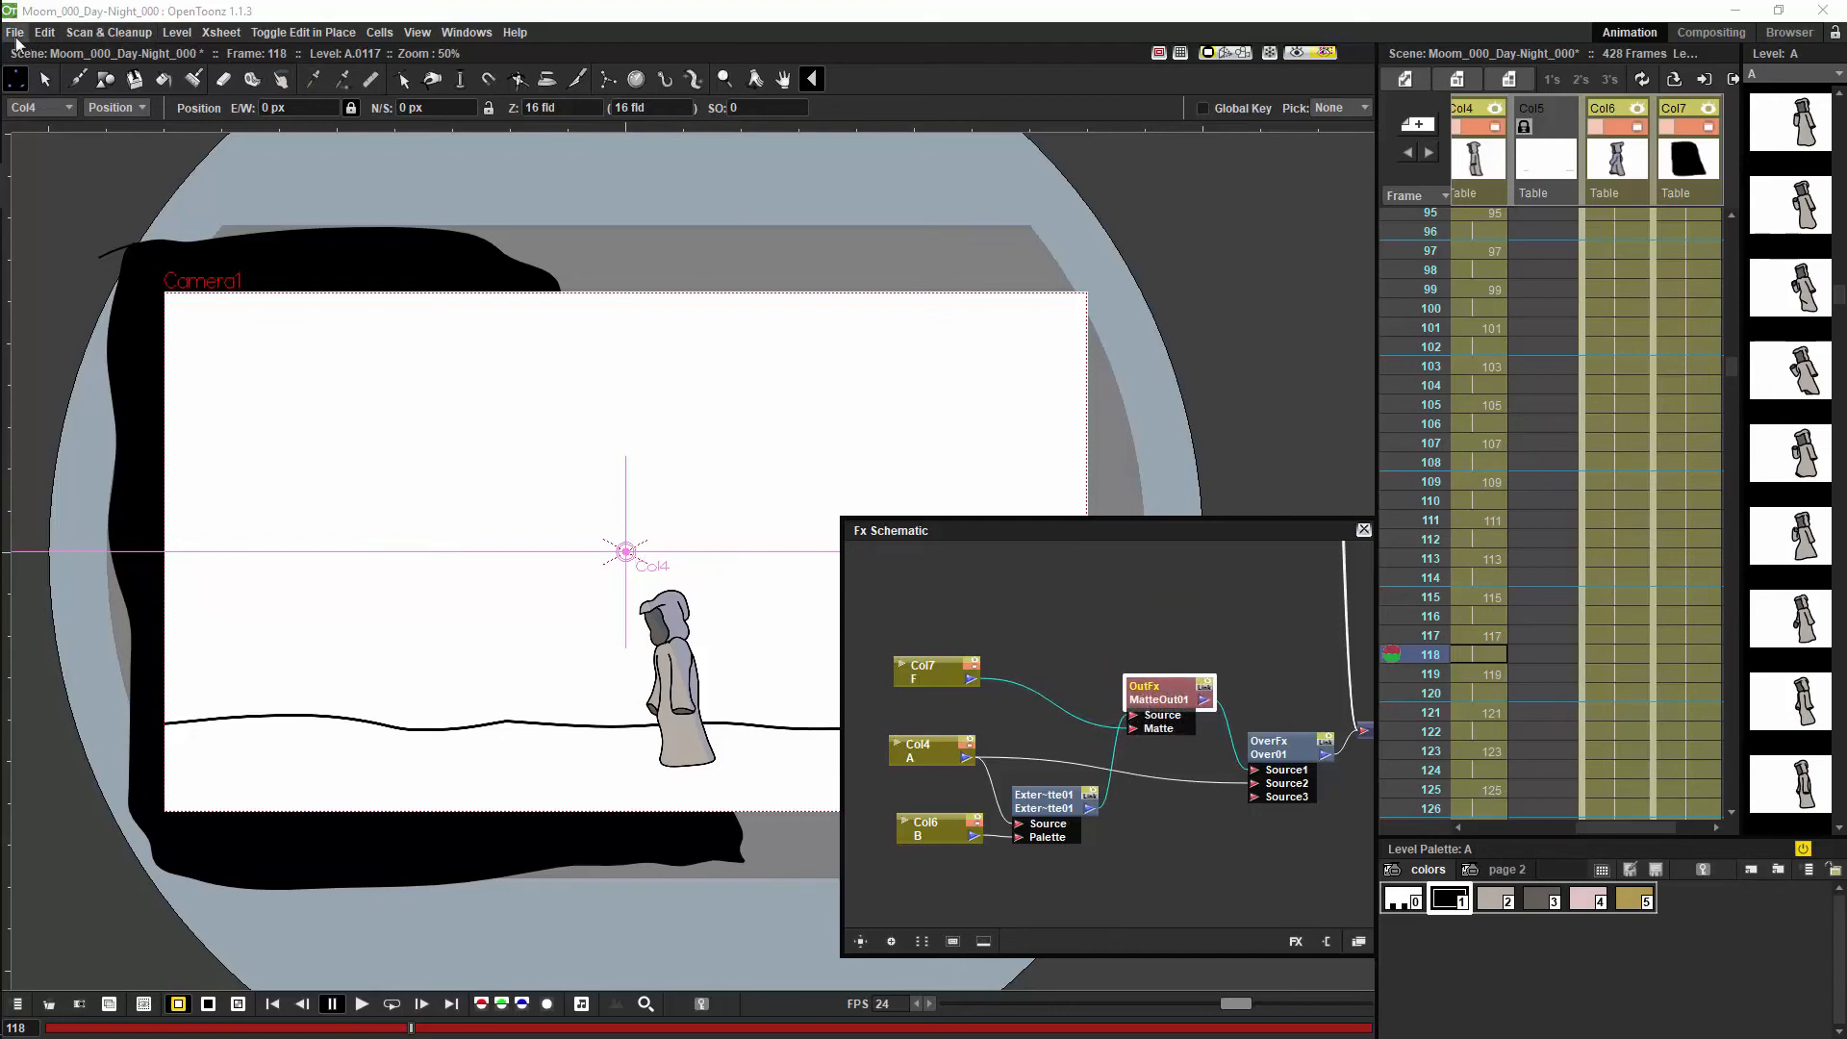
Render the whole 428-frame scene from the Output Settings.
{"action": "left_click", "coordinate": [17, 33]}
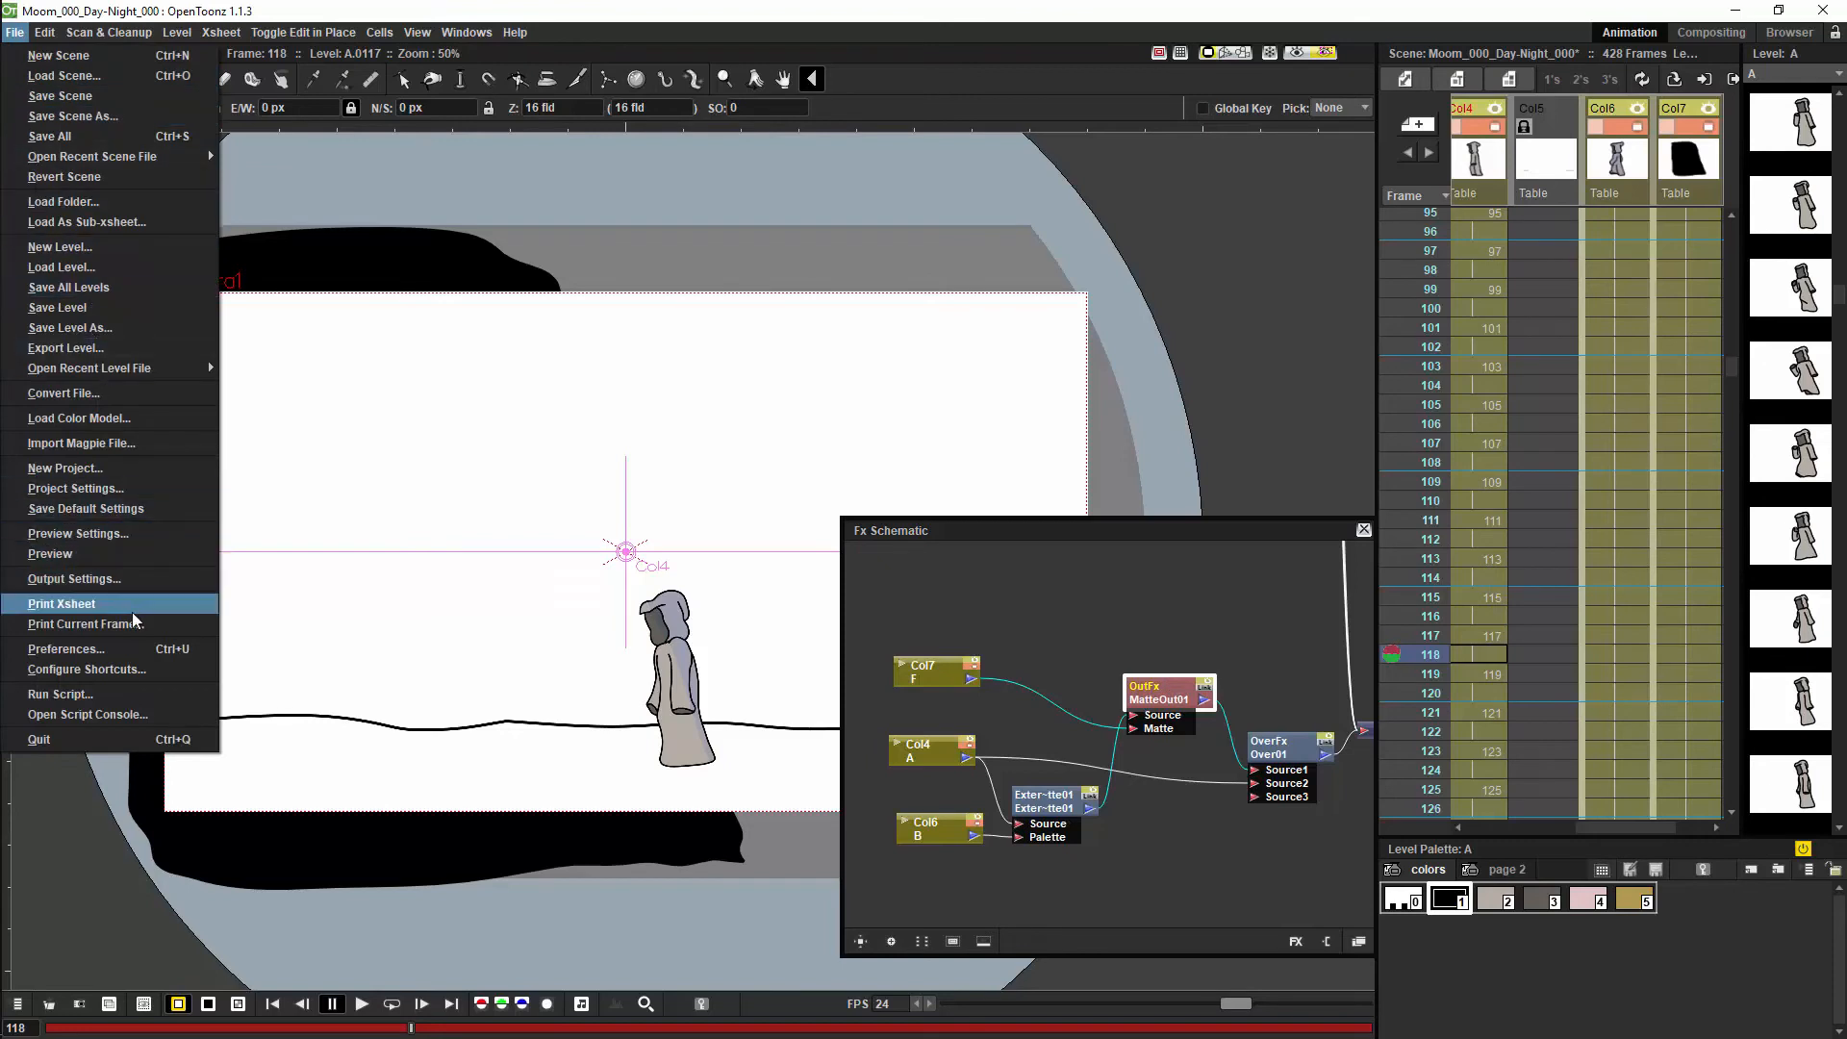
{"action": "mouse_move", "coordinate": [73, 579]}
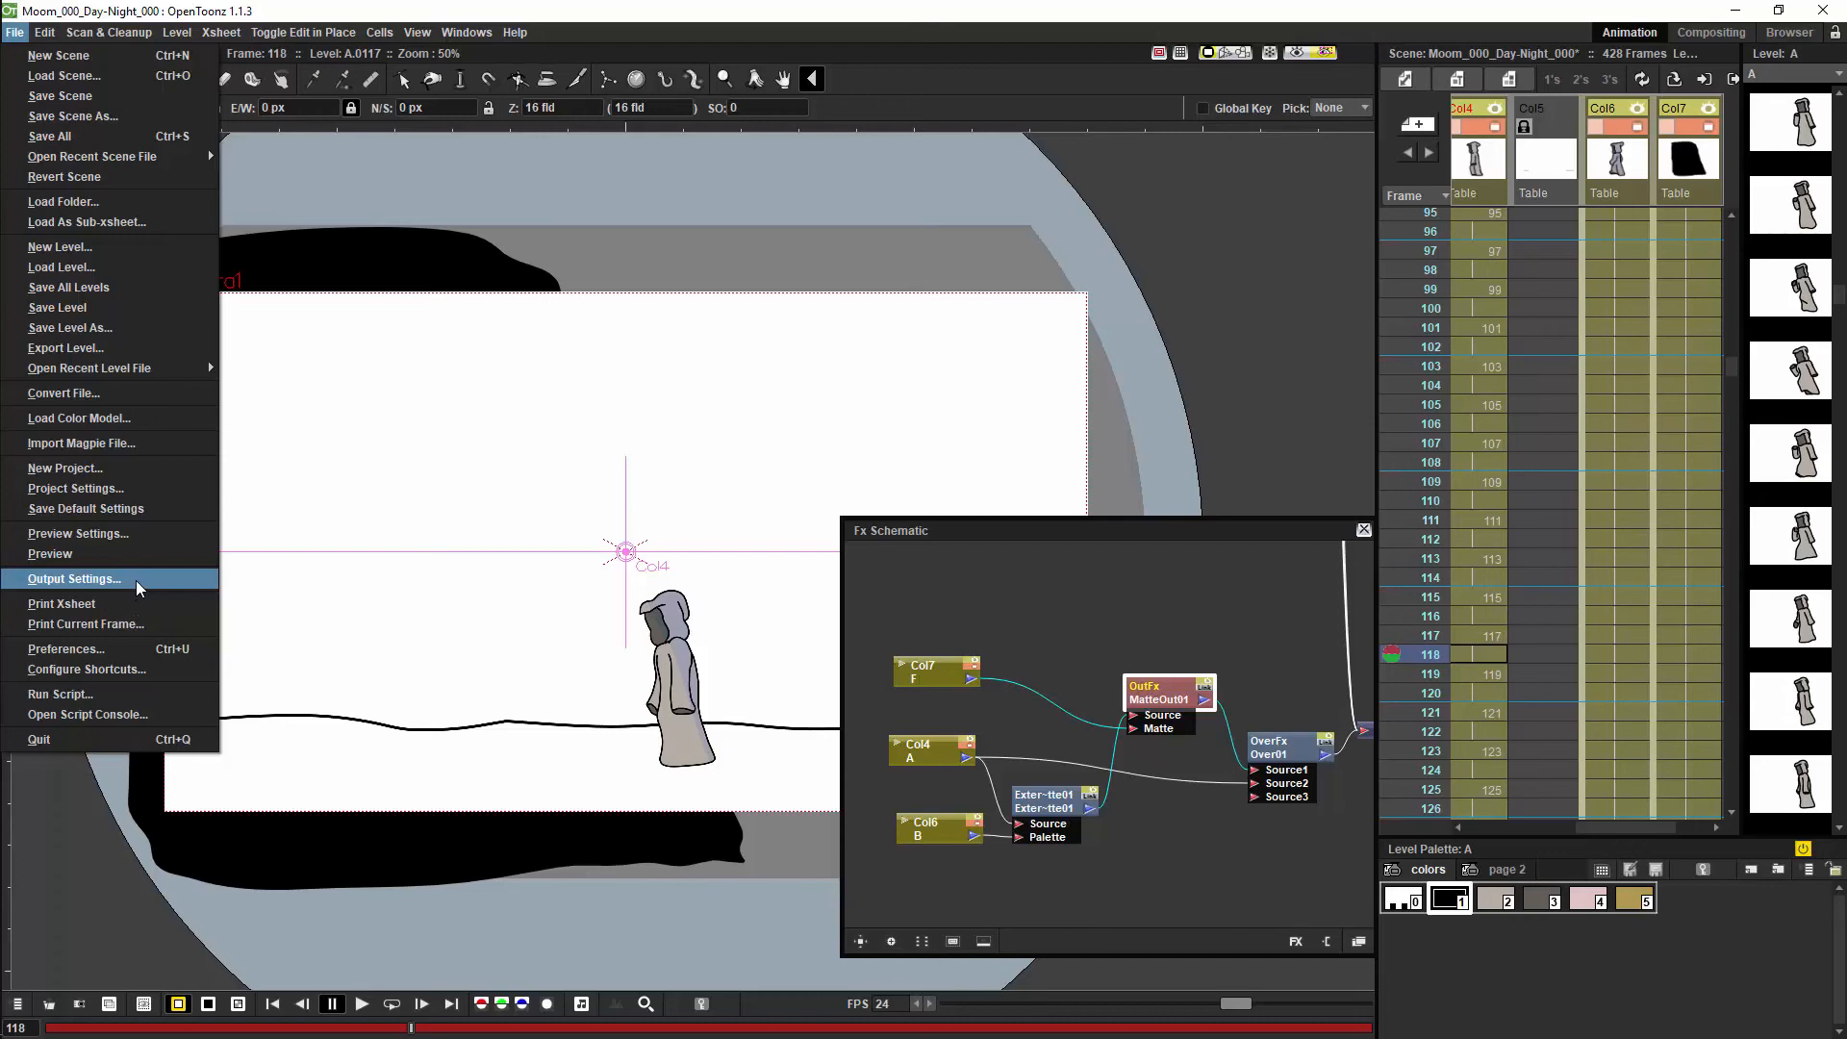
{"action": "left_click", "coordinate": [73, 579]}
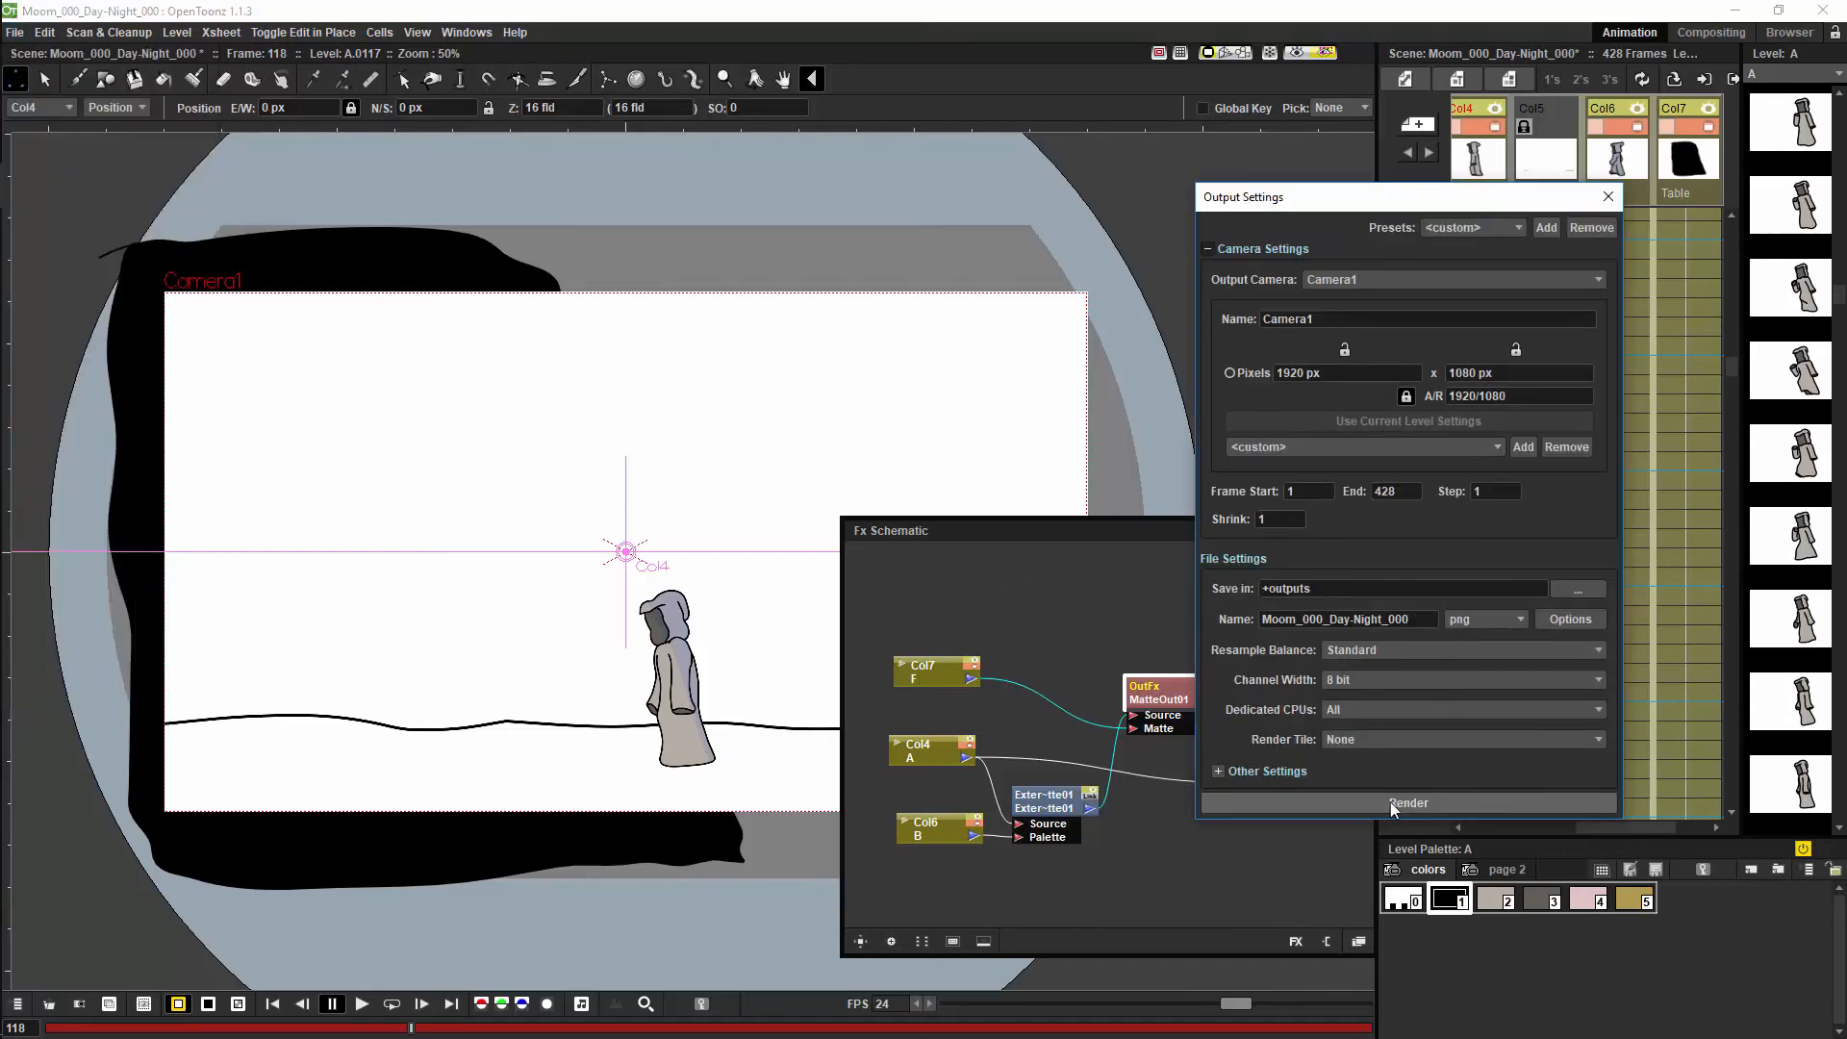
{"action": "left_click", "coordinate": [1408, 802]}
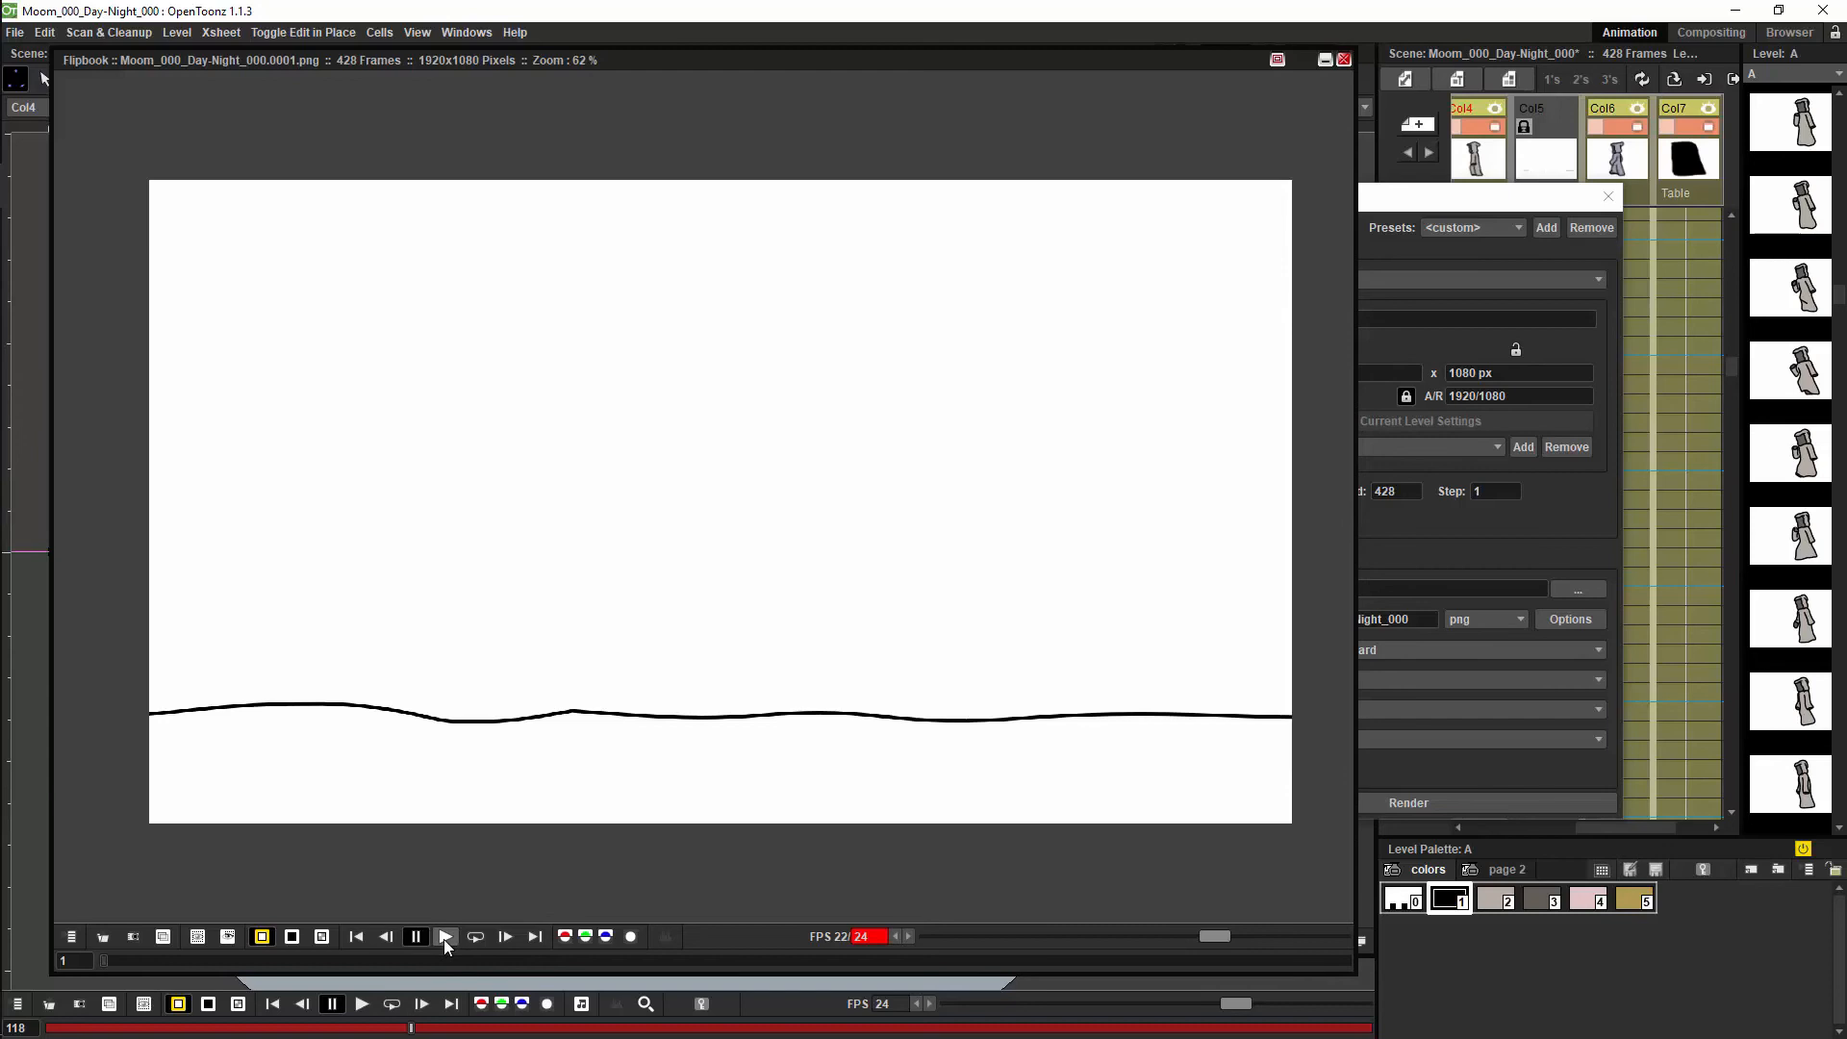
Play and stop the rendered frames in the Flipbook.
{"action": "left_click", "coordinate": [445, 935]}
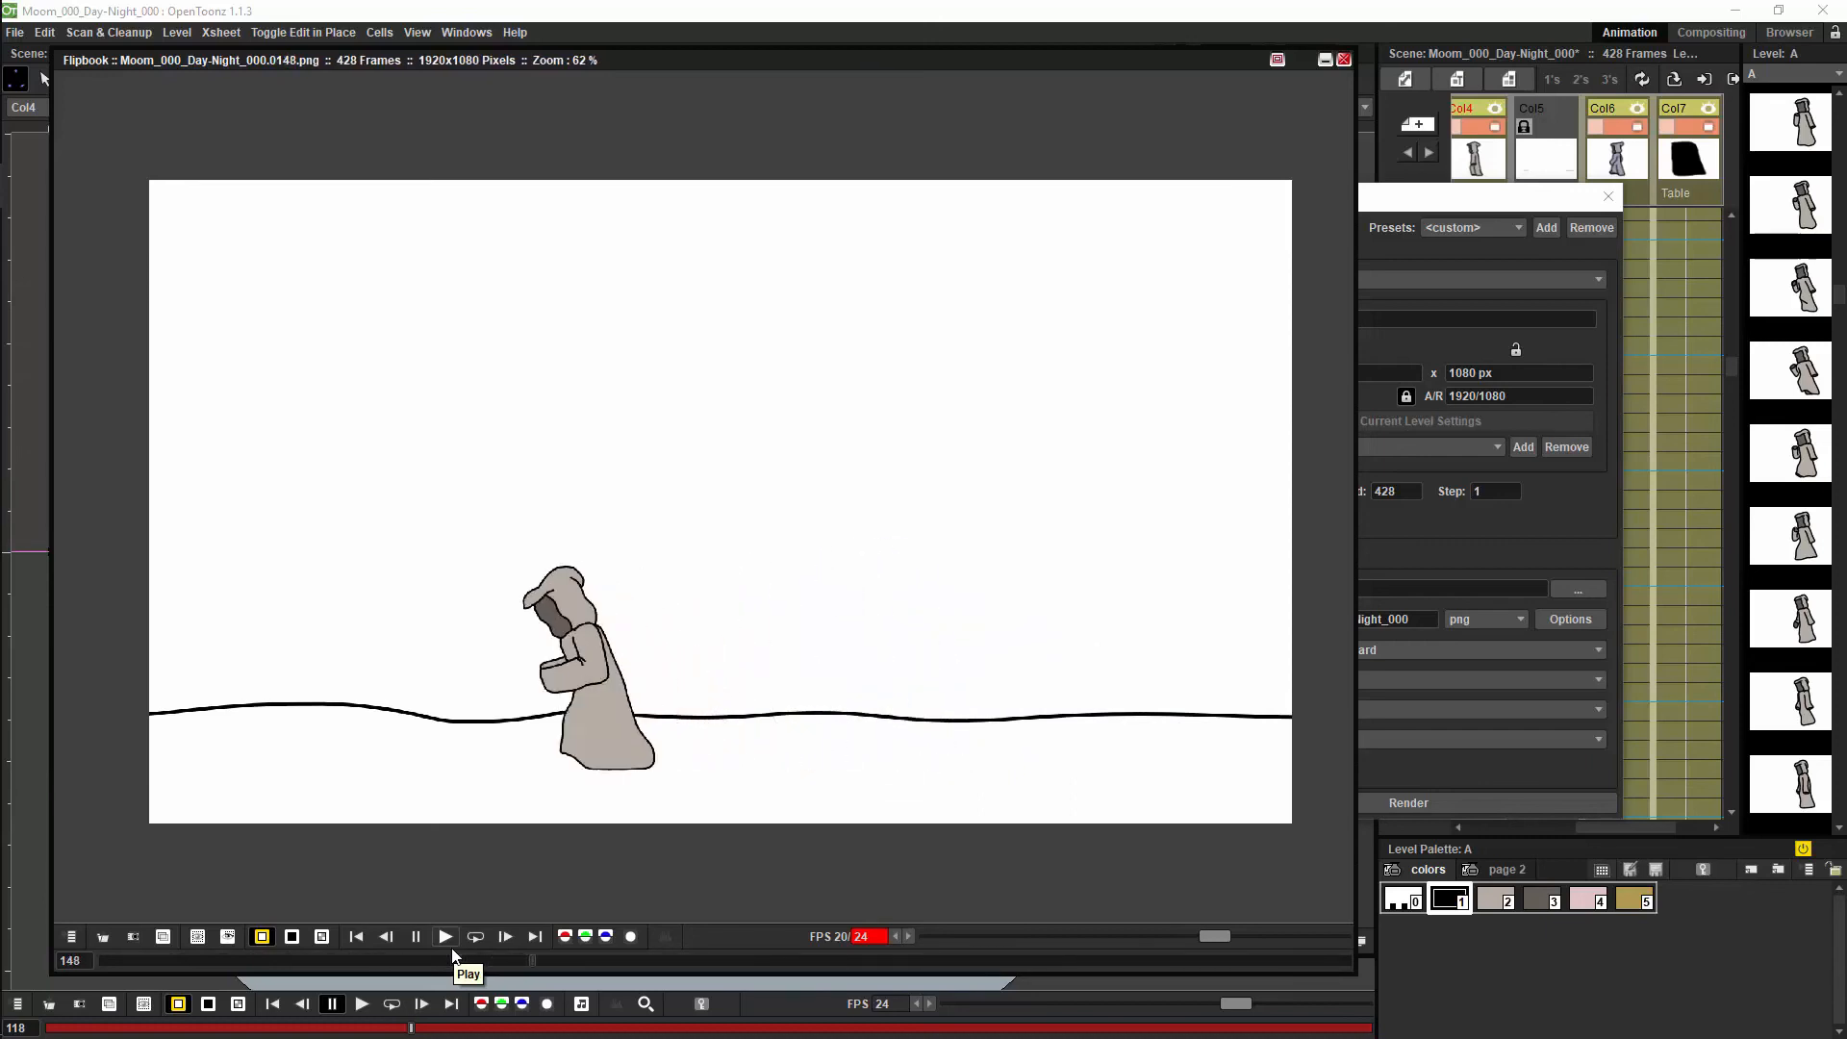
{"action": "left_click", "coordinate": [444, 935]}
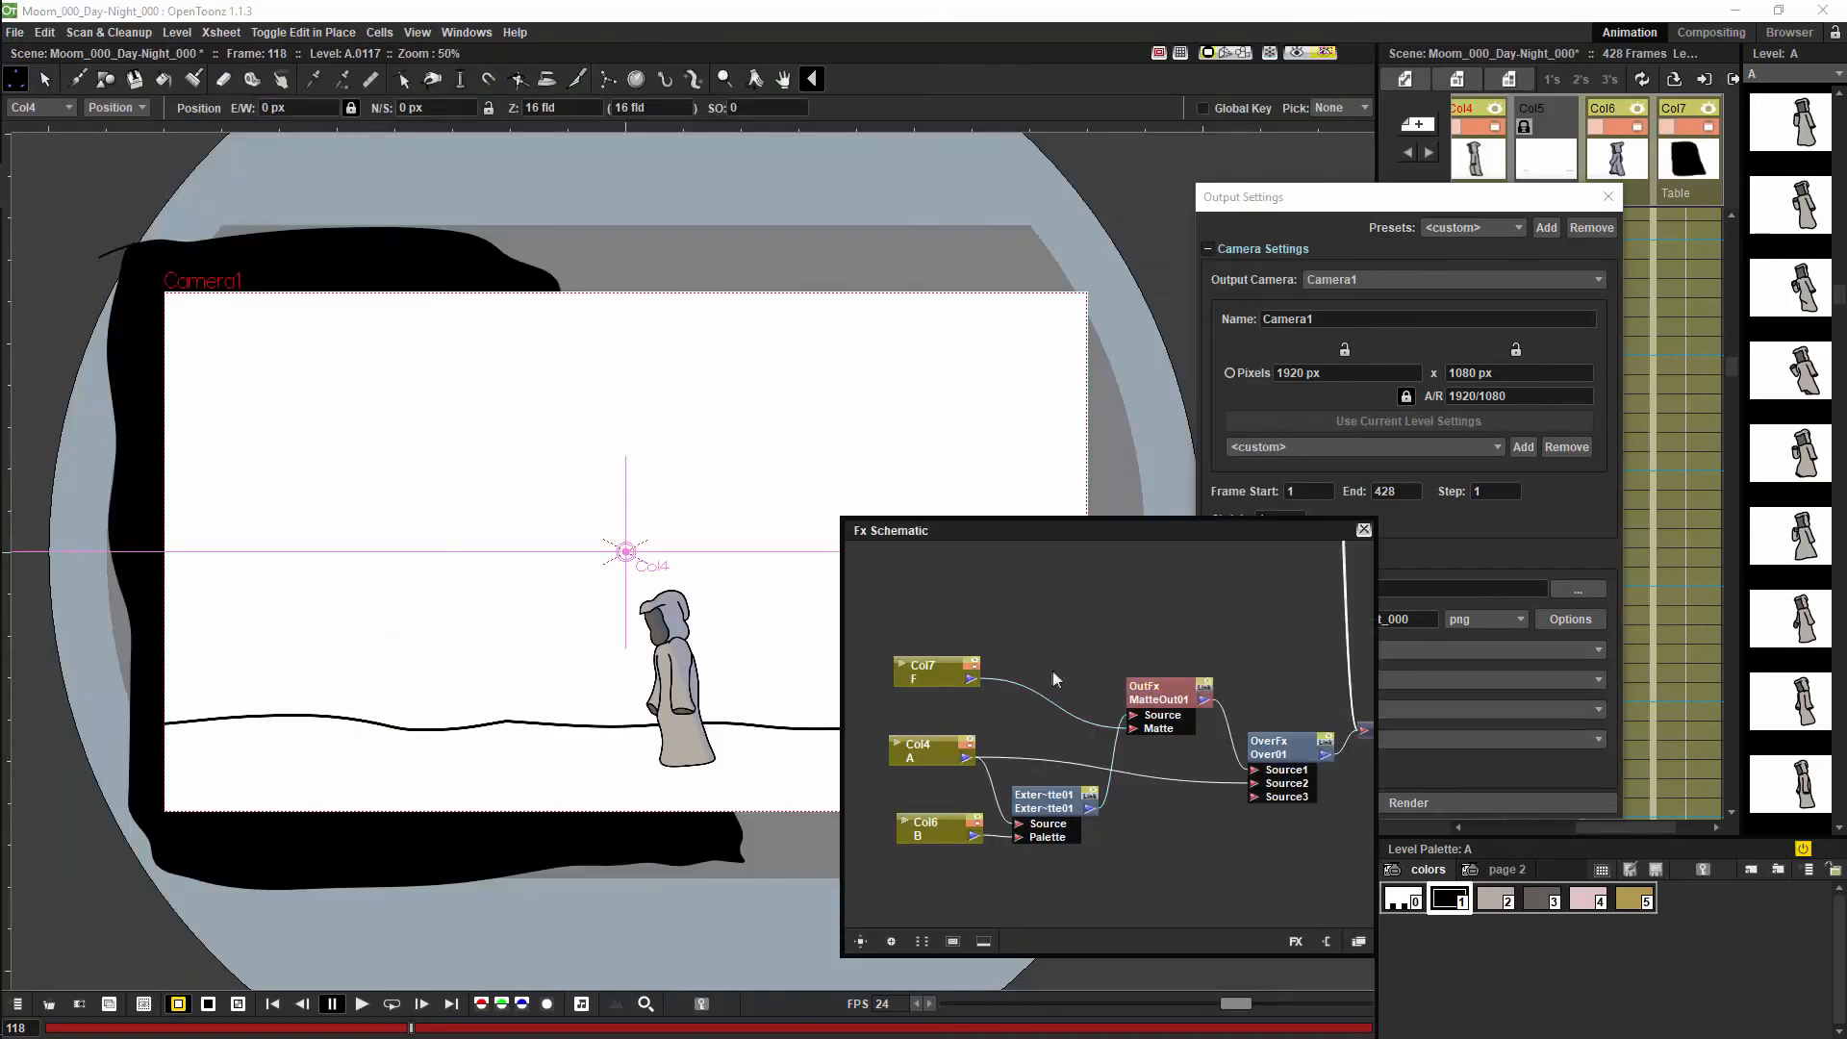
Insert a Blur effect after Col7 and enter 250 as its blur value.
{"action": "right_click", "coordinate": [1054, 679]}
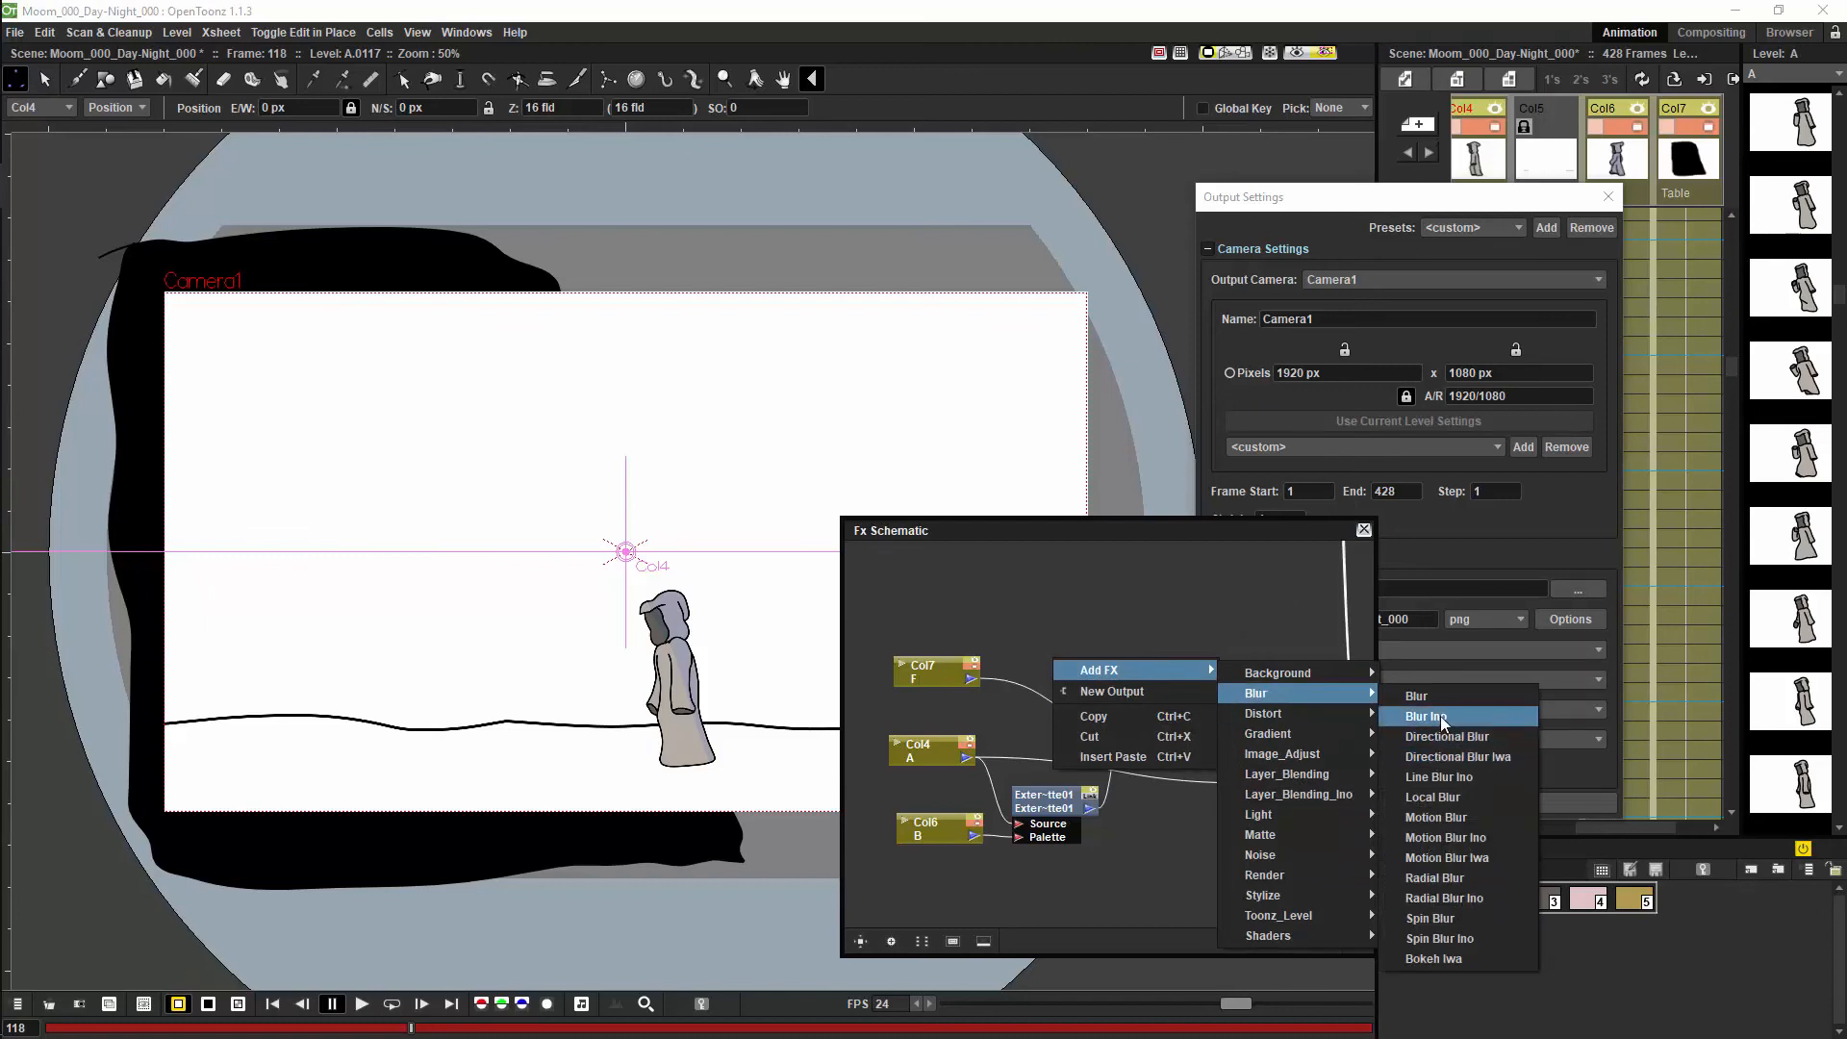
{"action": "left_click", "coordinate": [1427, 716]}
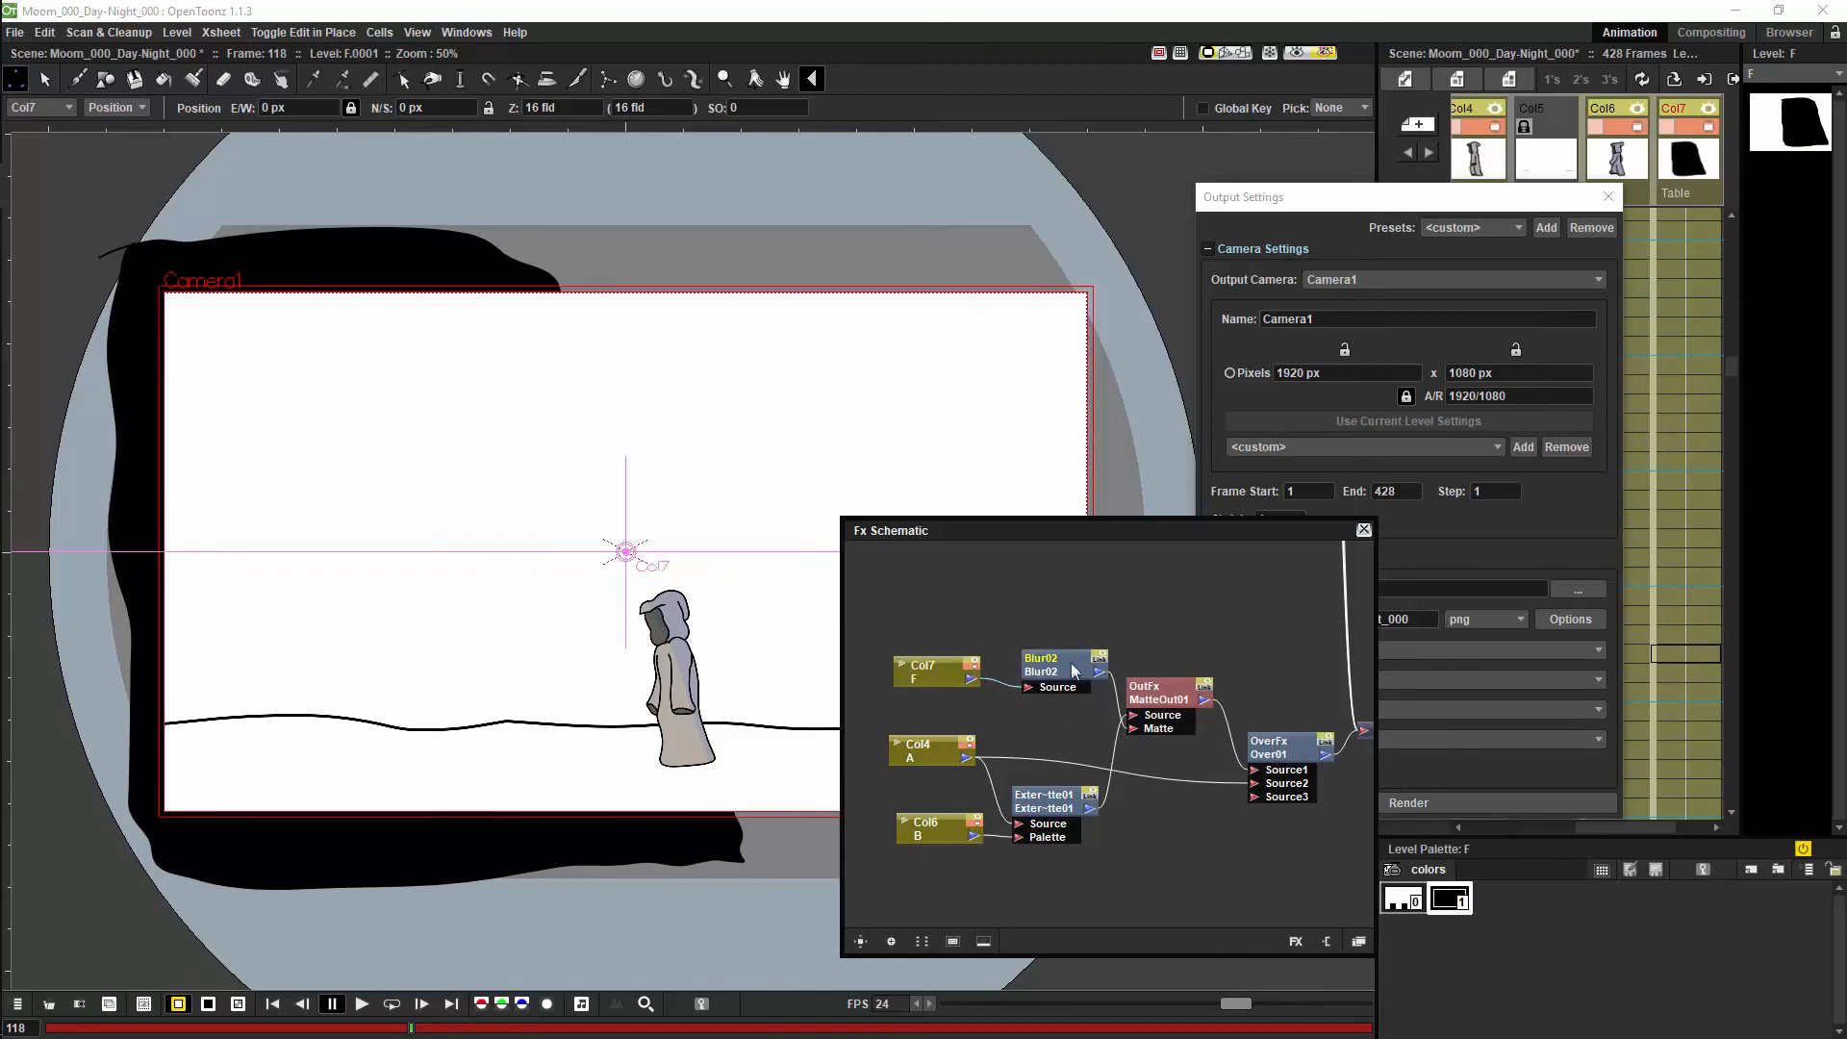
{"action": "double_click", "coordinate": [1040, 665]}
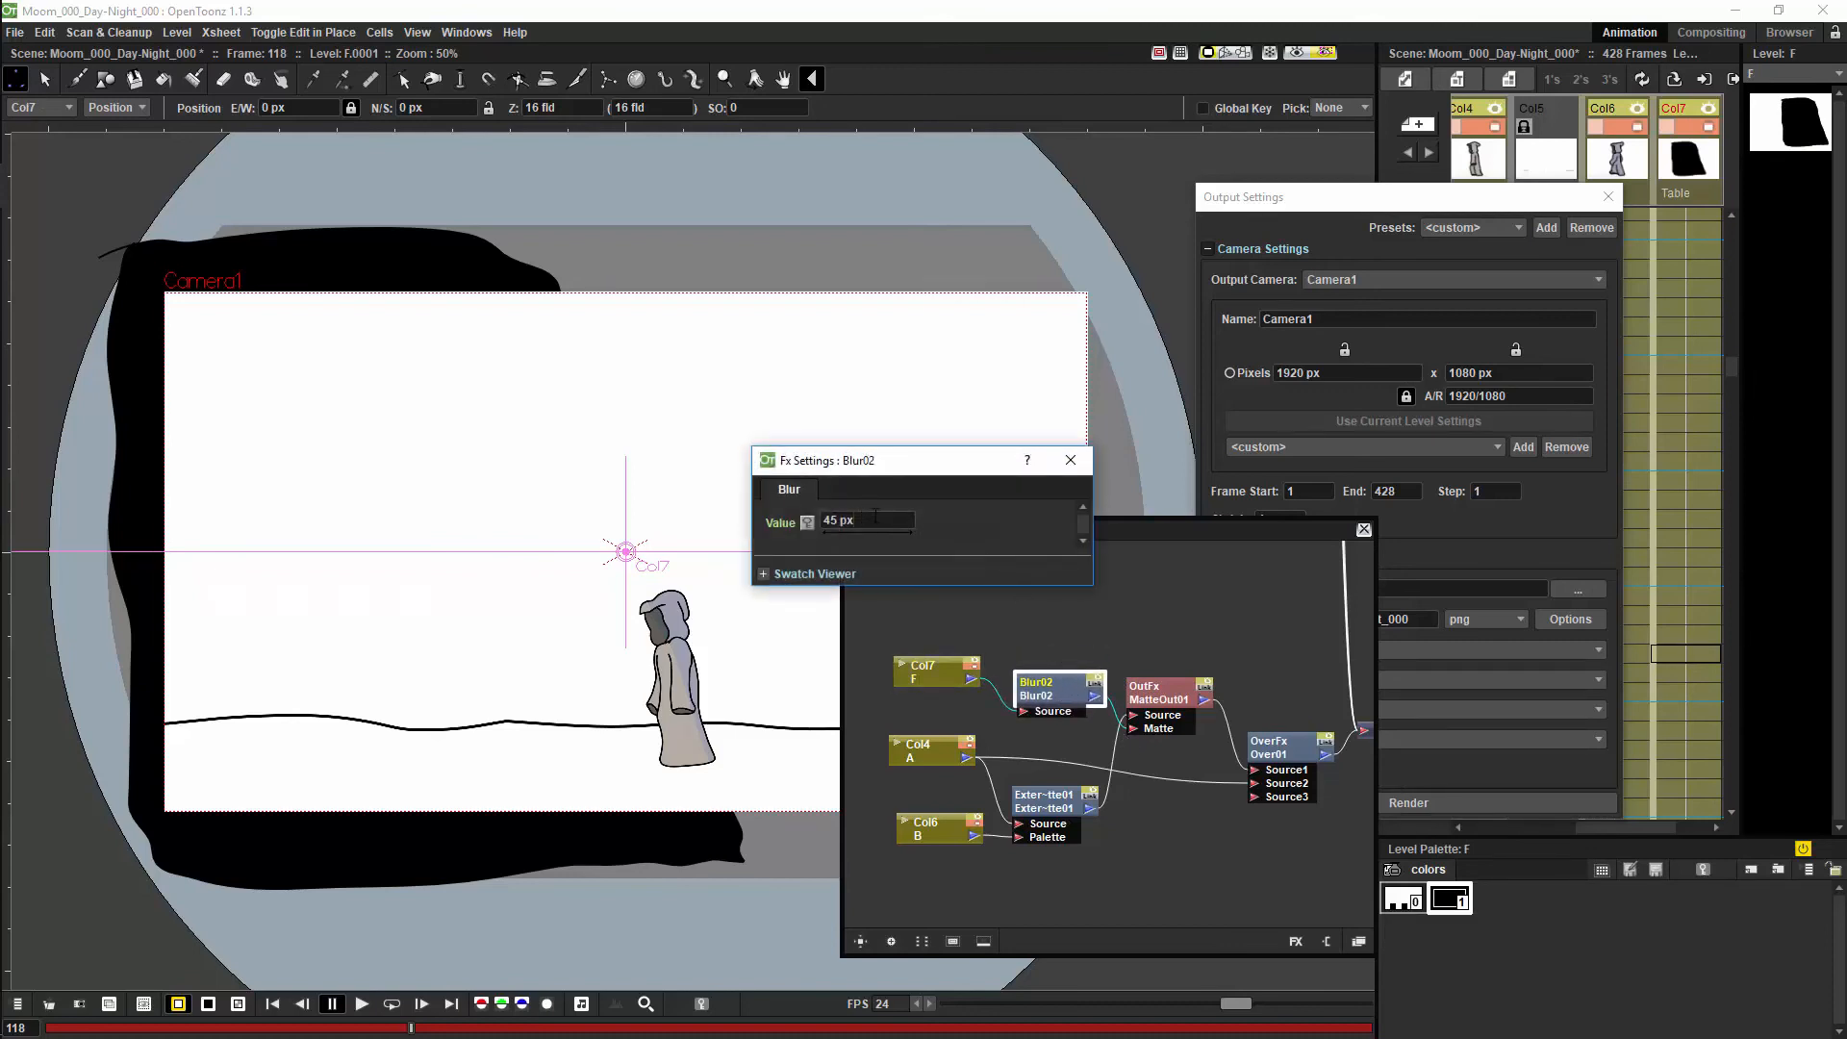
{"action": "type", "text": "250"}
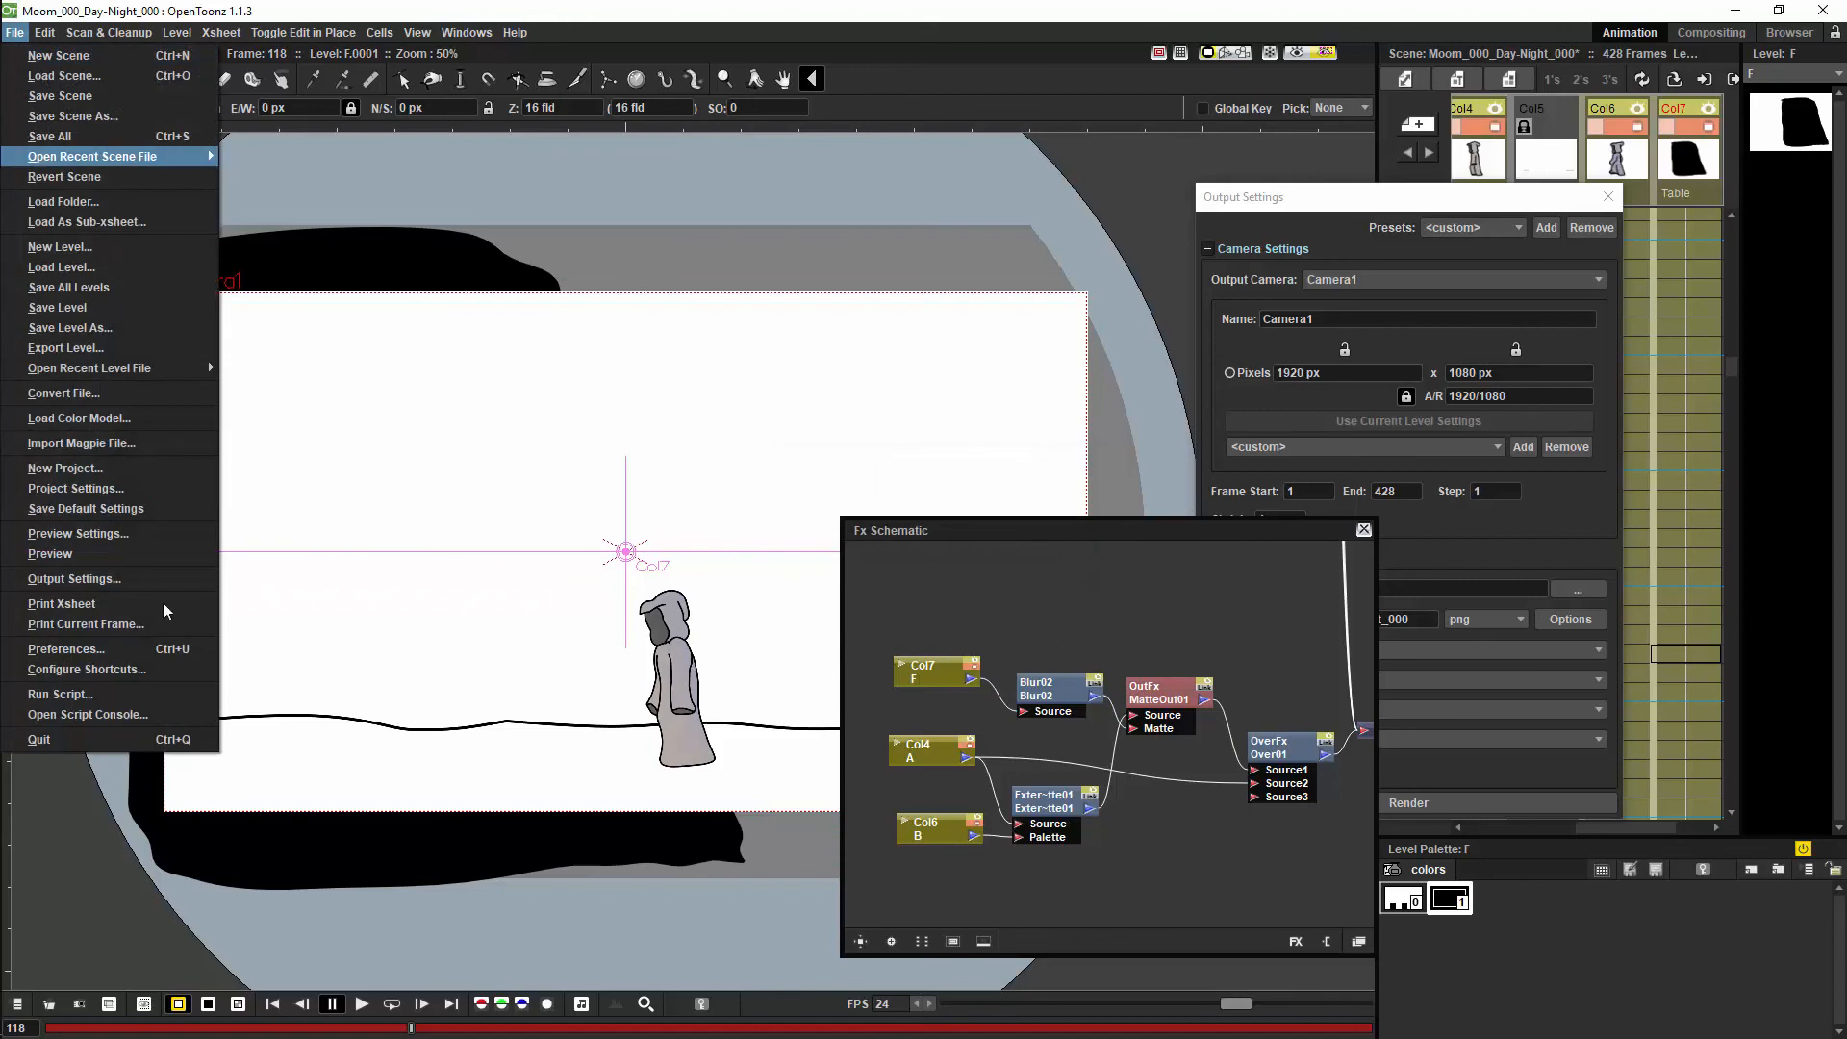
{"action": "mouse_move", "coordinate": [62, 602]}
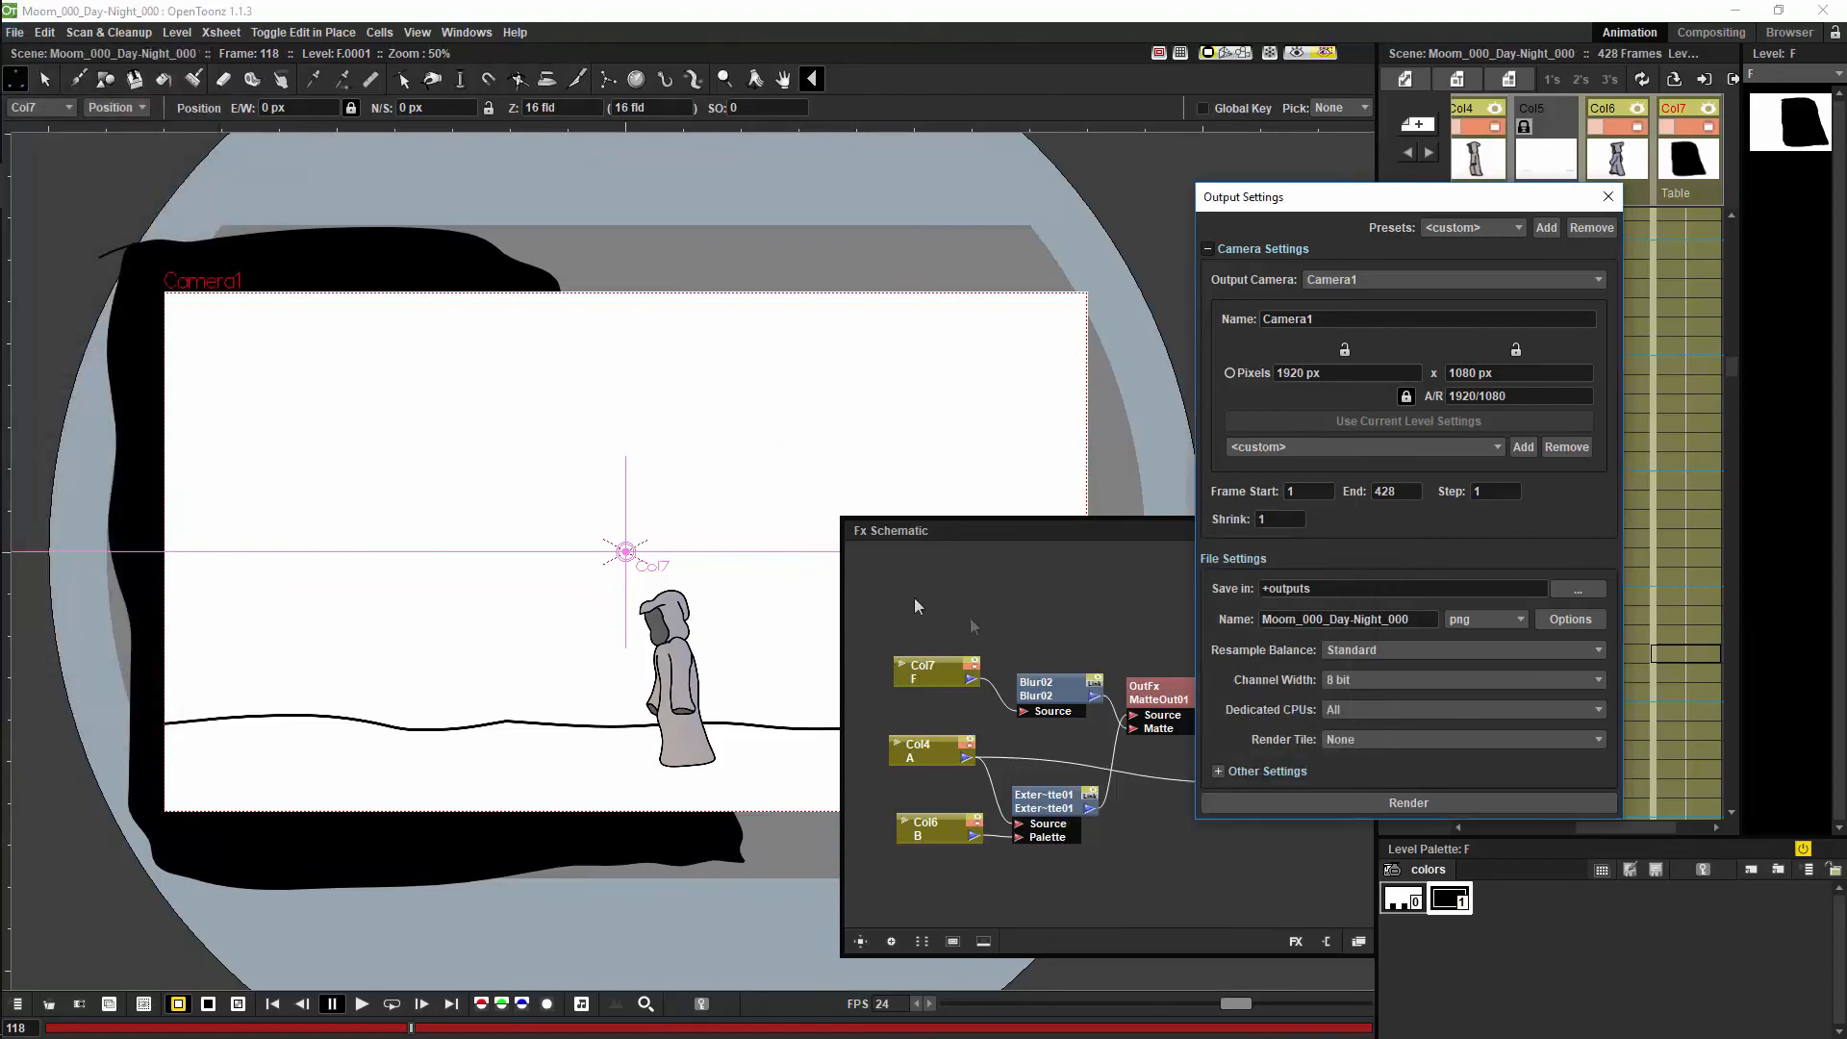
Re-render the scene with the blurred mask and replay the darker character in the Flipbook.
{"action": "left_click", "coordinate": [1408, 802]}
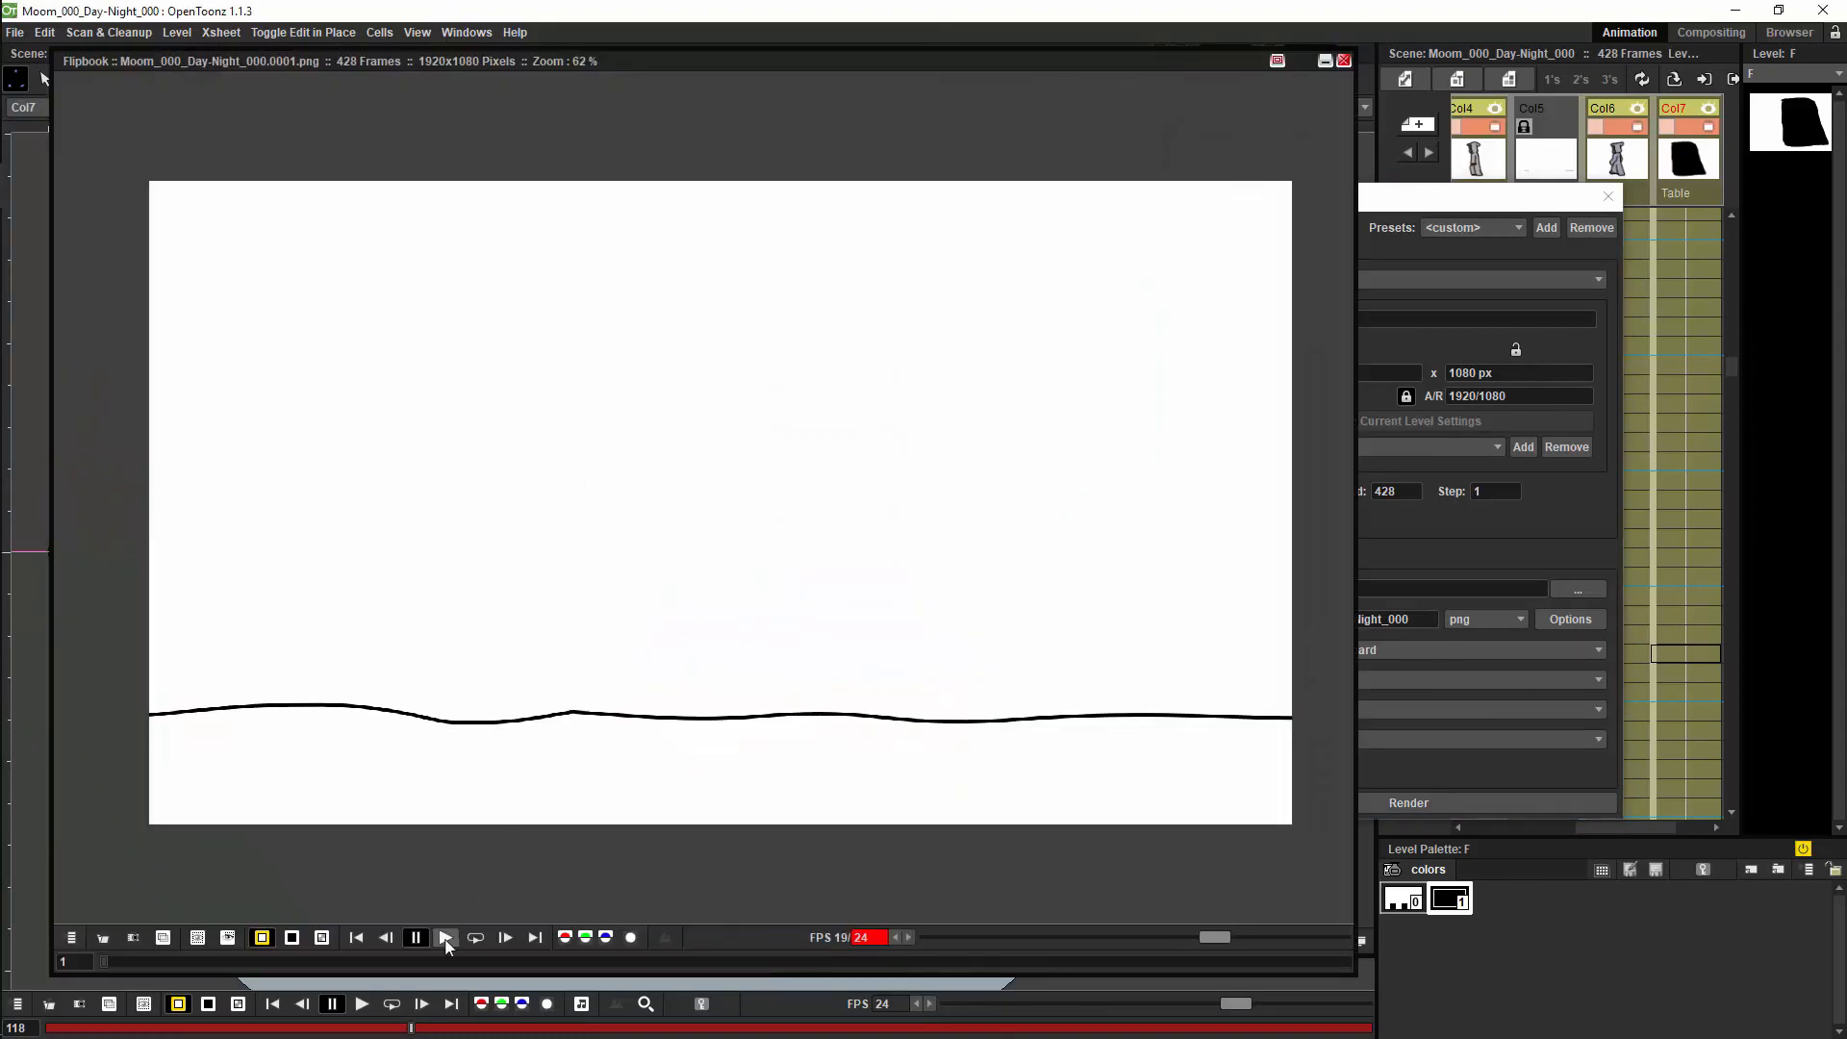
{"action": "left_click", "coordinate": [445, 937]}
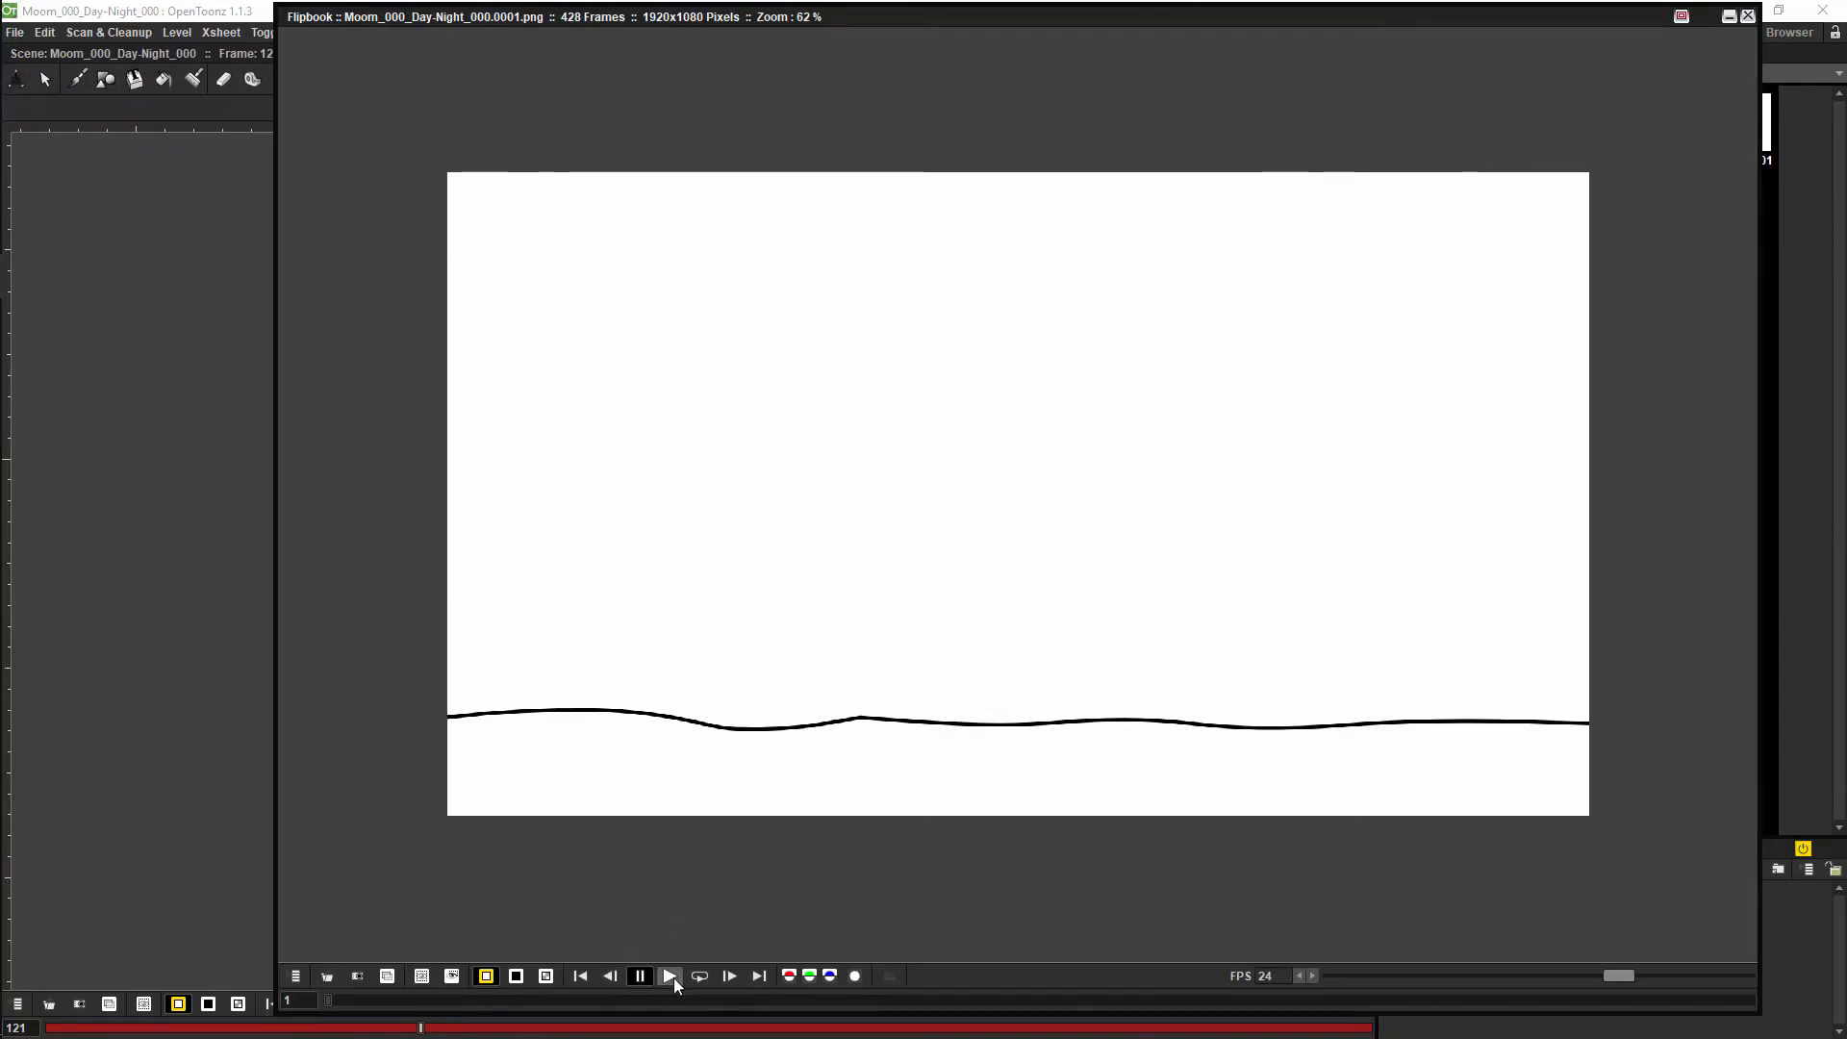
{"action": "left_click", "coordinate": [670, 976]}
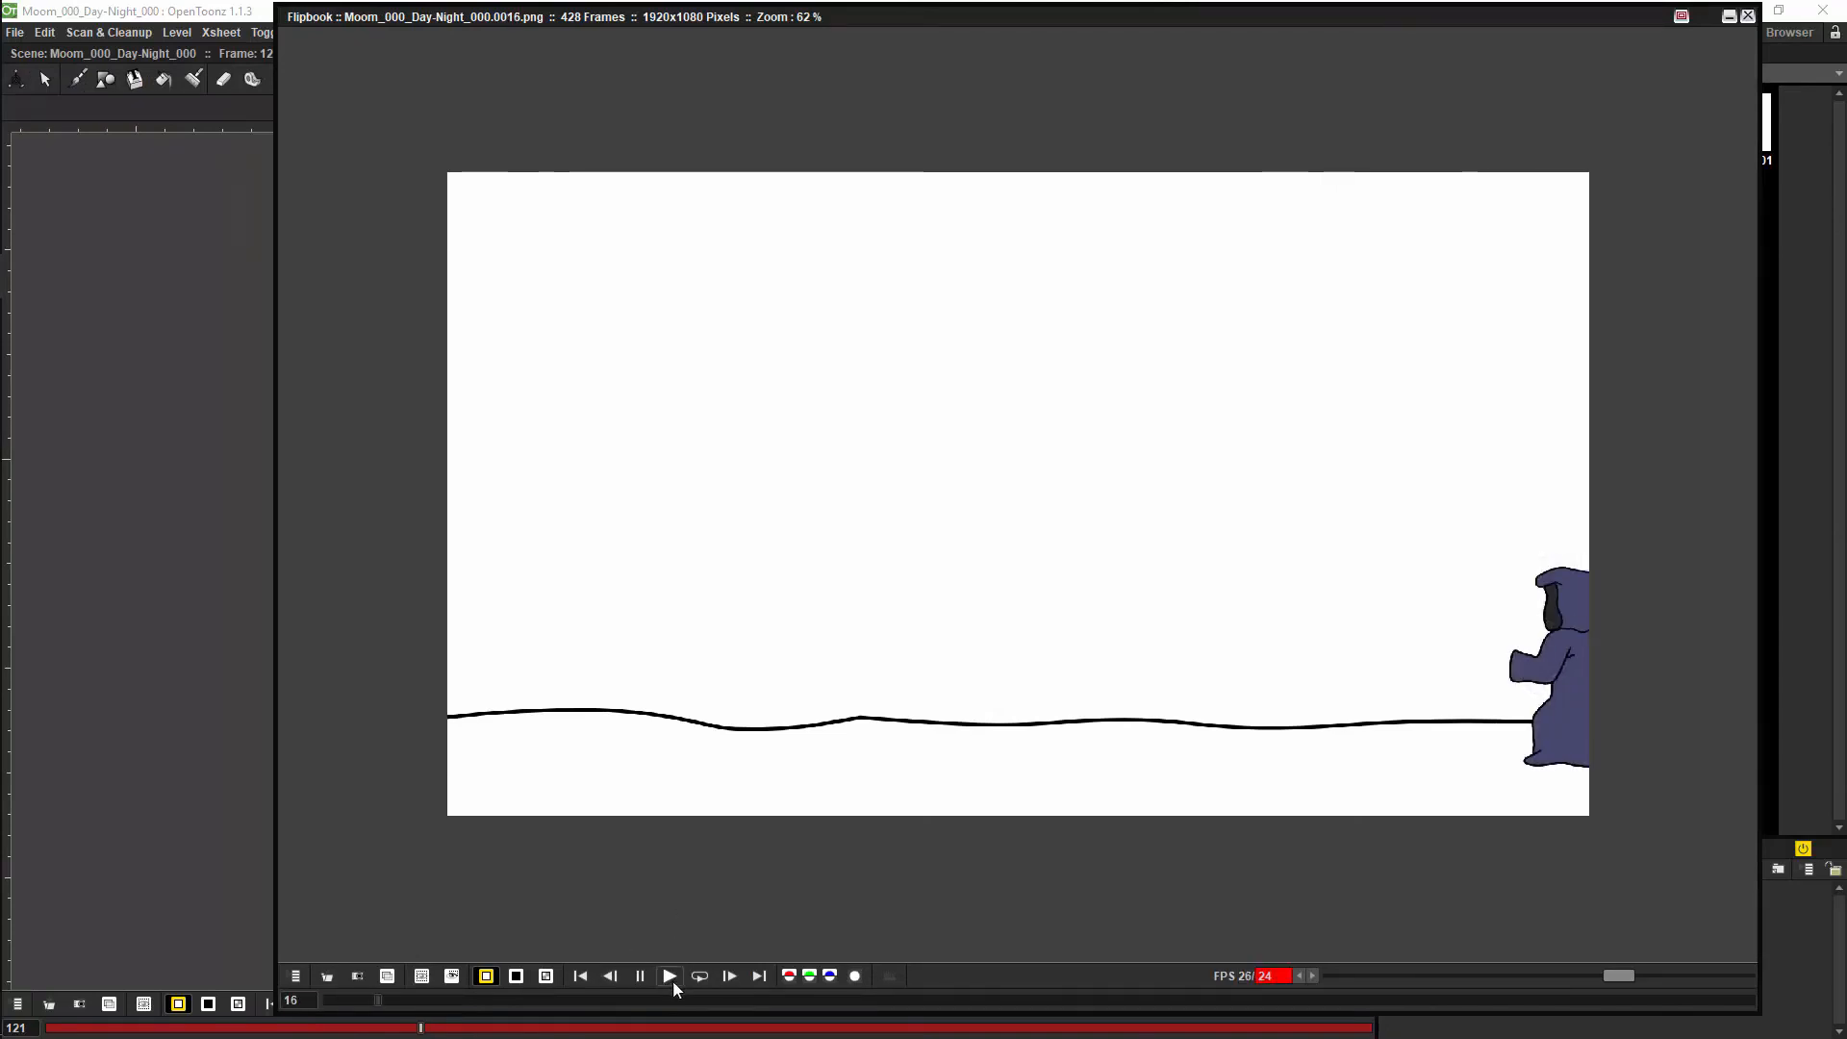